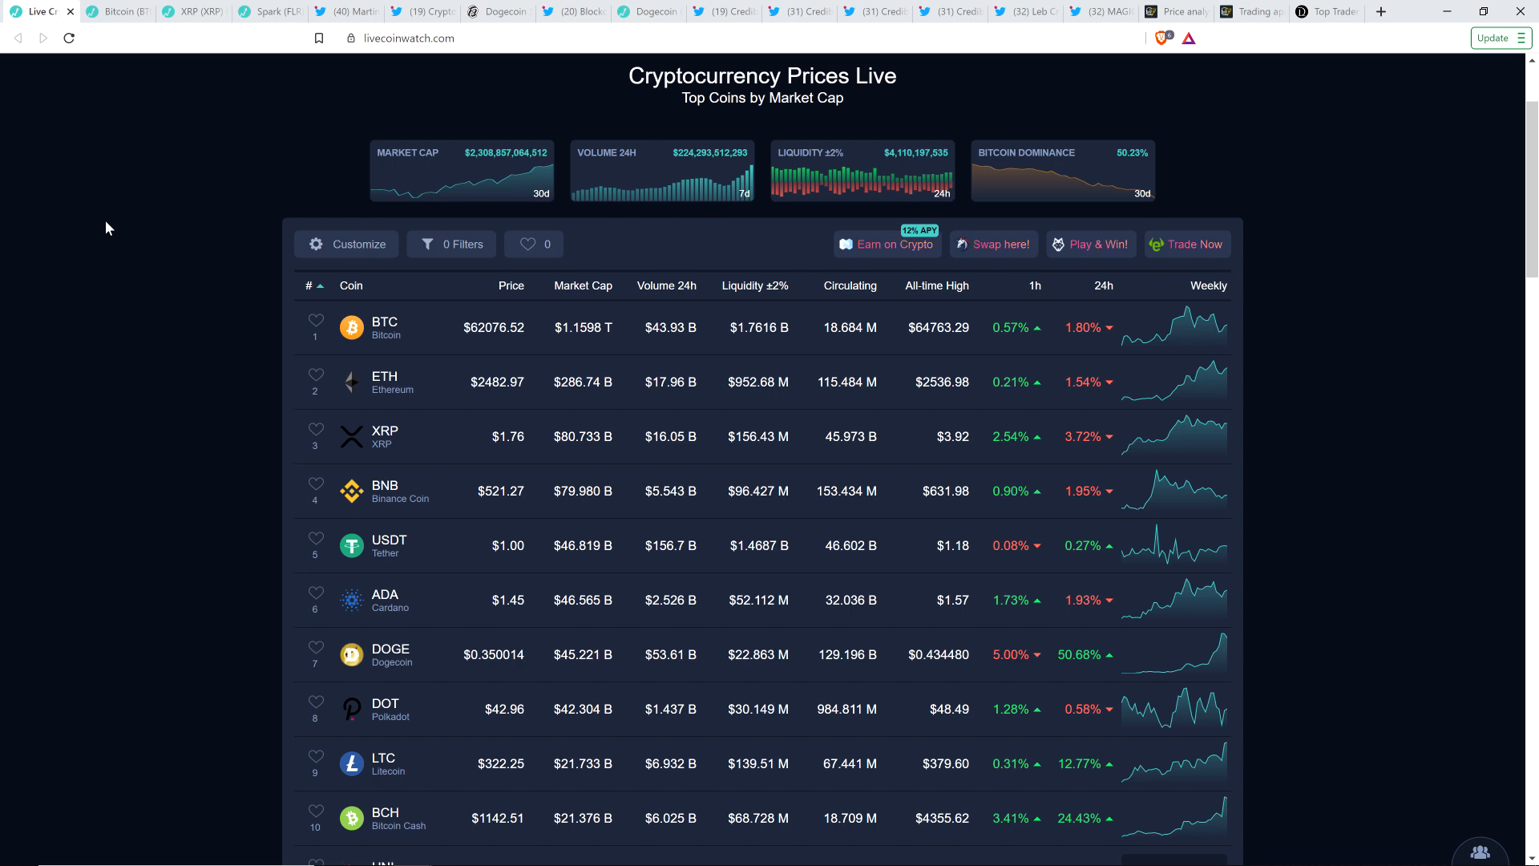
pyautogui.moveTo(159, 216)
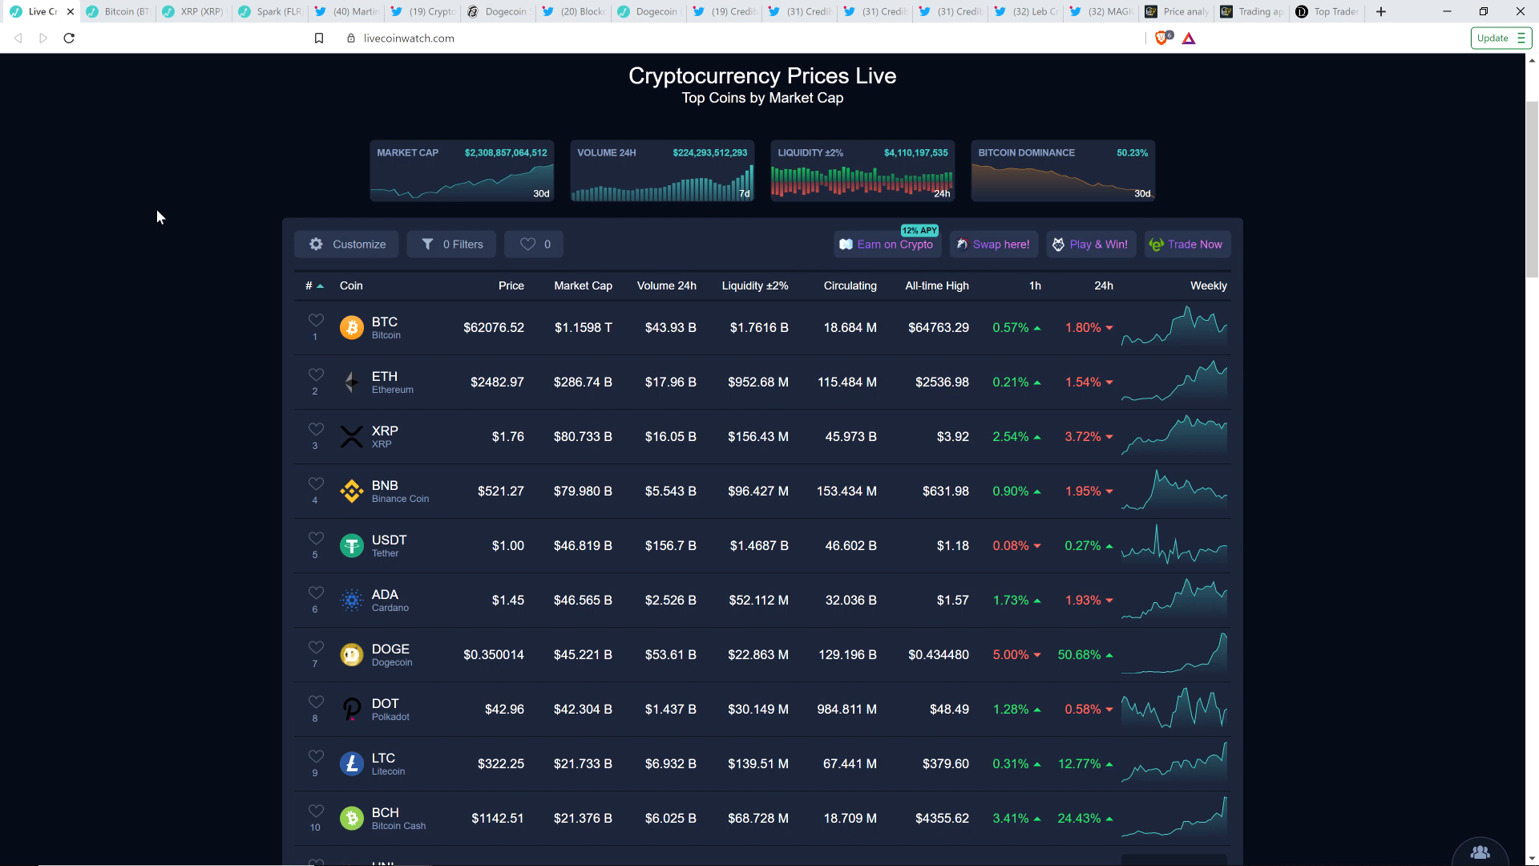
pyautogui.moveTo(193, 167)
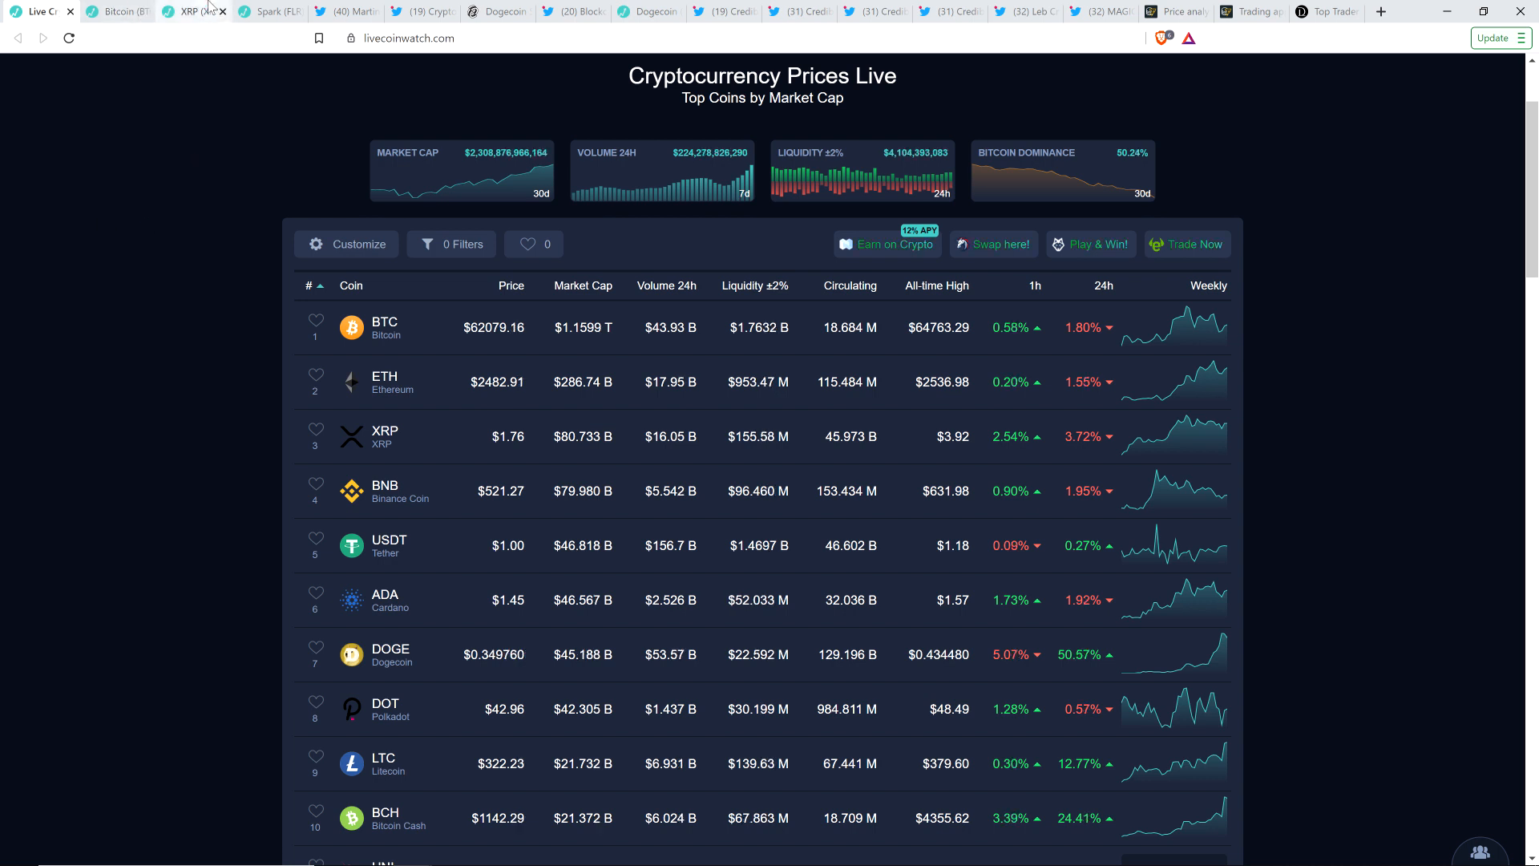
# Switch to the Spark (FLR) price page on Live Coin Watch
pyautogui.click(265, 10)
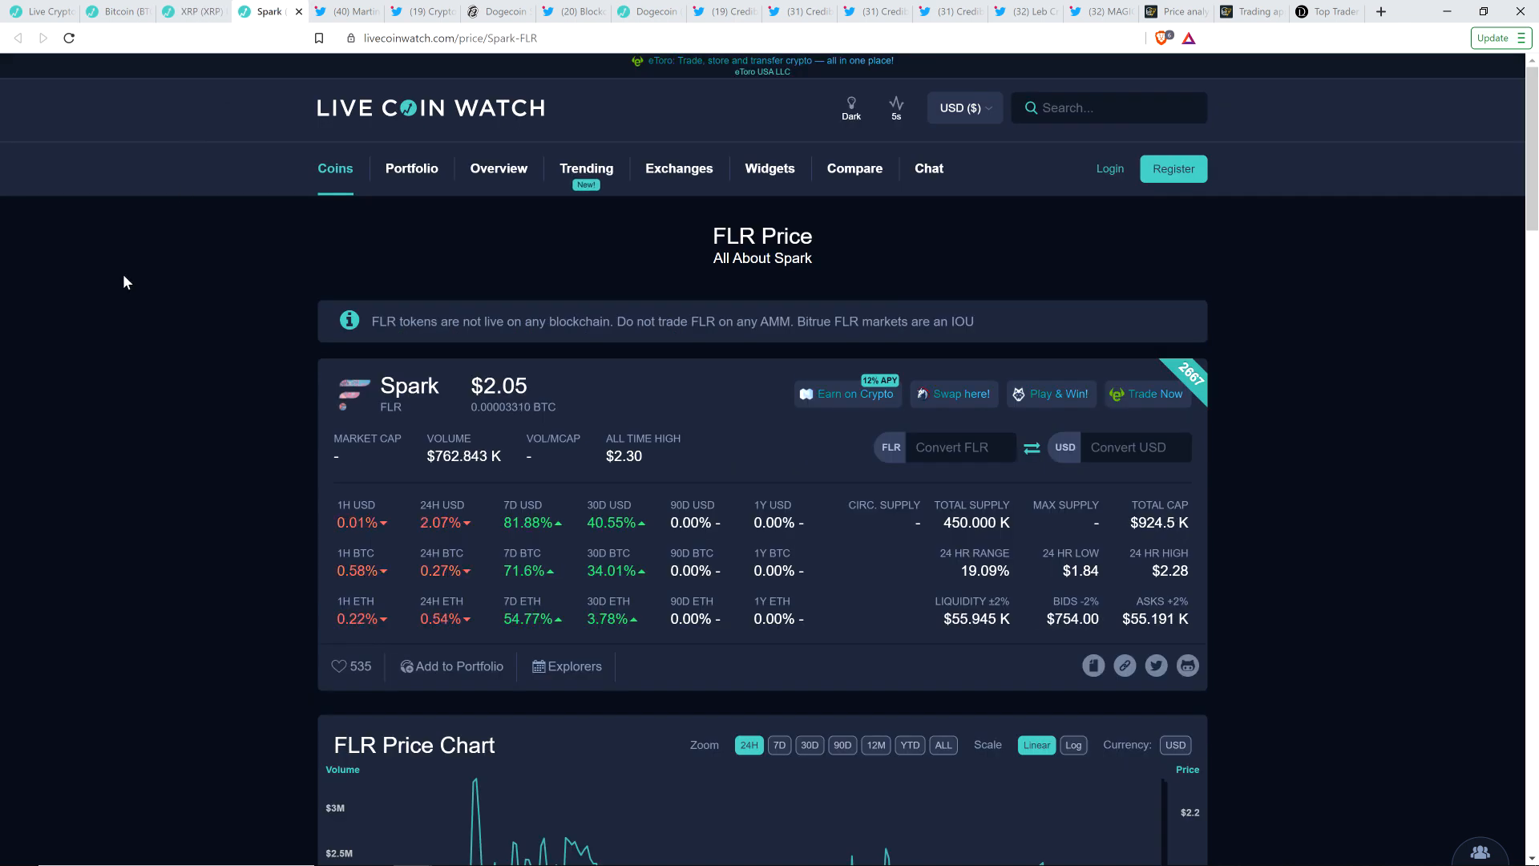
pyautogui.moveTo(149, 237)
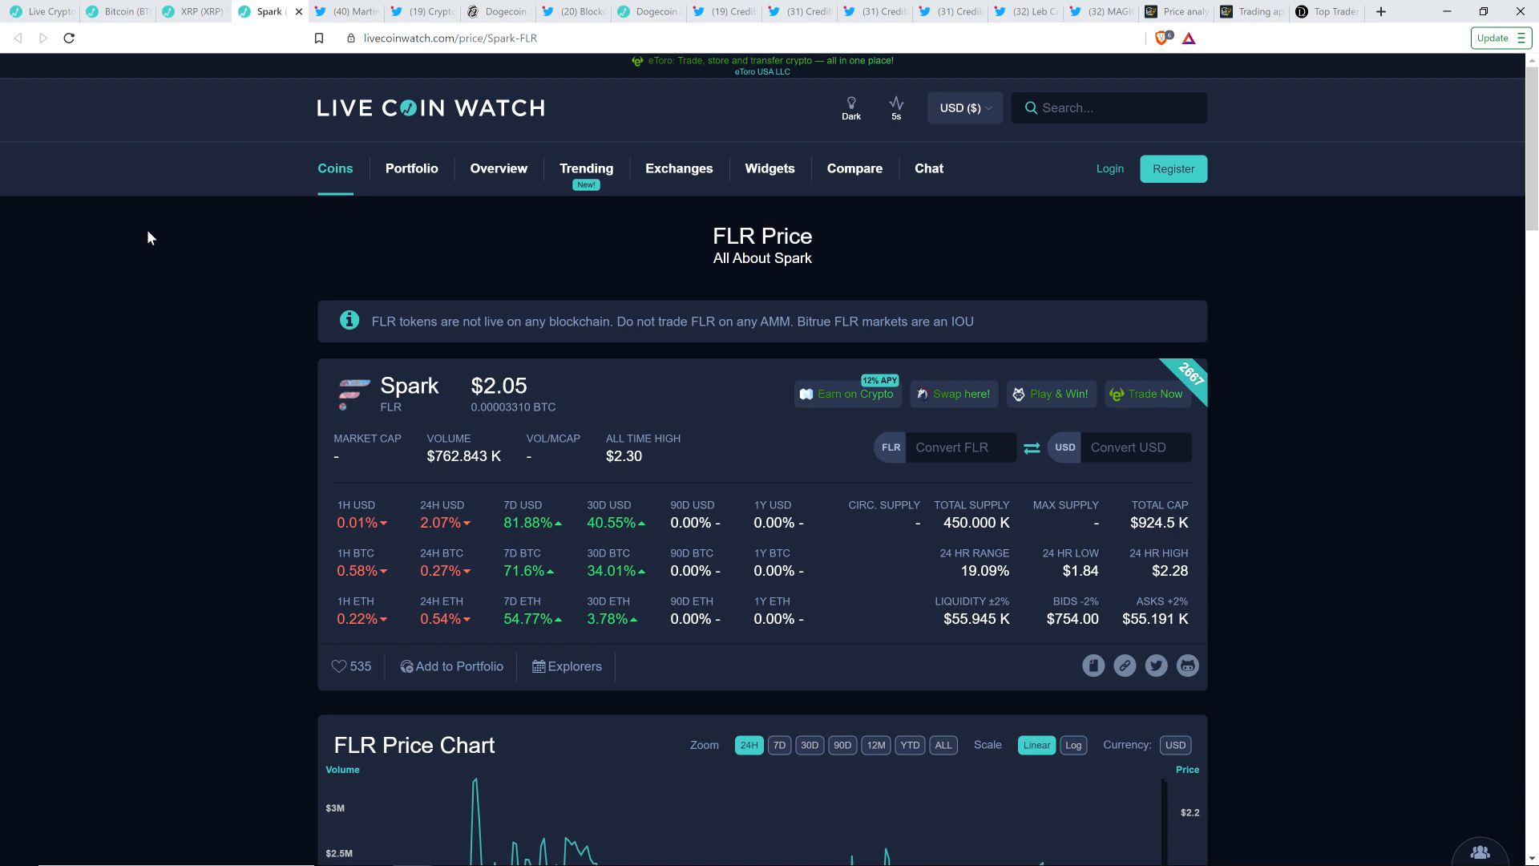
pyautogui.click(349, 11)
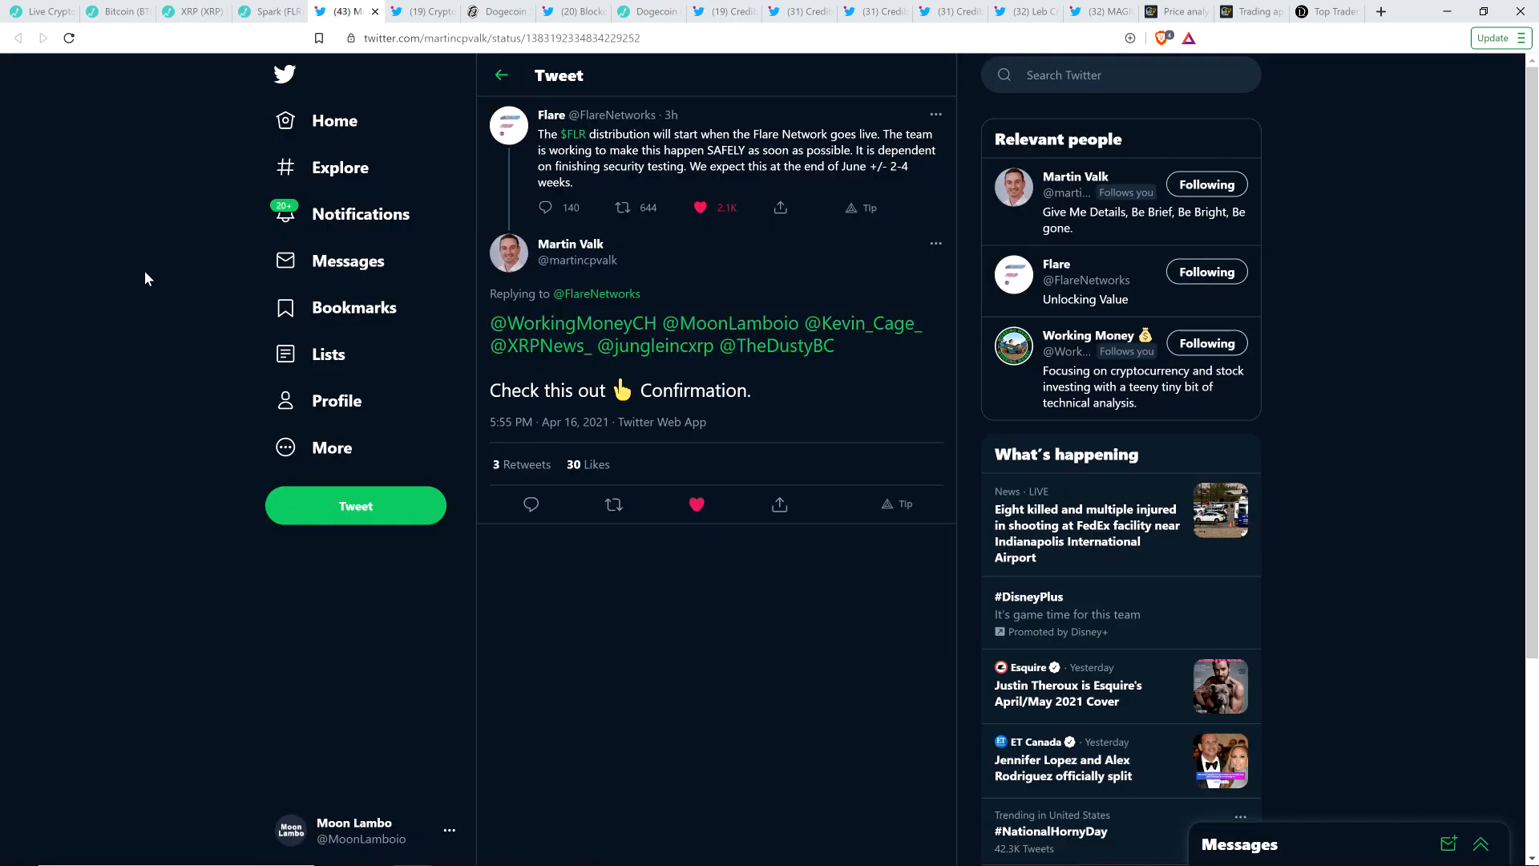
pyautogui.moveTo(96, 305)
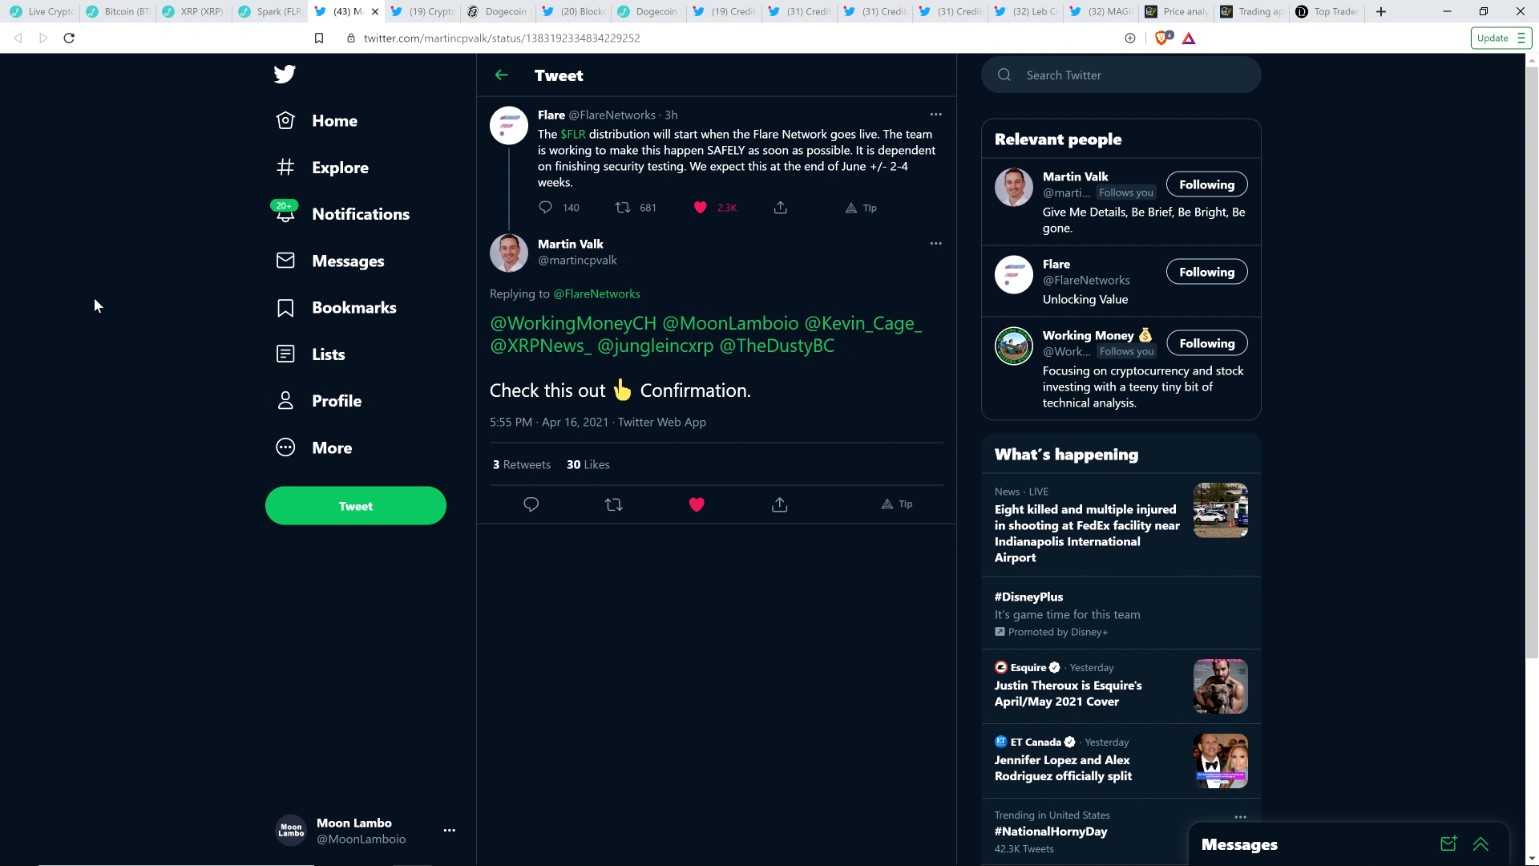
pyautogui.click(620, 207)
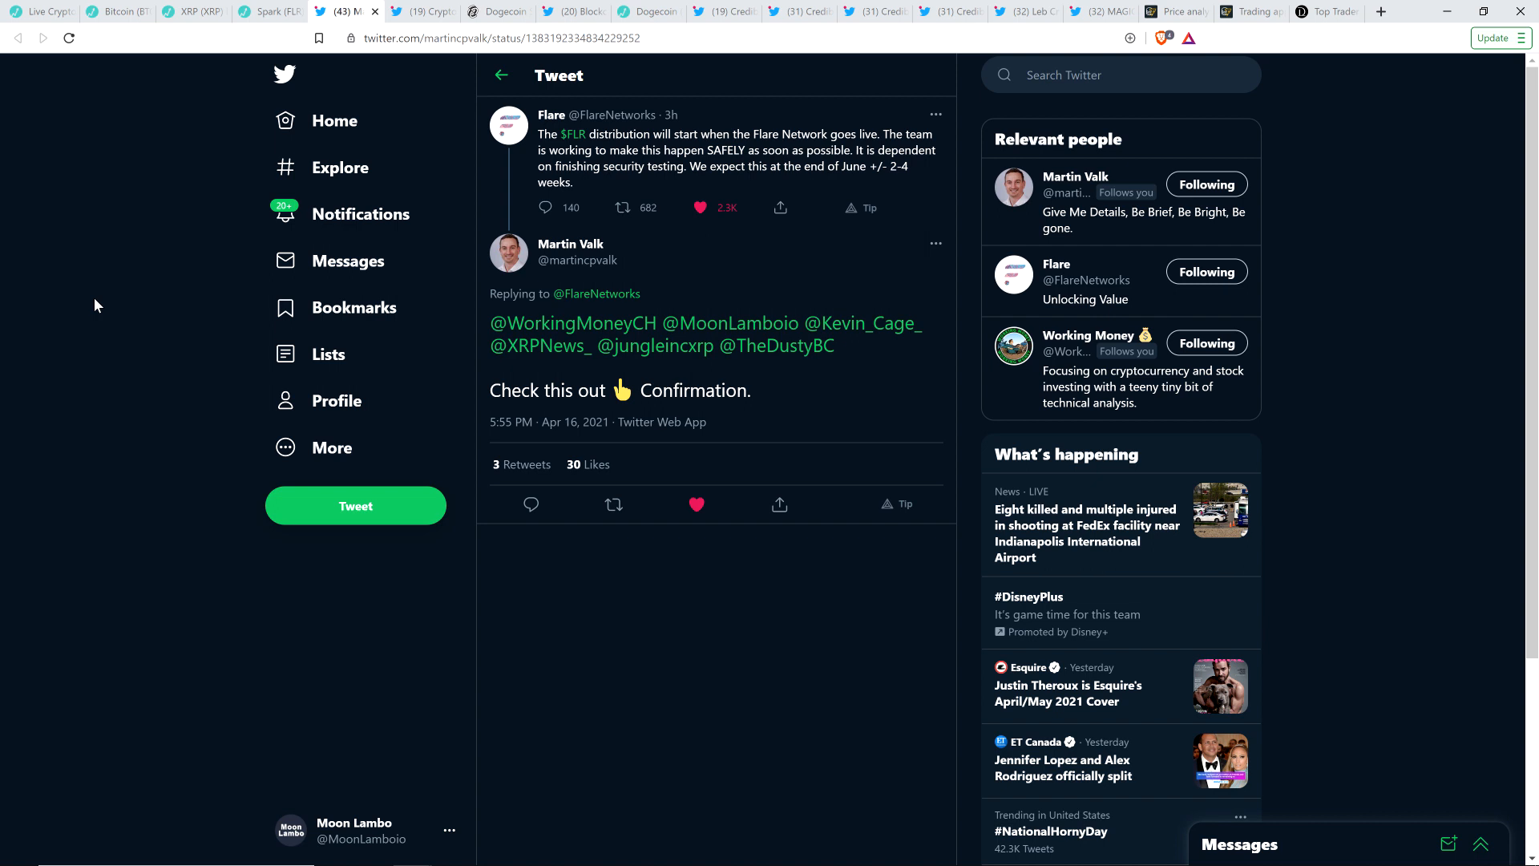
pyautogui.moveTo(169, 232)
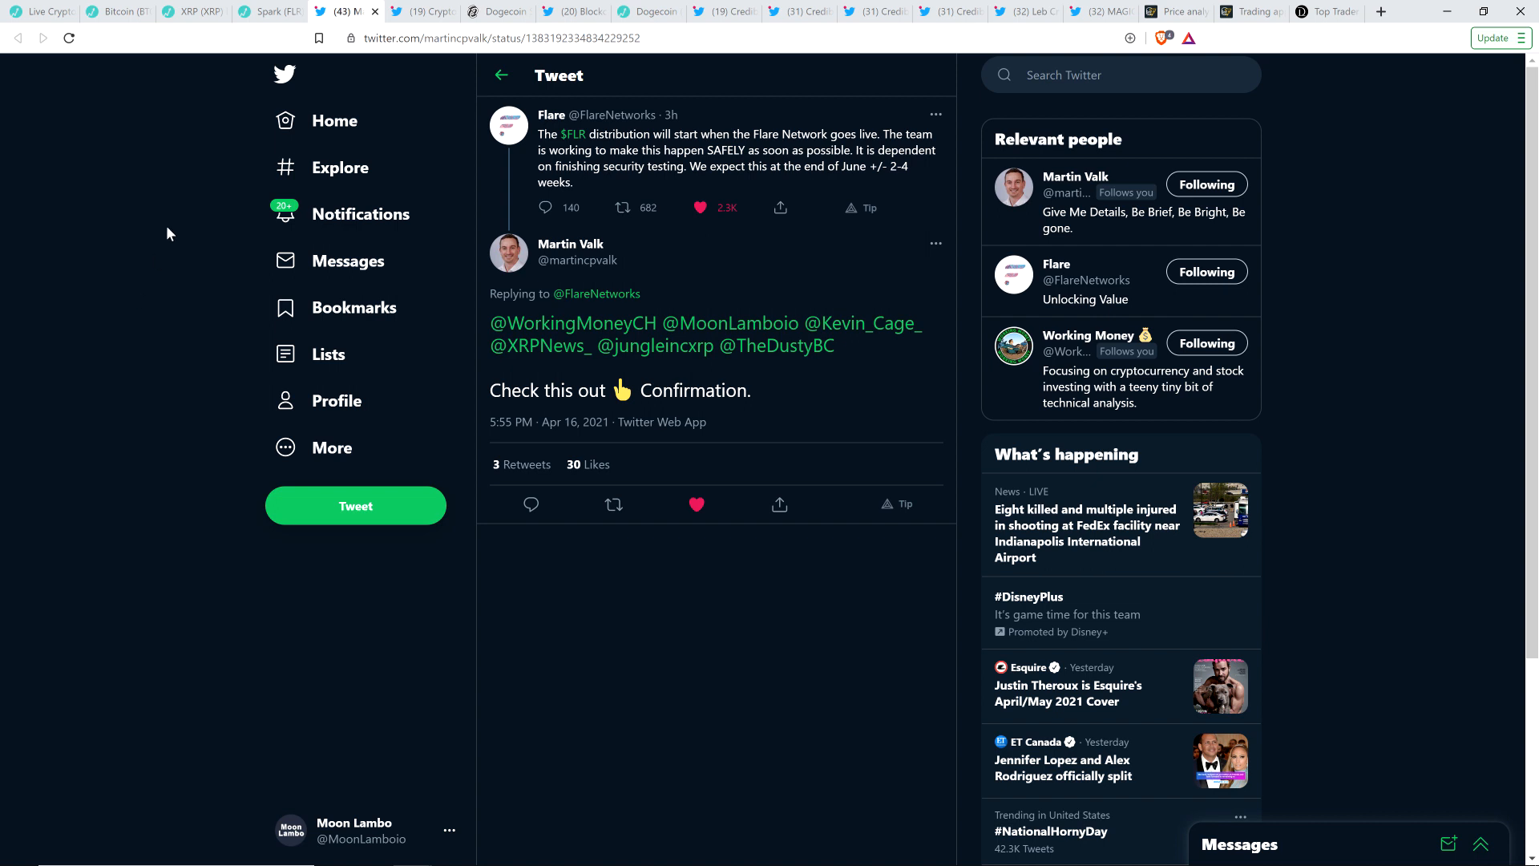
# Enlarge and close Blockchain Backer's XRP chart (223% rise, 12% dip) under CryptoBull2020's tweet
pyautogui.click(420, 10)
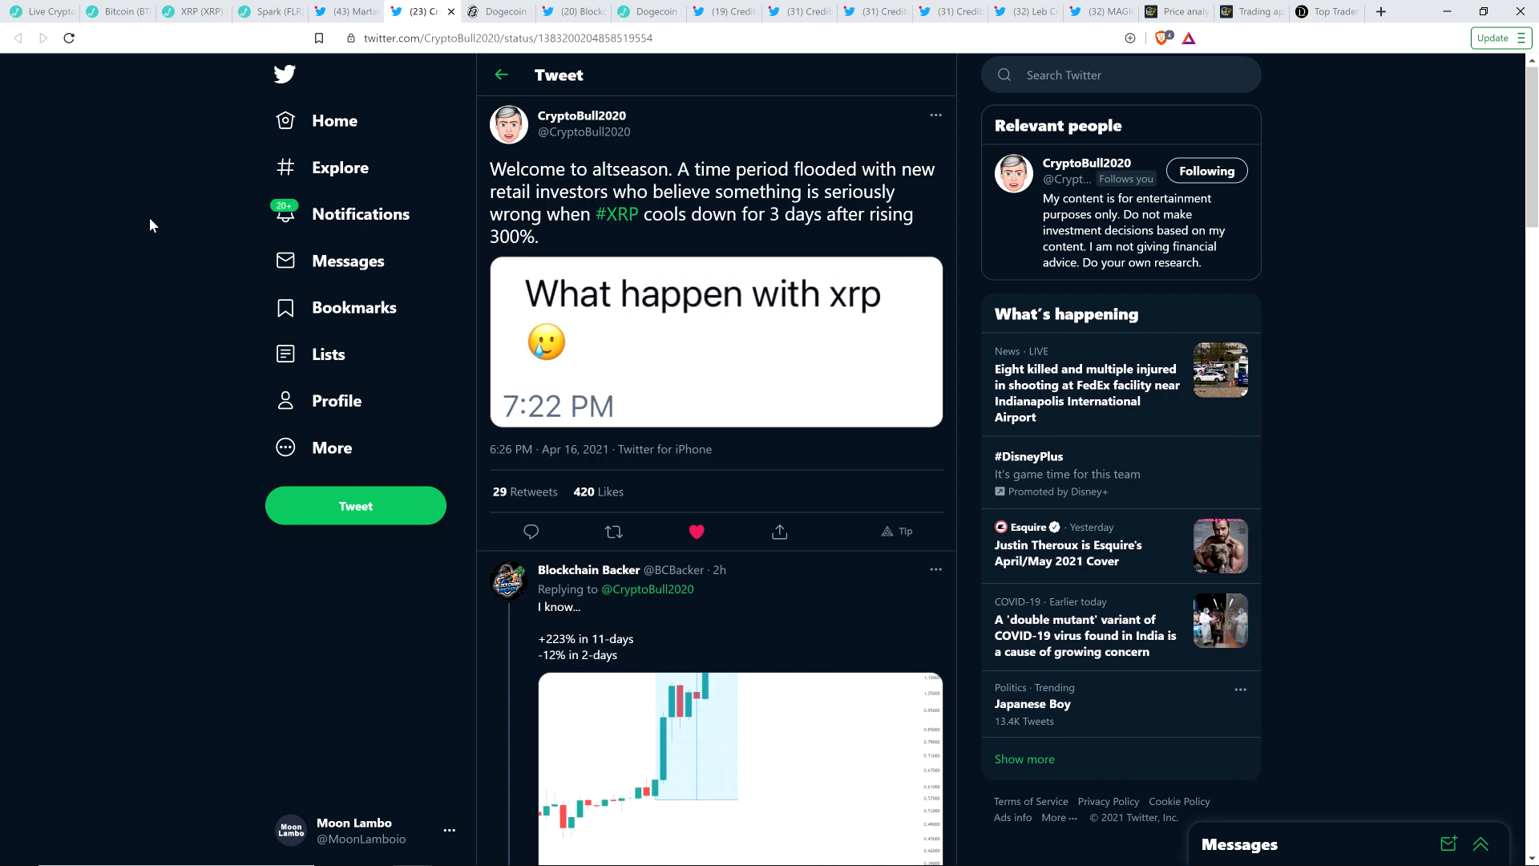
pyautogui.moveTo(56, 246)
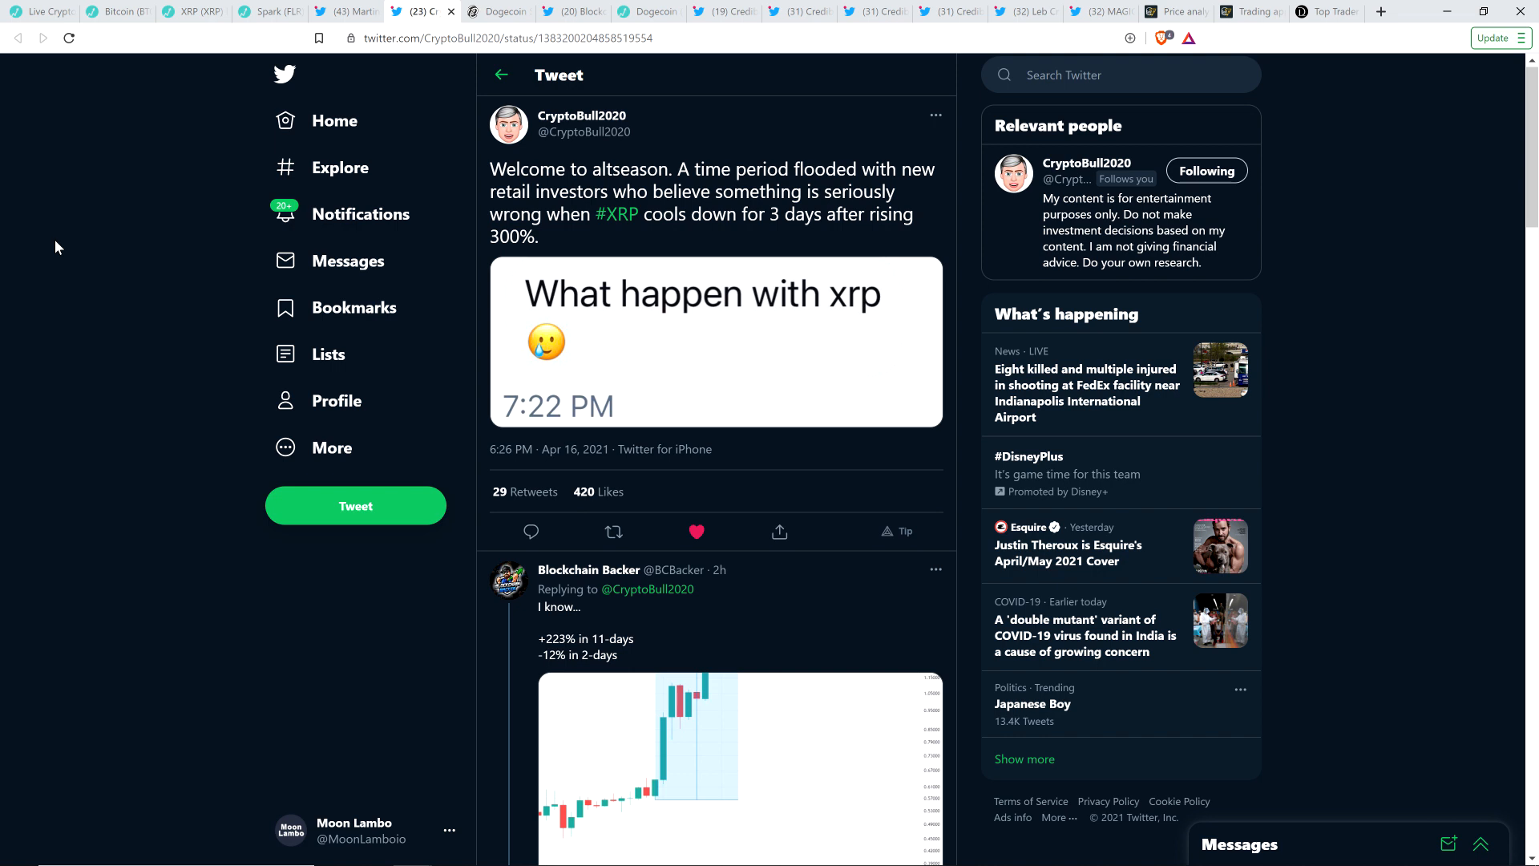
pyautogui.scroll(-3)
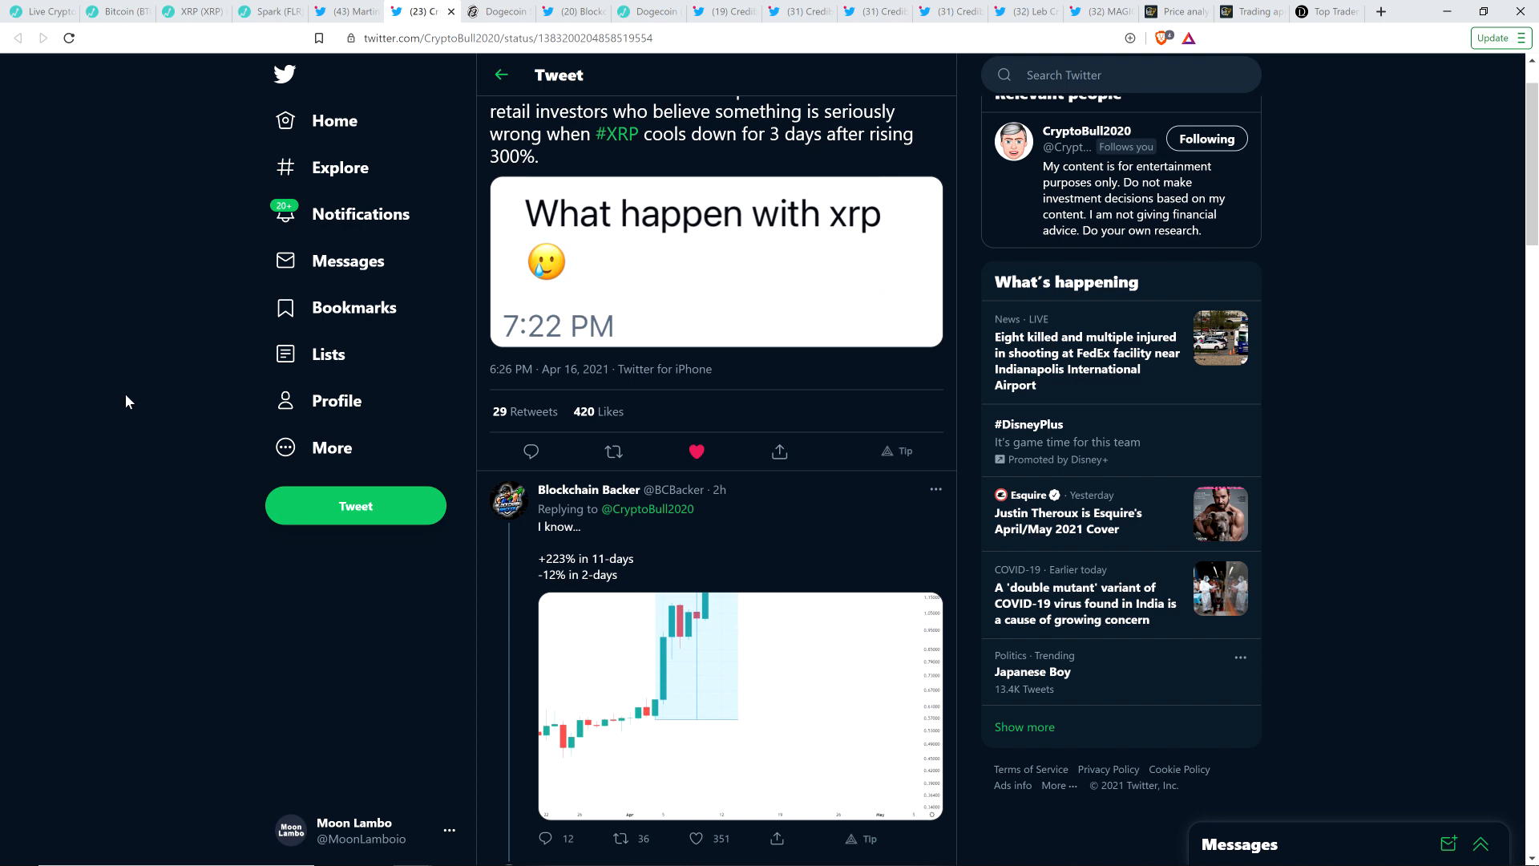
pyautogui.moveTo(145, 309)
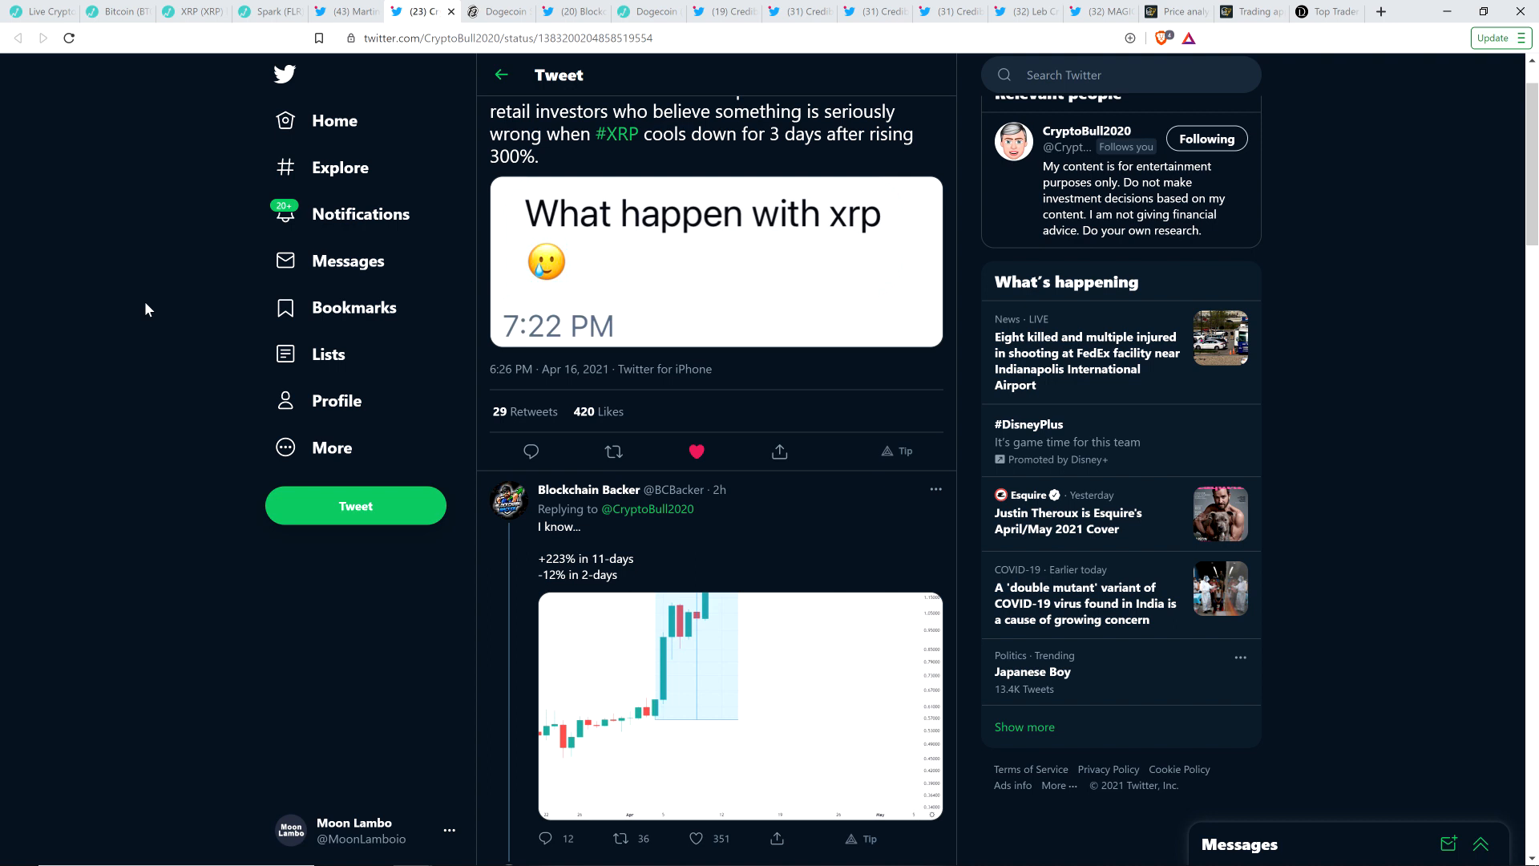
pyautogui.click(741, 705)
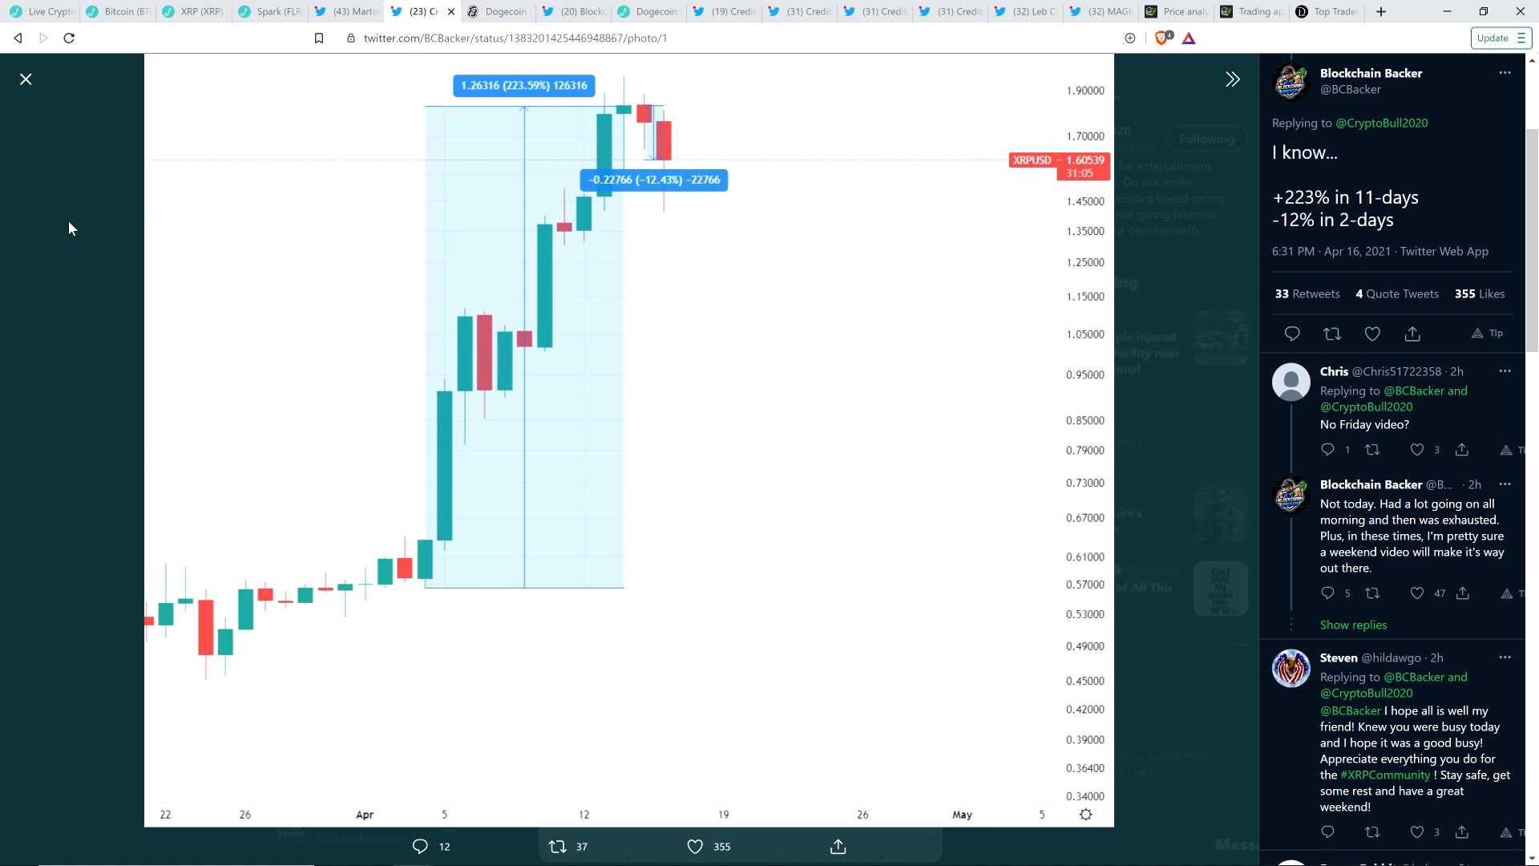
pyautogui.click(26, 78)
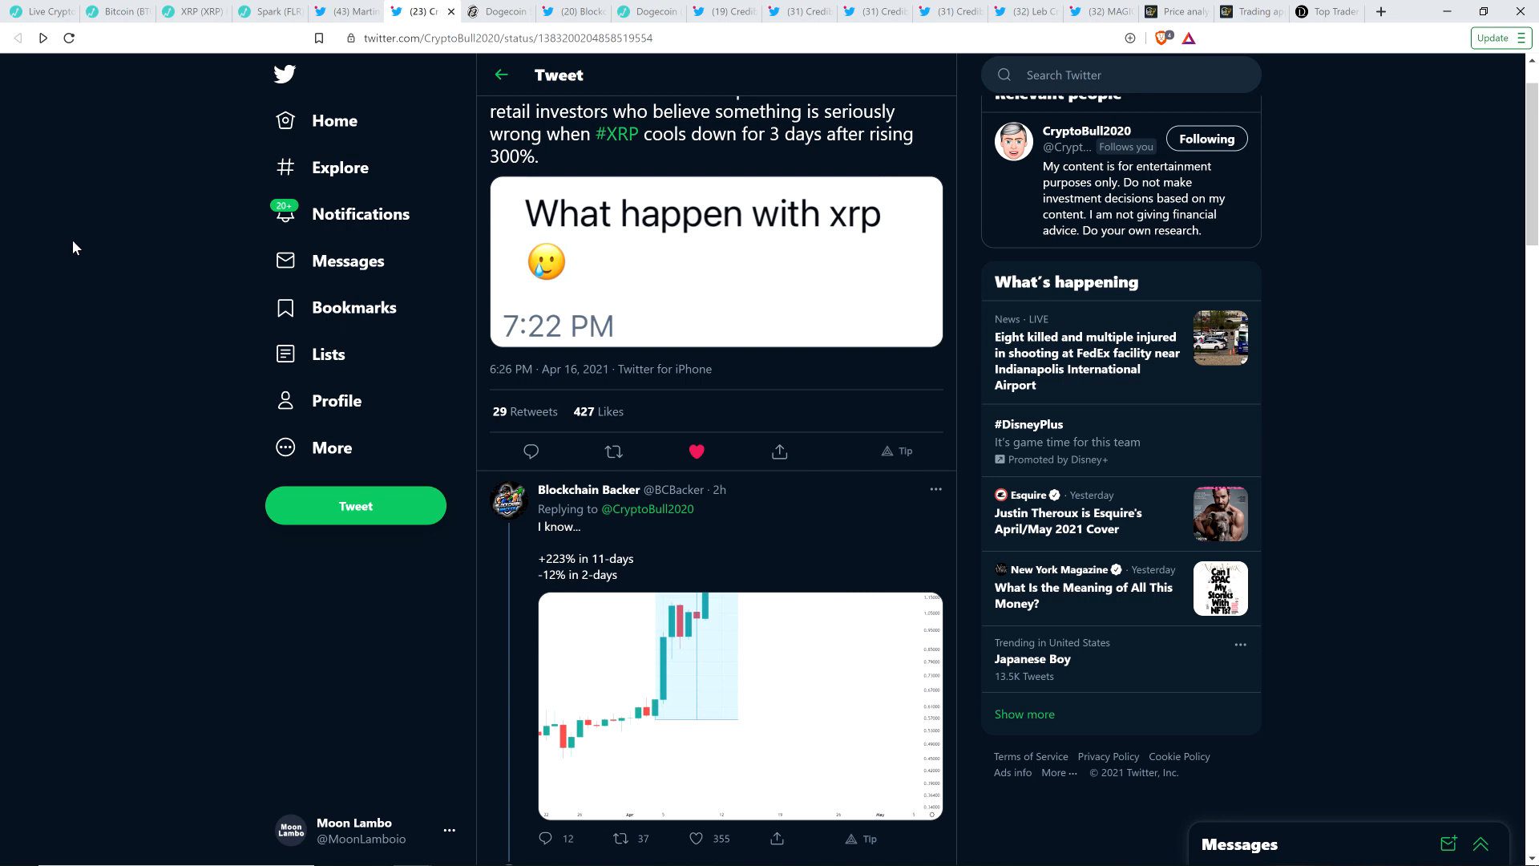
# Switch to Decrypt's article on Dogecoin's 225% spike to fifth-largest crypto
pyautogui.click(498, 10)
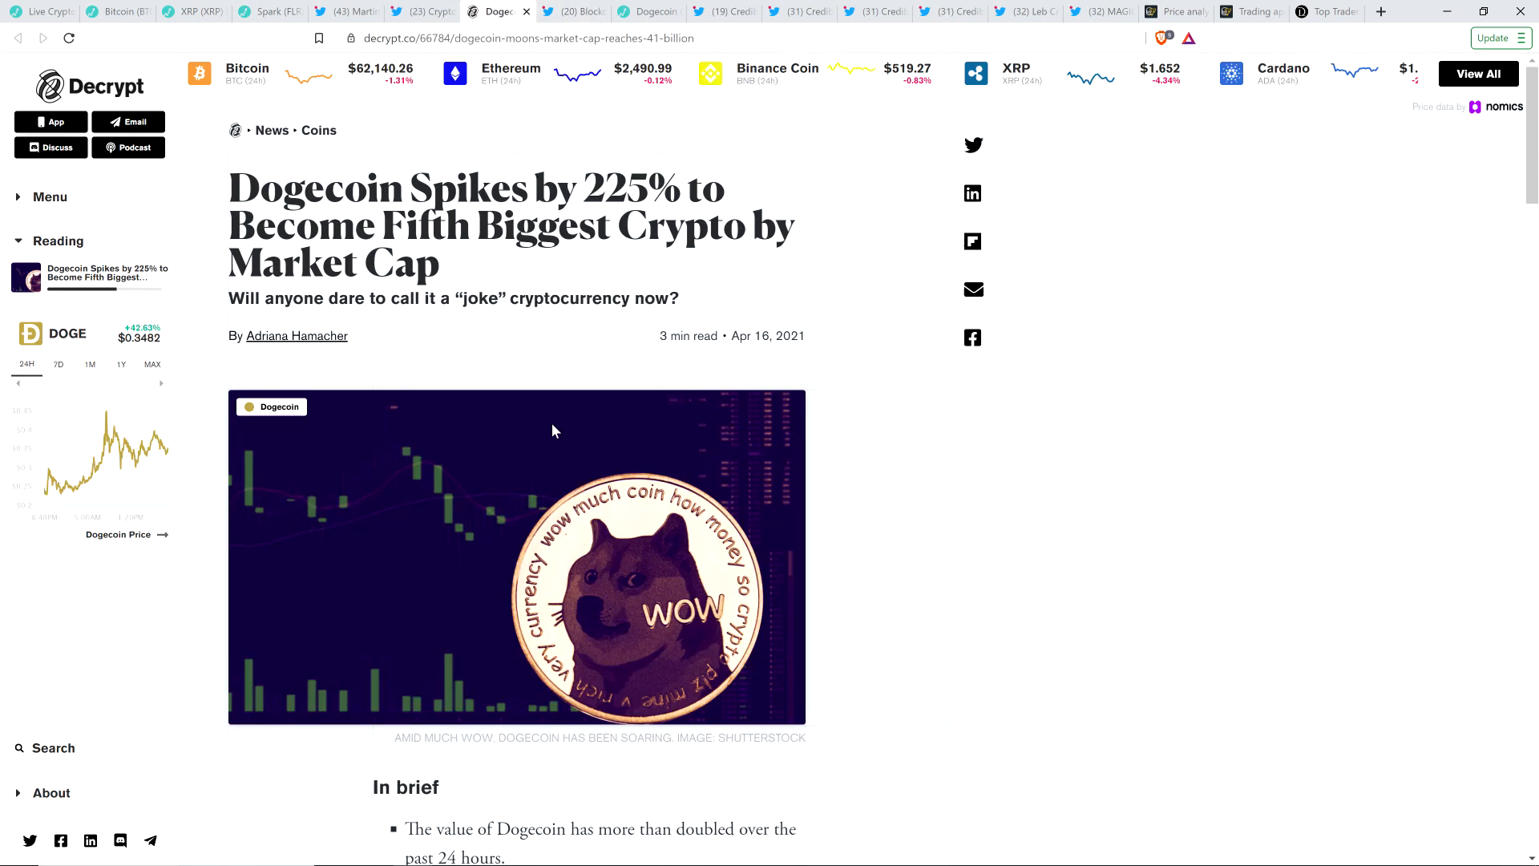
pyautogui.moveTo(591, 498)
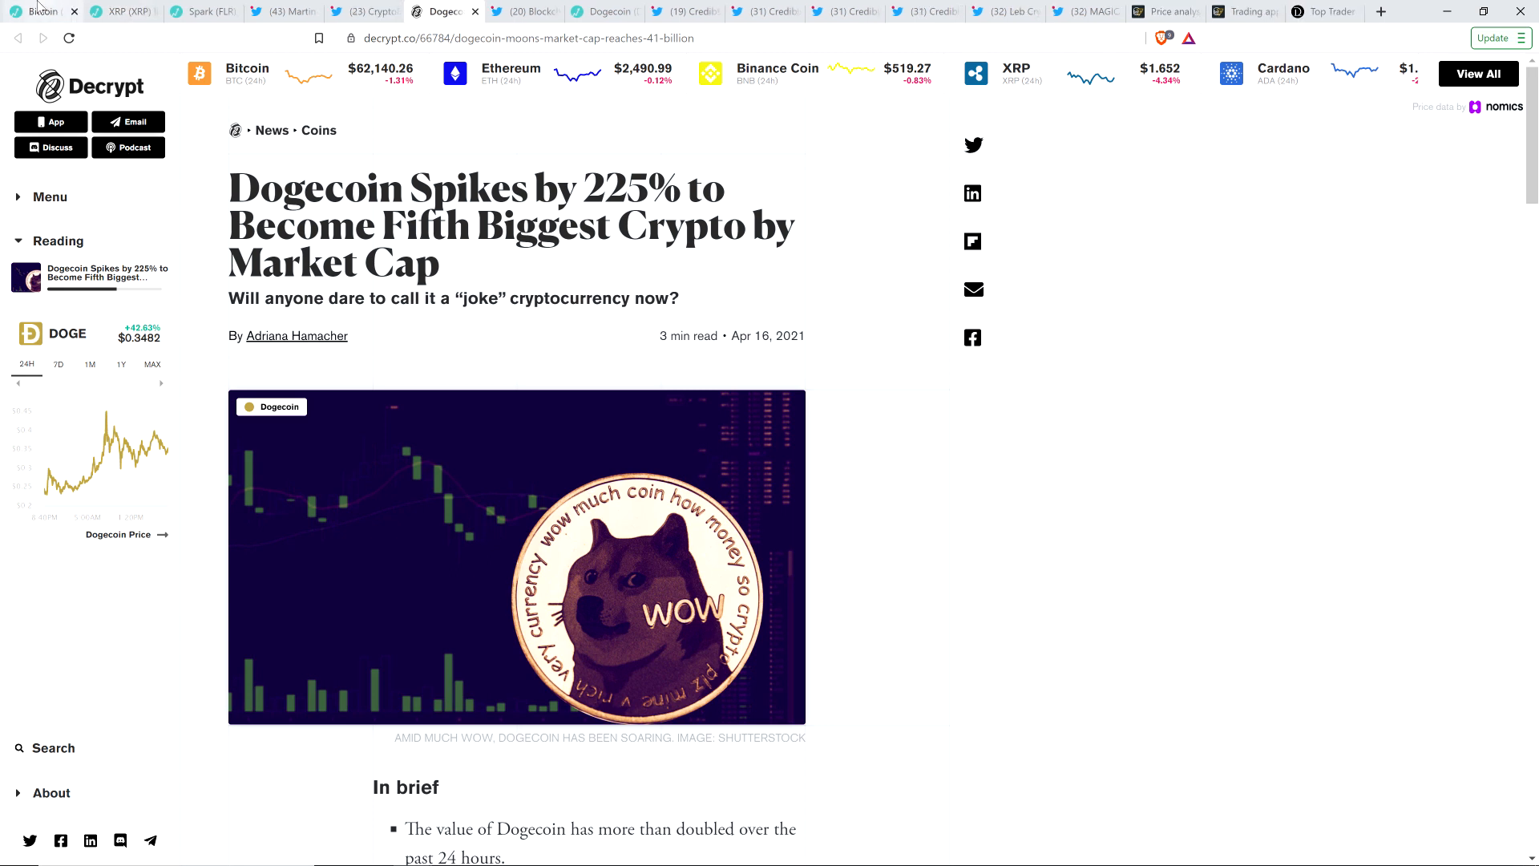
pyautogui.click(43, 10)
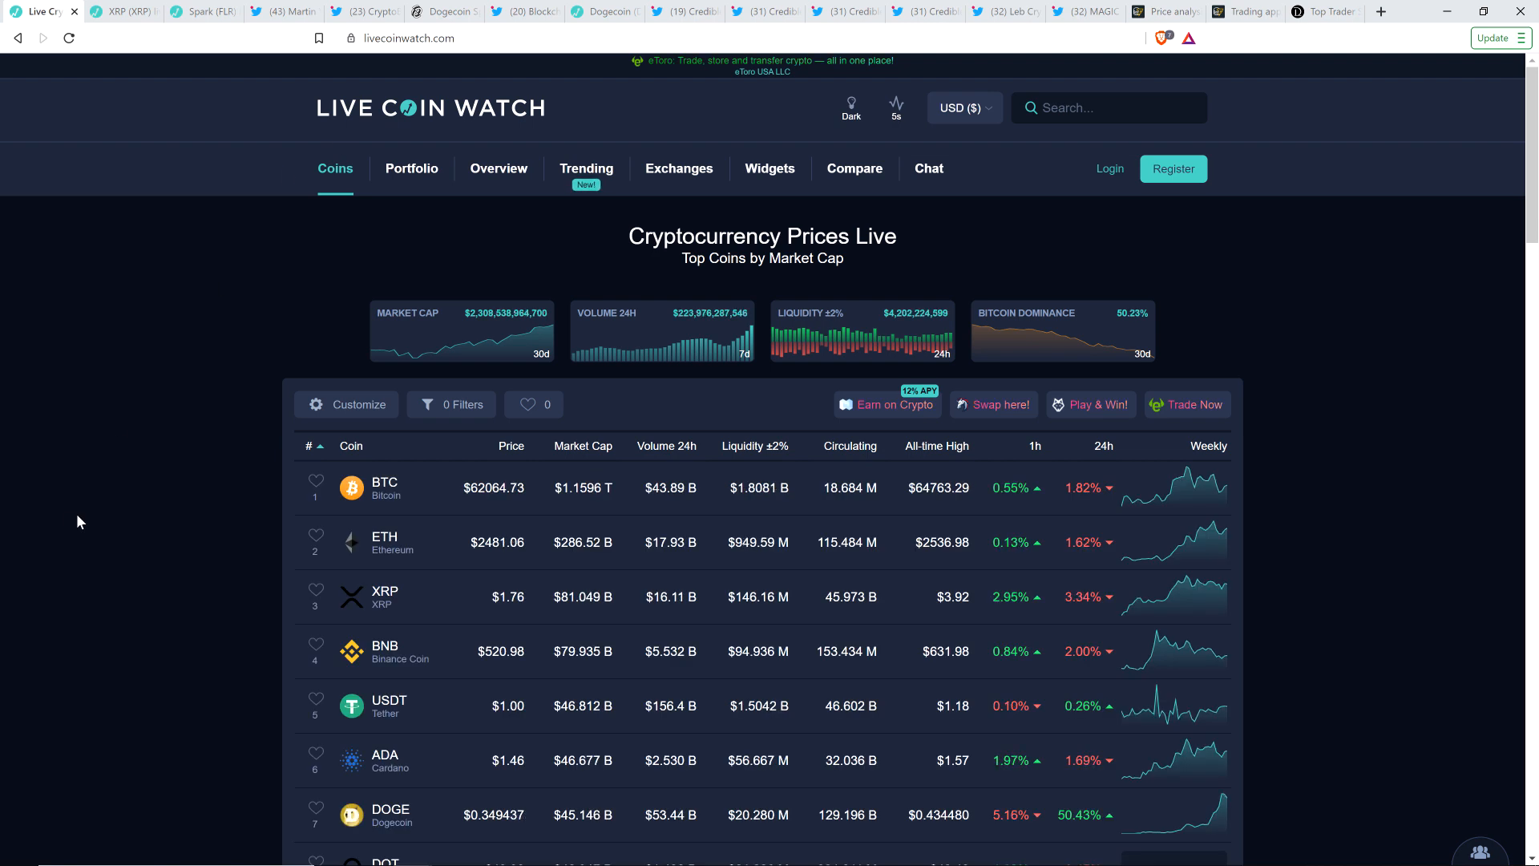
pyautogui.moveTo(193, 439)
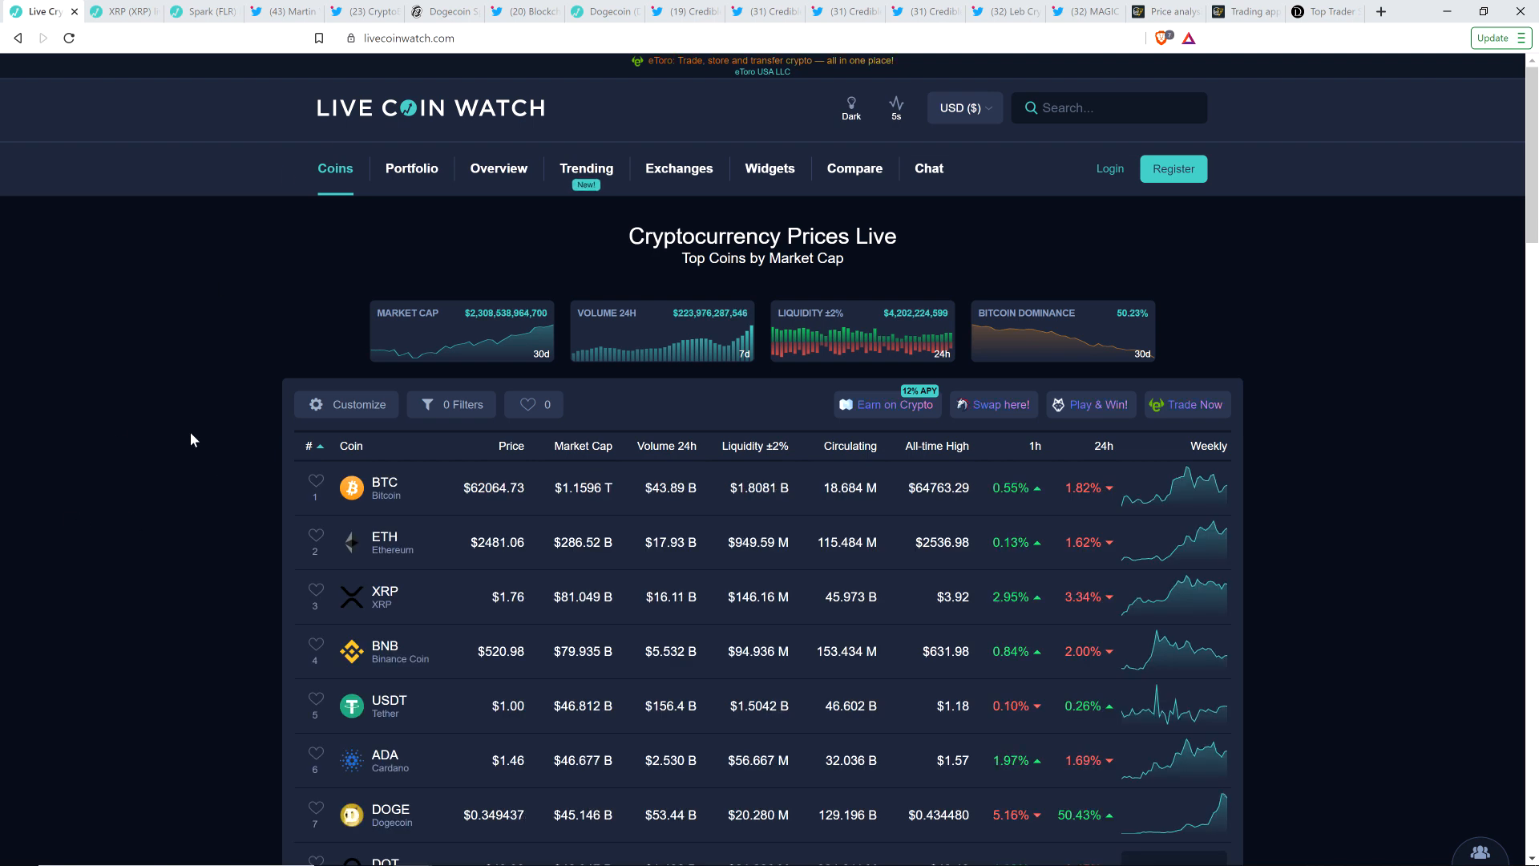
pyautogui.moveTo(131, 648)
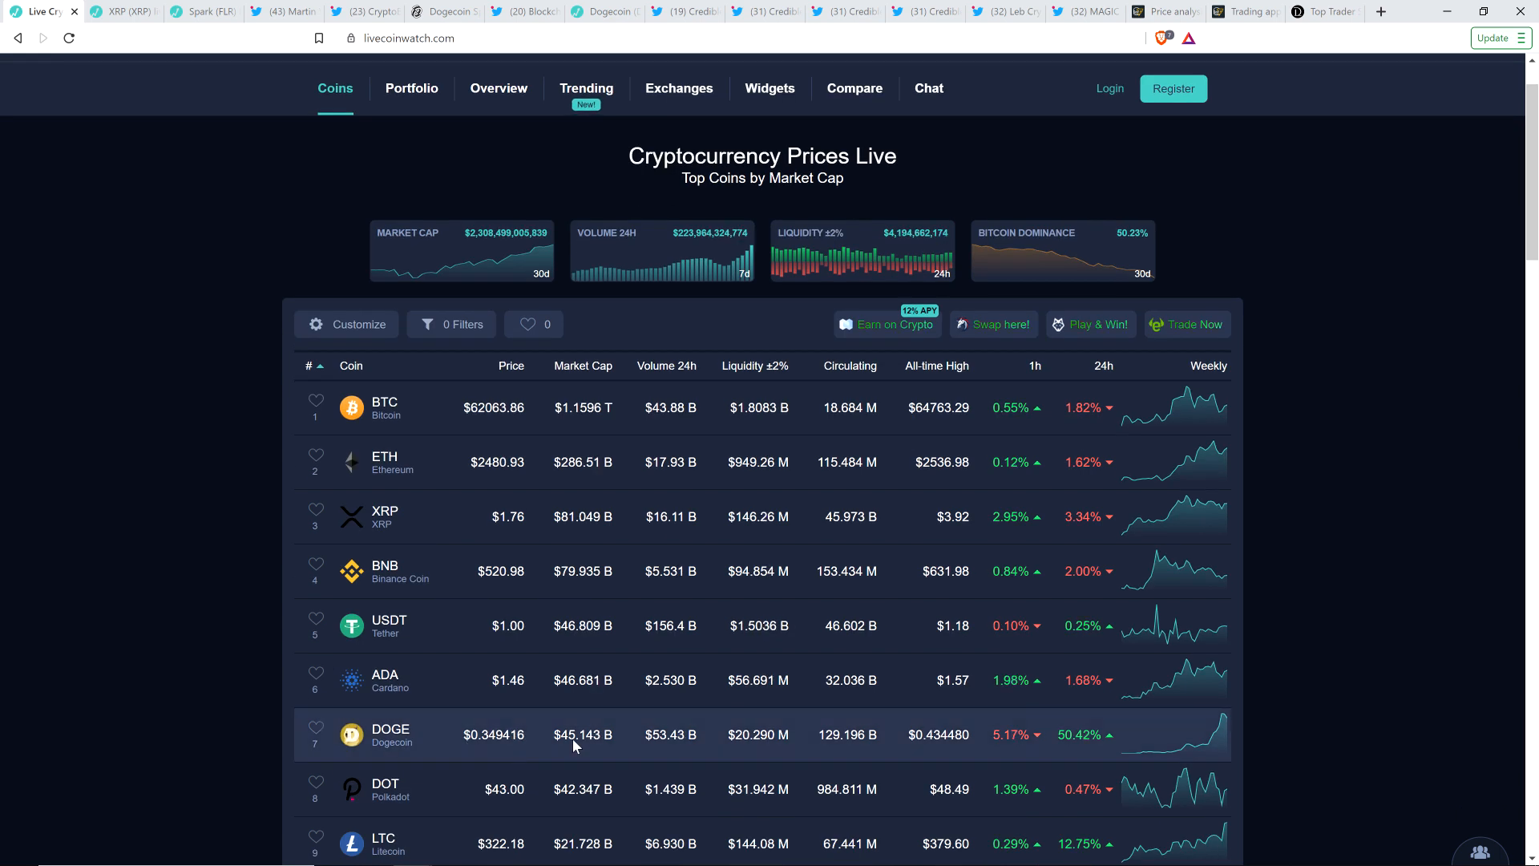
pyautogui.moveTo(564, 620)
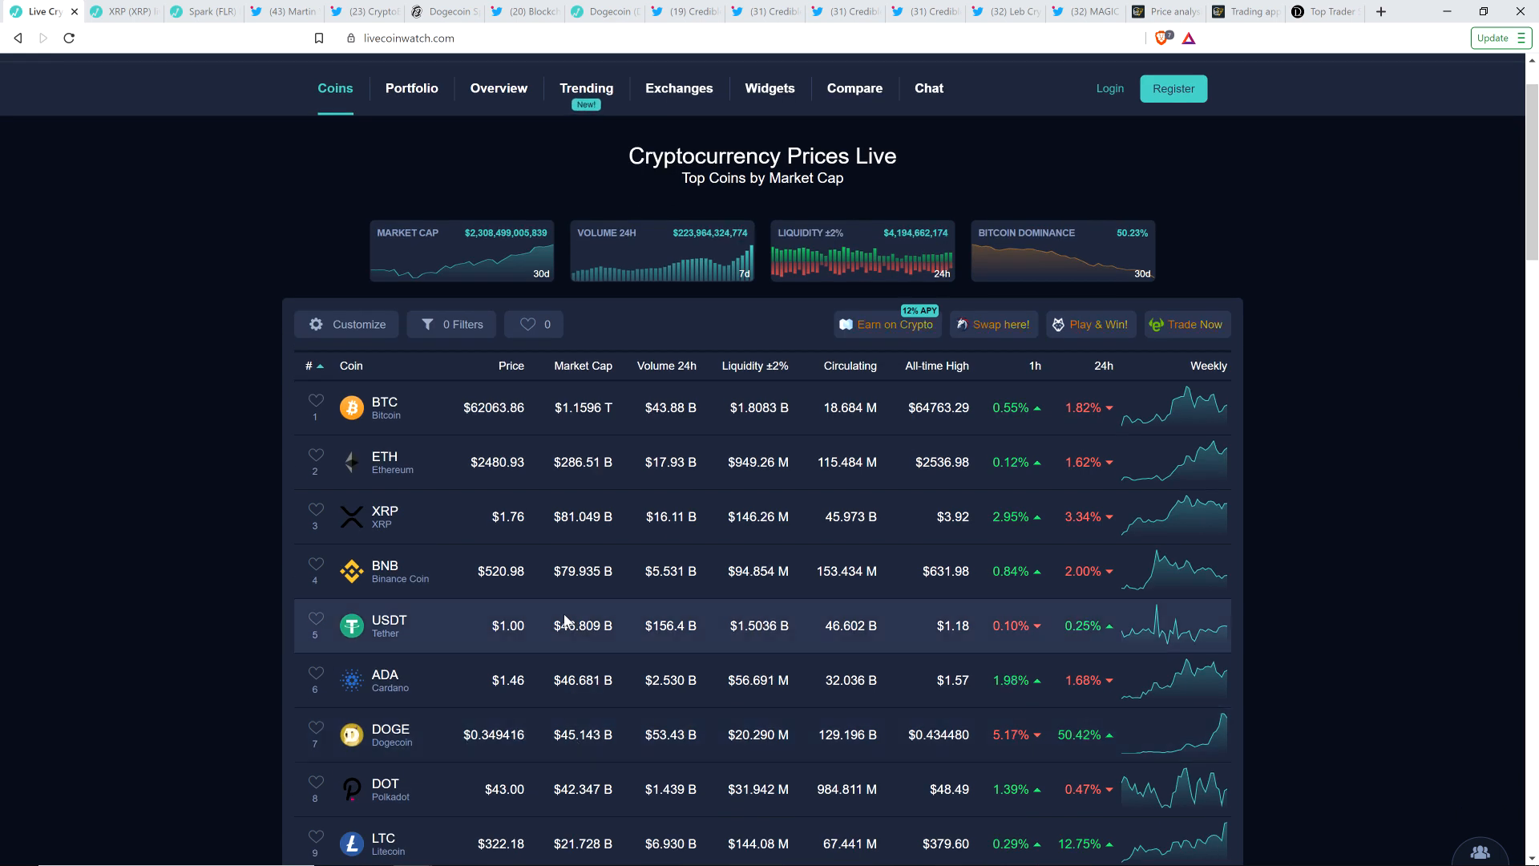
pyautogui.moveTo(526, 679)
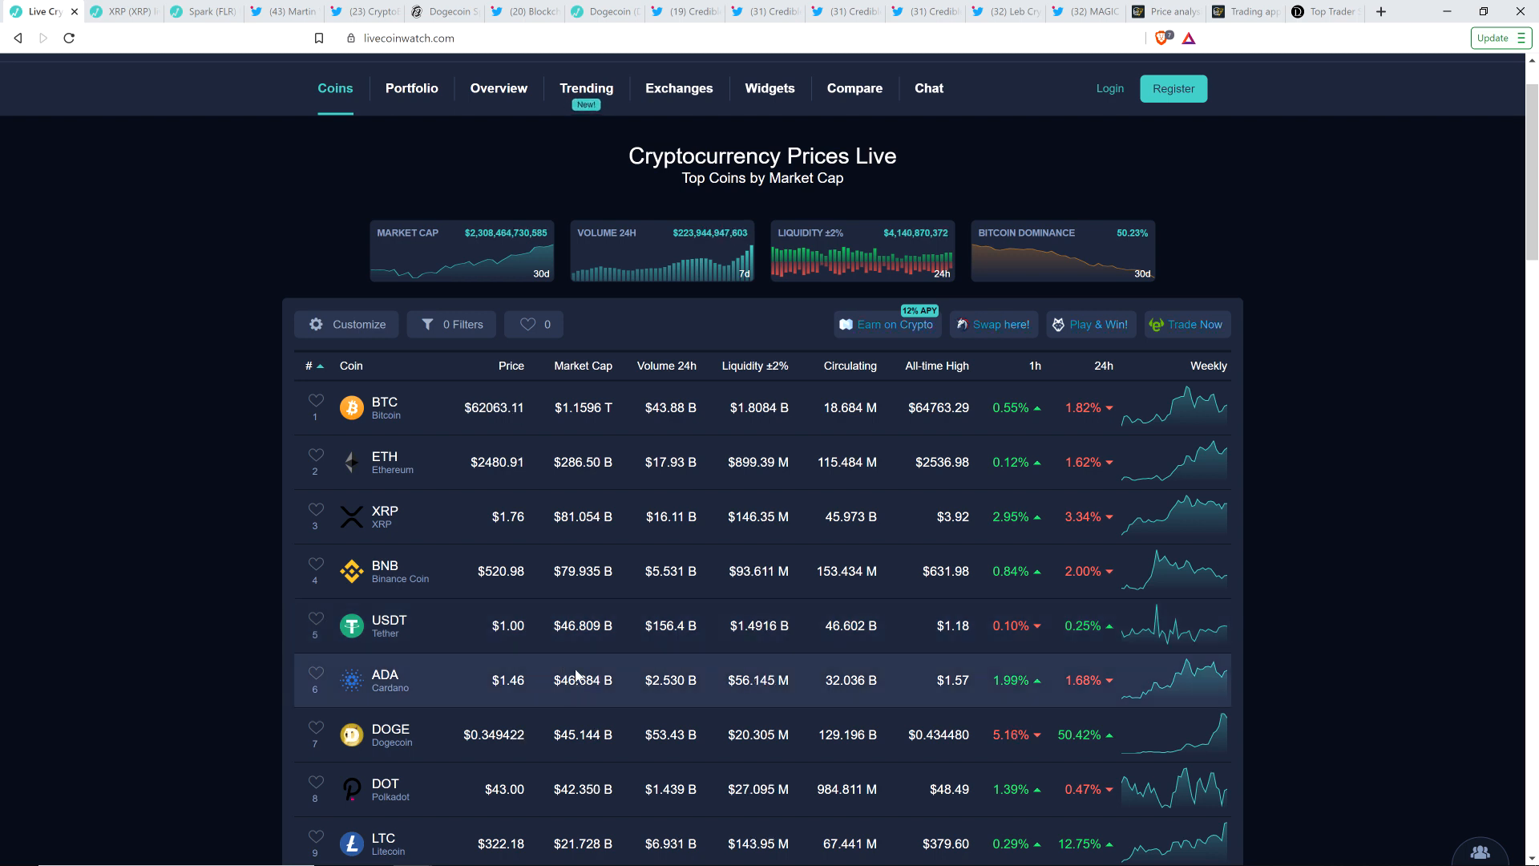
pyautogui.moveTo(467, 701)
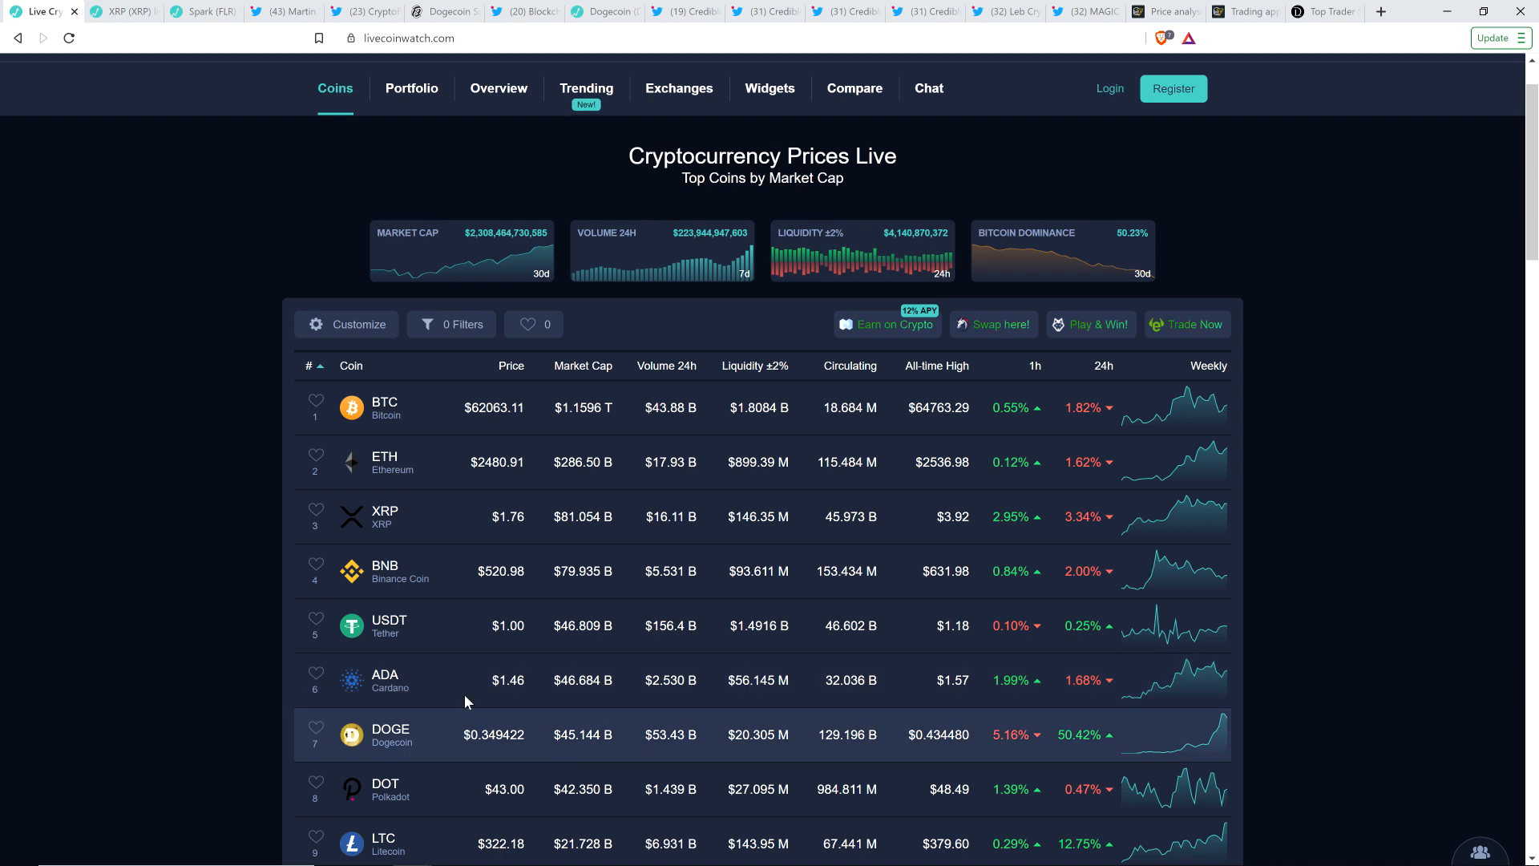
pyautogui.moveTo(152, 419)
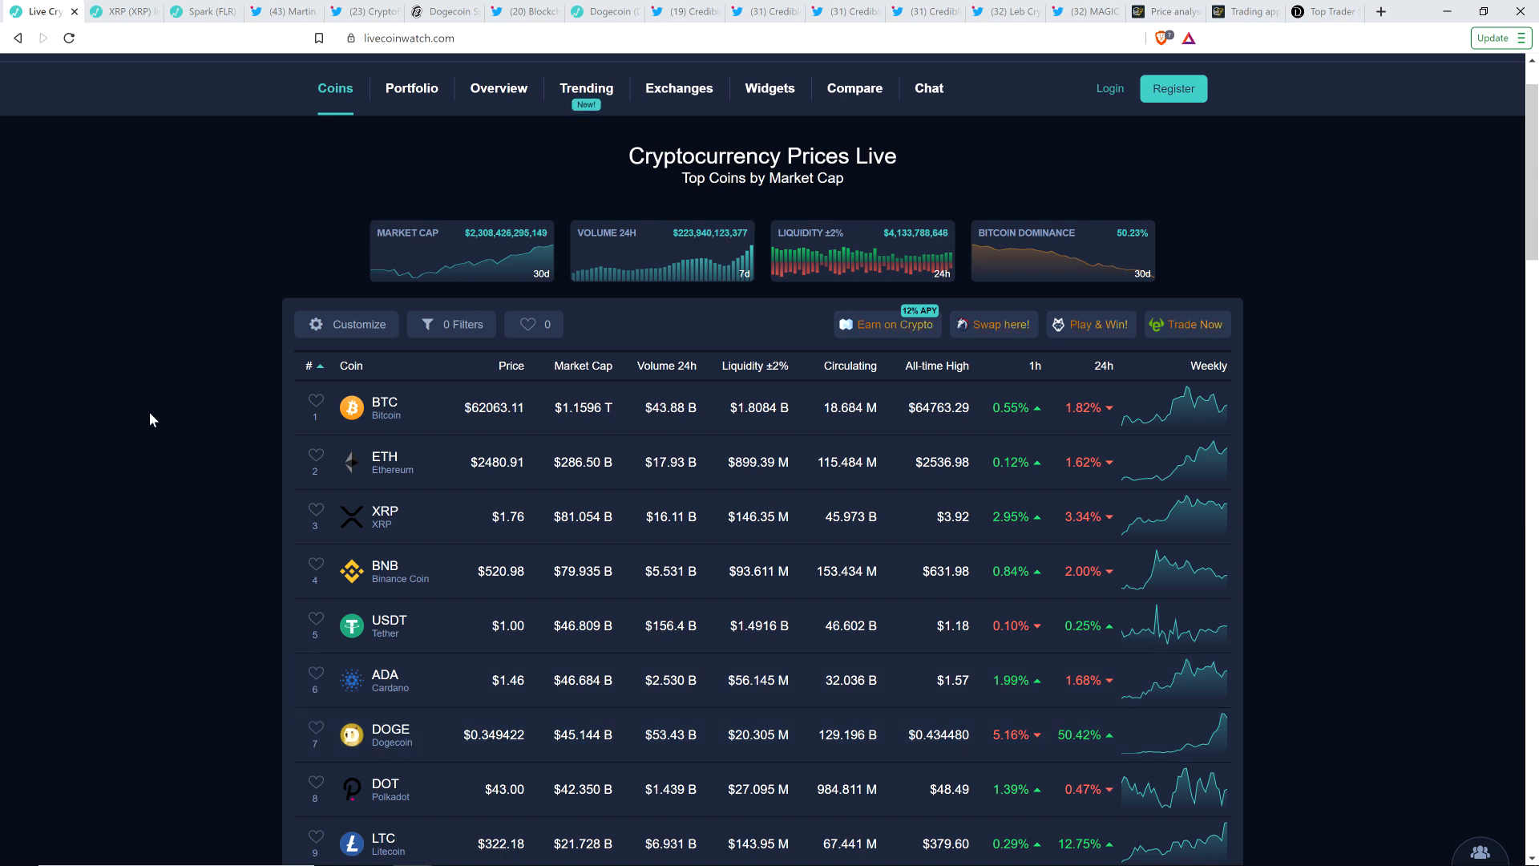
pyautogui.click(443, 10)
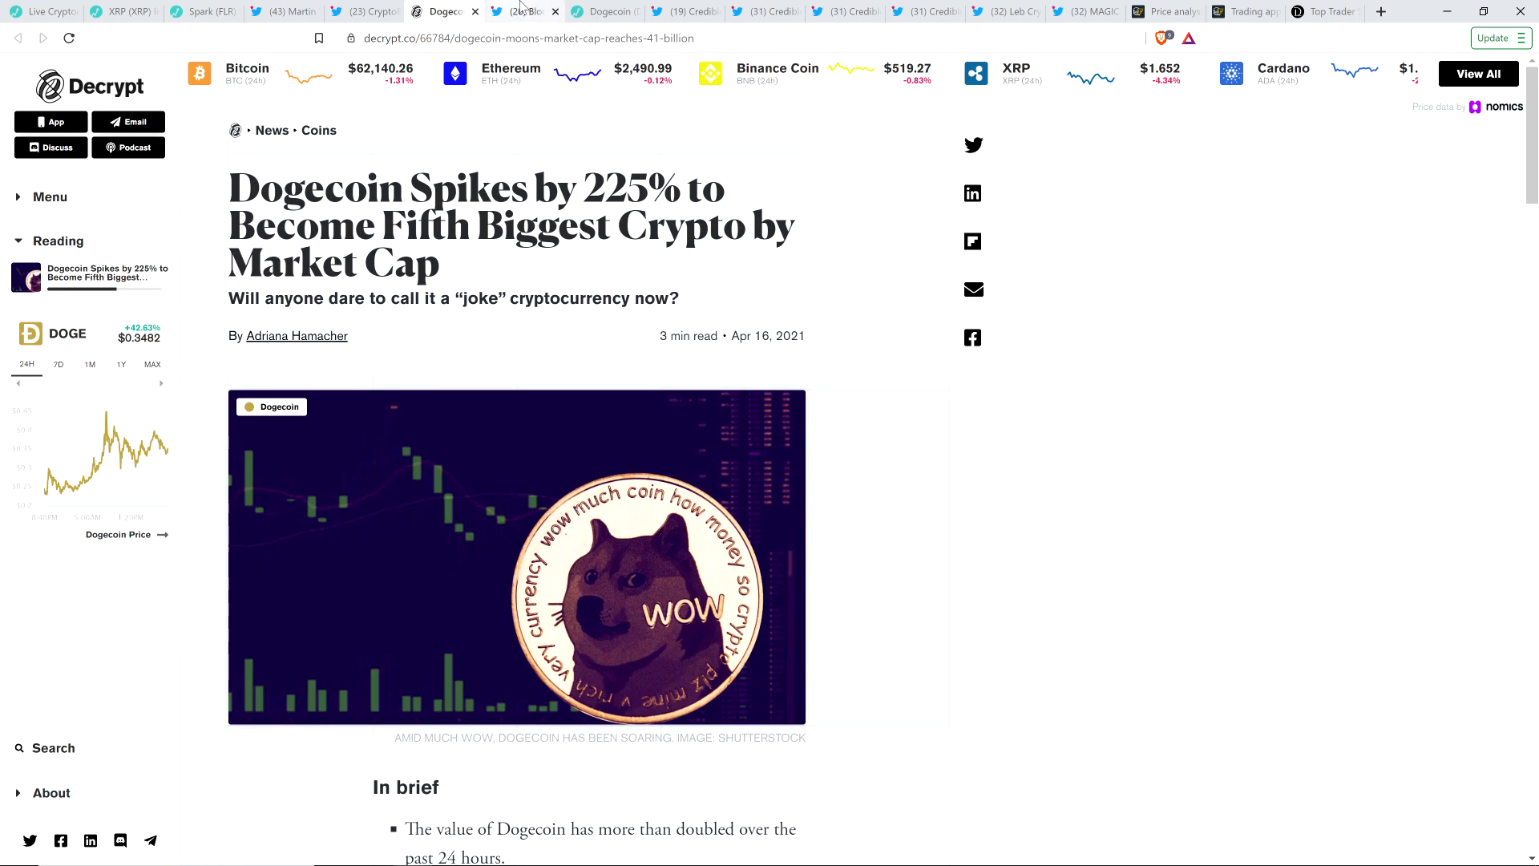
pyautogui.click(604, 10)
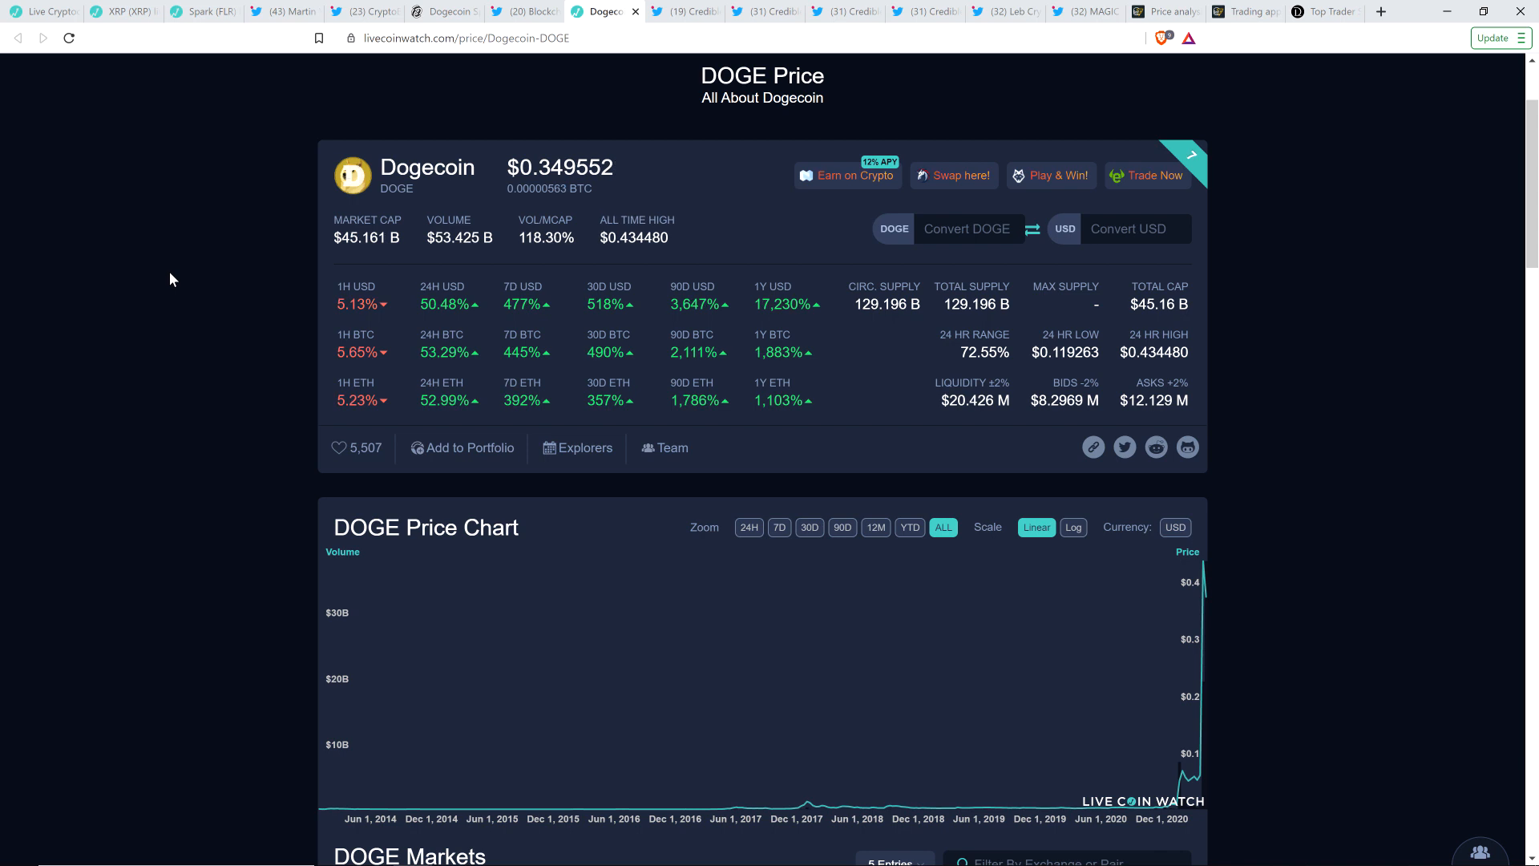
pyautogui.moveTo(941, 528)
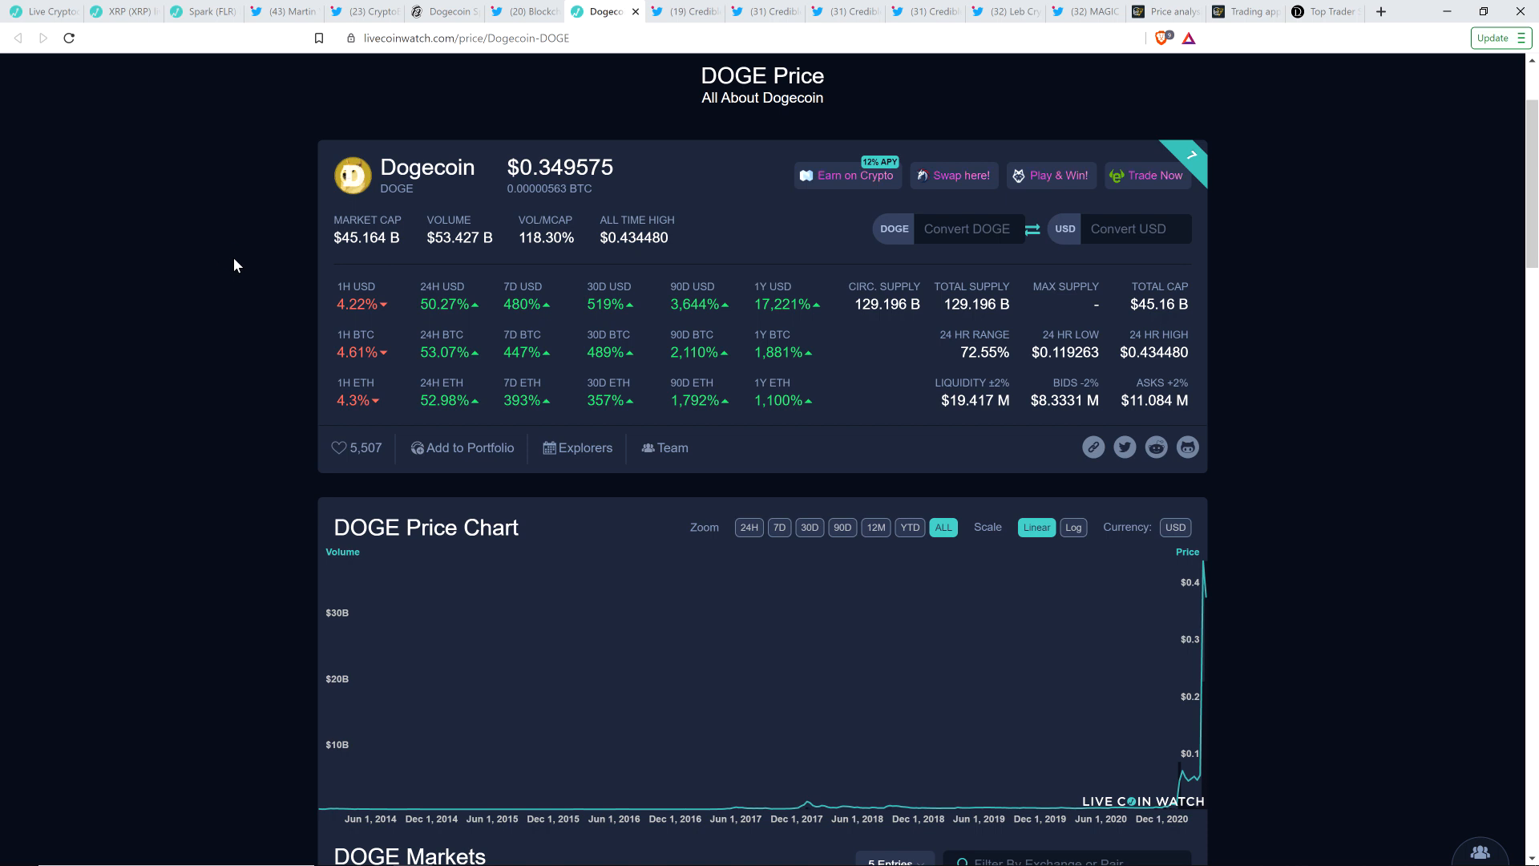
pyautogui.moveTo(253, 263)
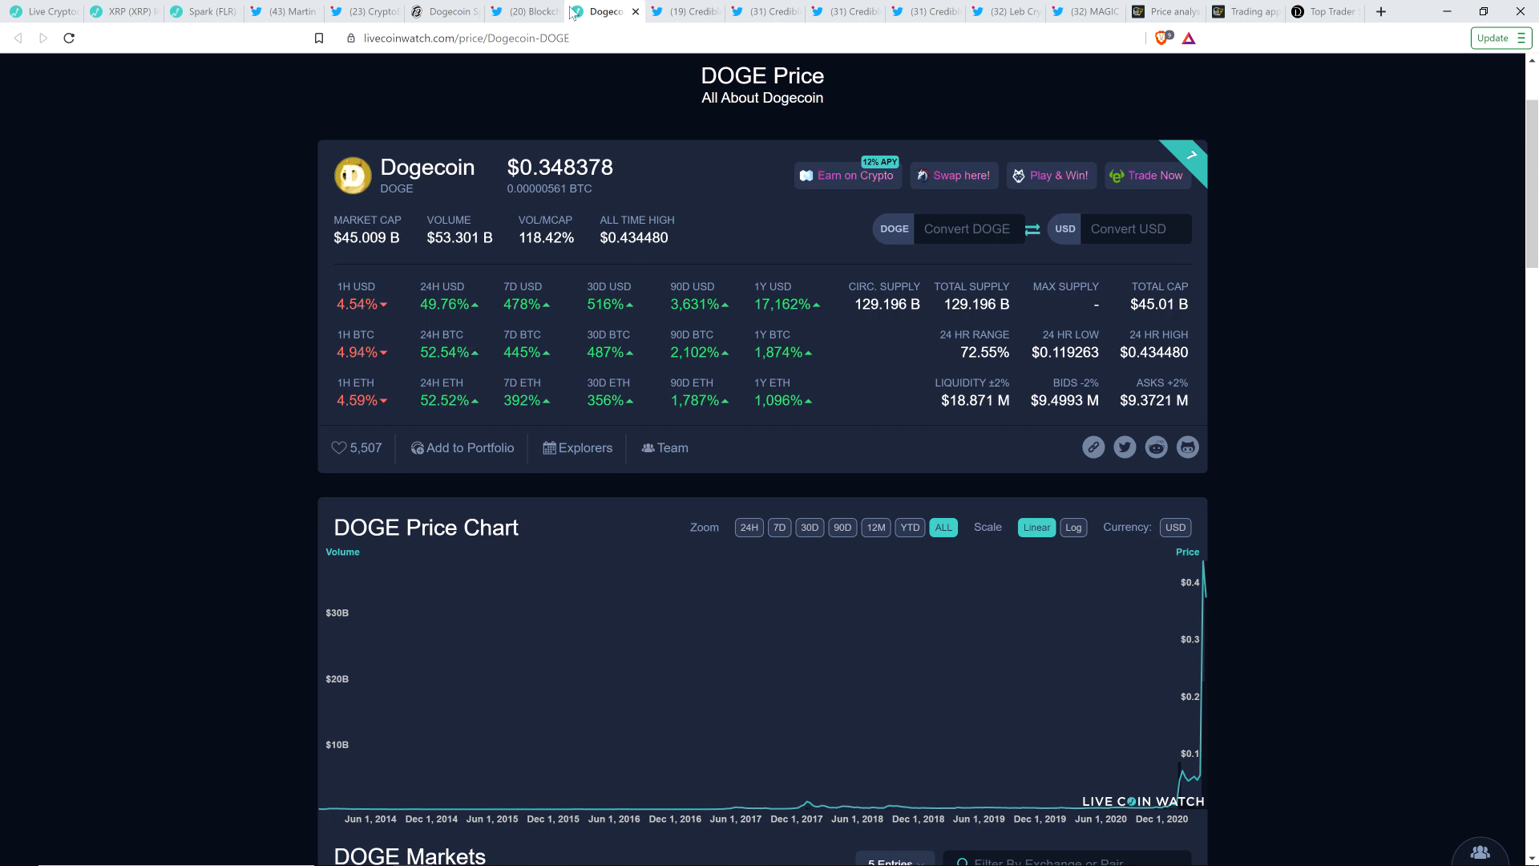
# Switch to Blockchain Backer's alt season tweet noting BCH 31%, ETC 37%, DASH 18%
pyautogui.click(520, 10)
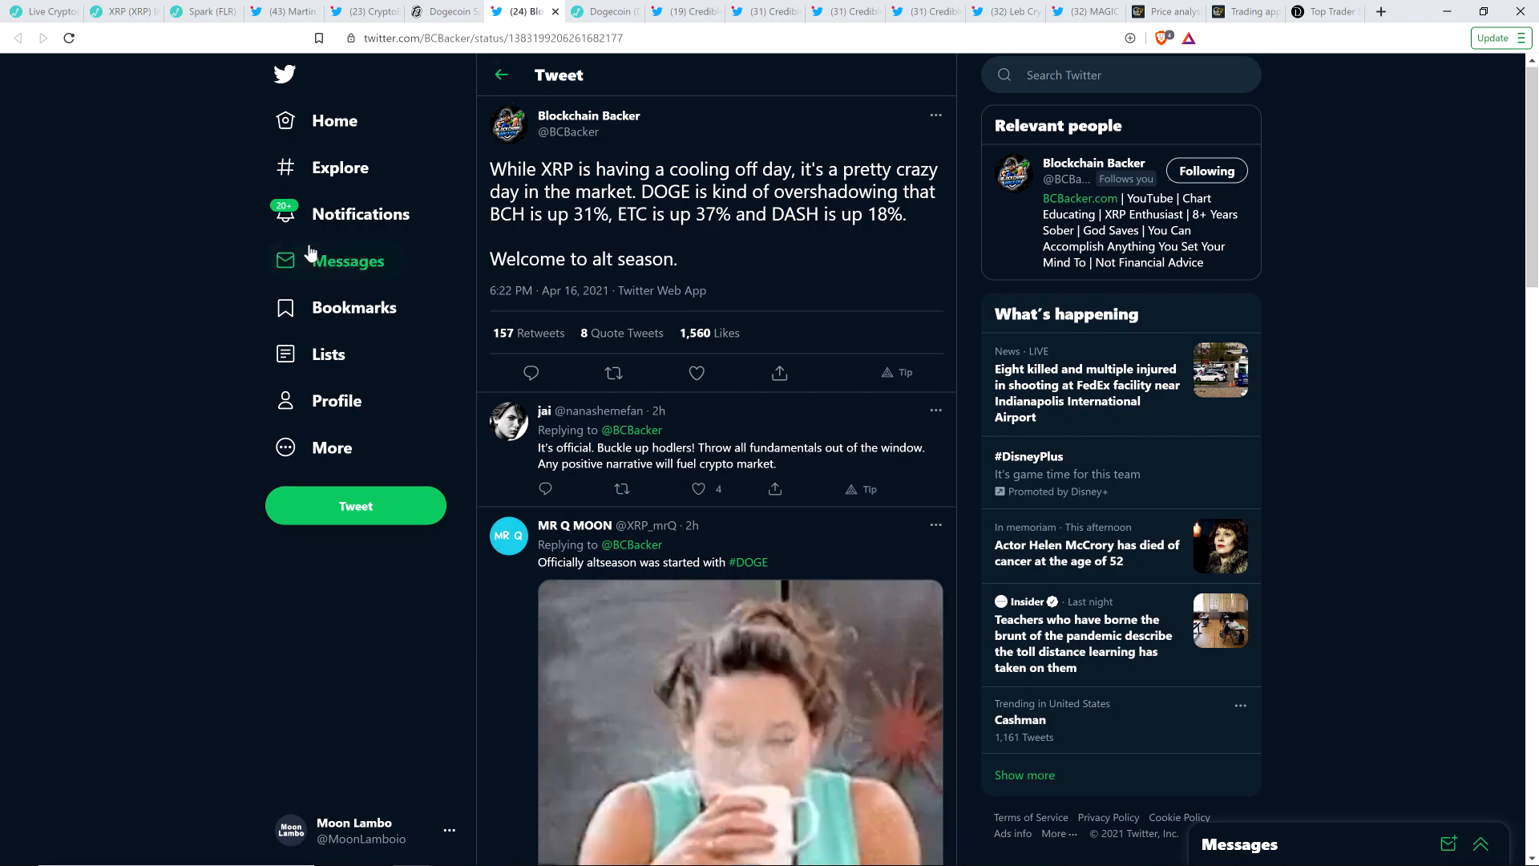
pyautogui.moveTo(134, 228)
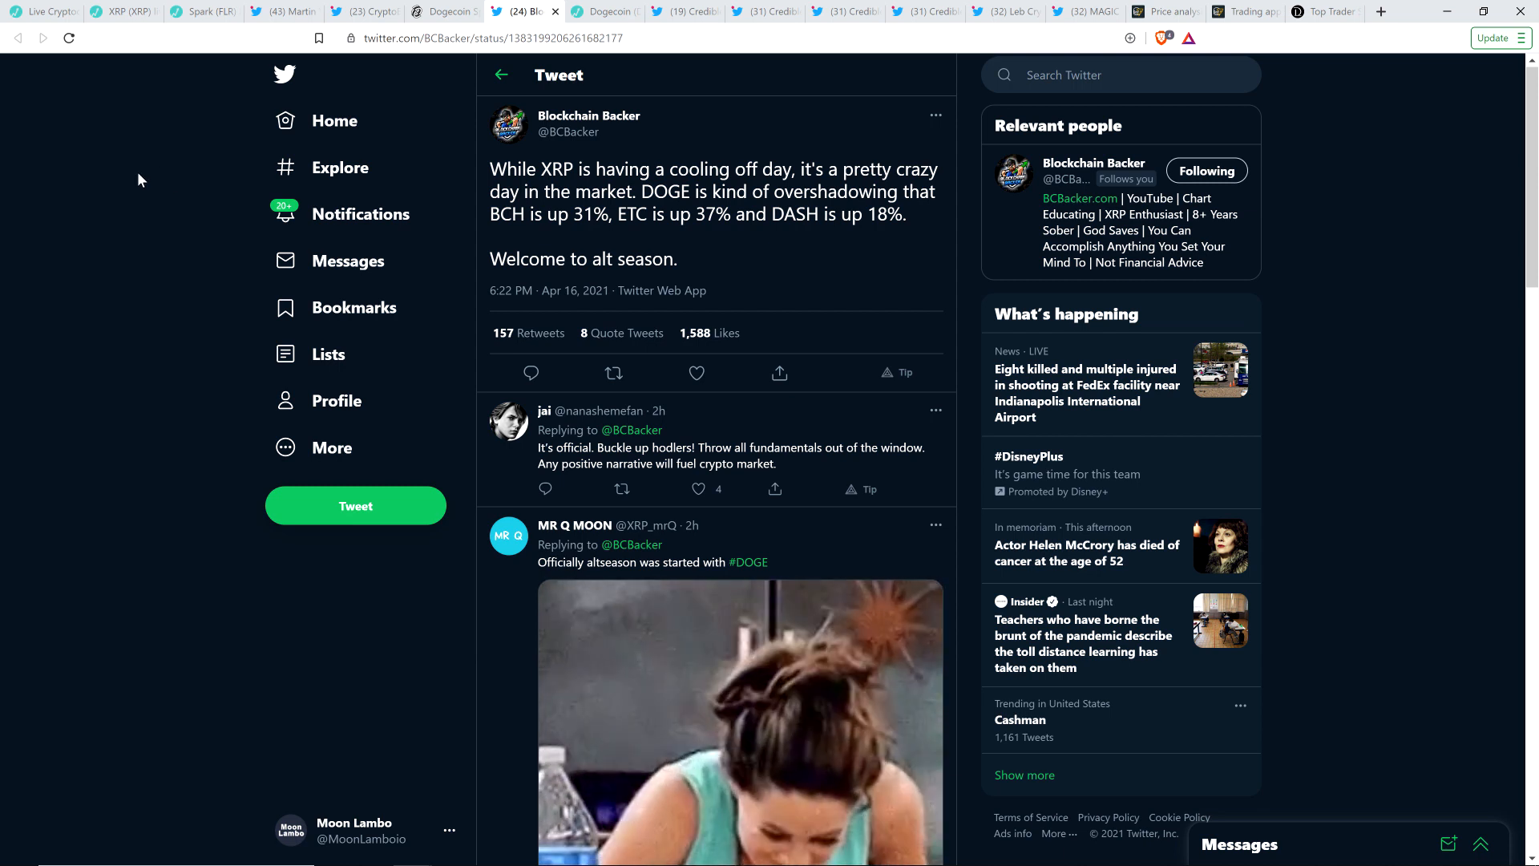
pyautogui.moveTo(149, 188)
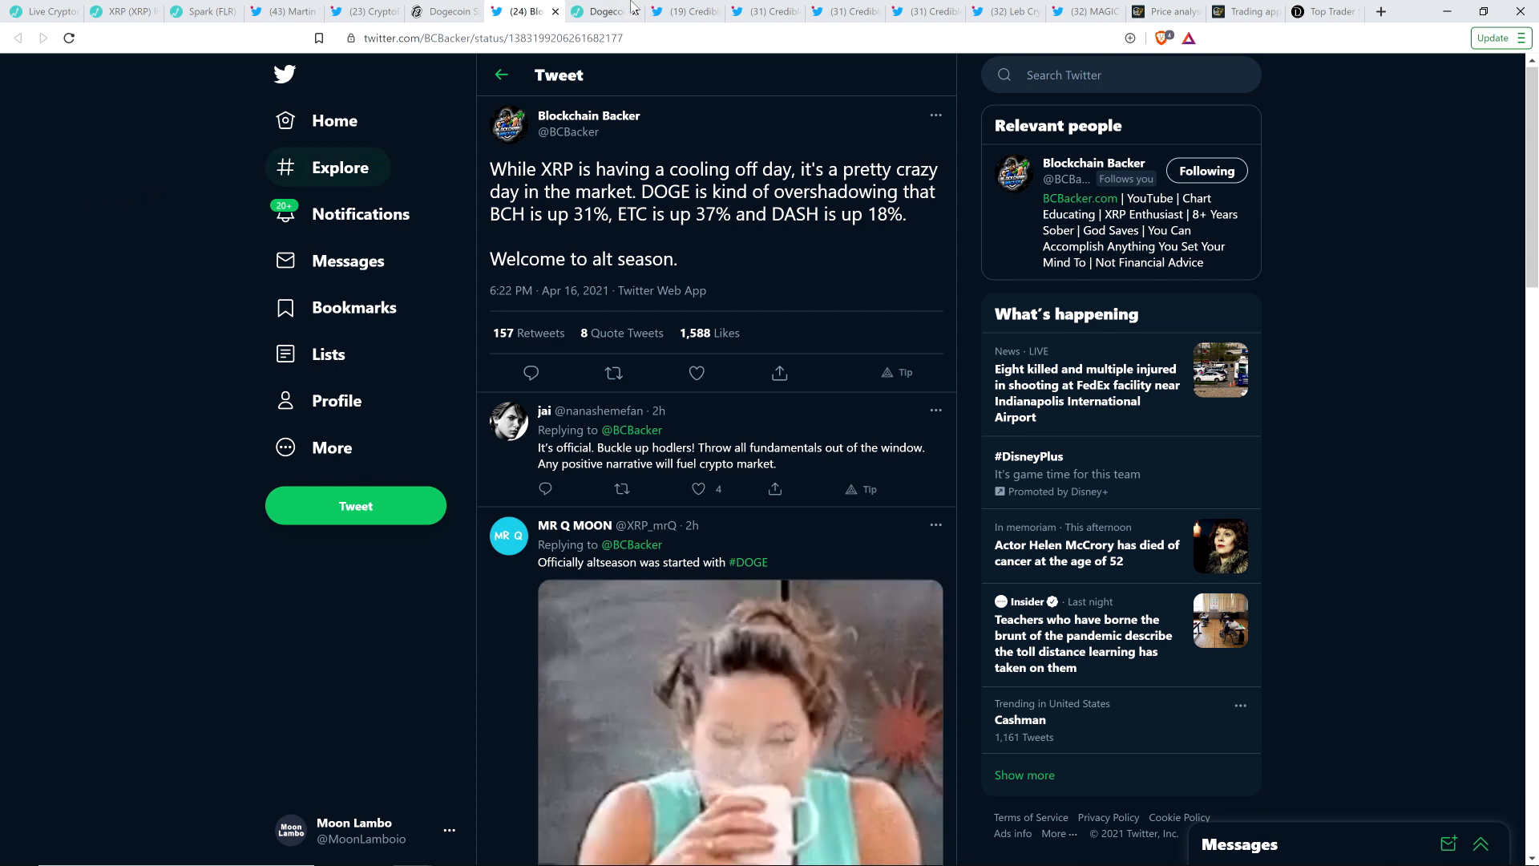
# Switch to Credible Crypto's 'XRP is unstoppable' tweet thread
pyautogui.click(683, 10)
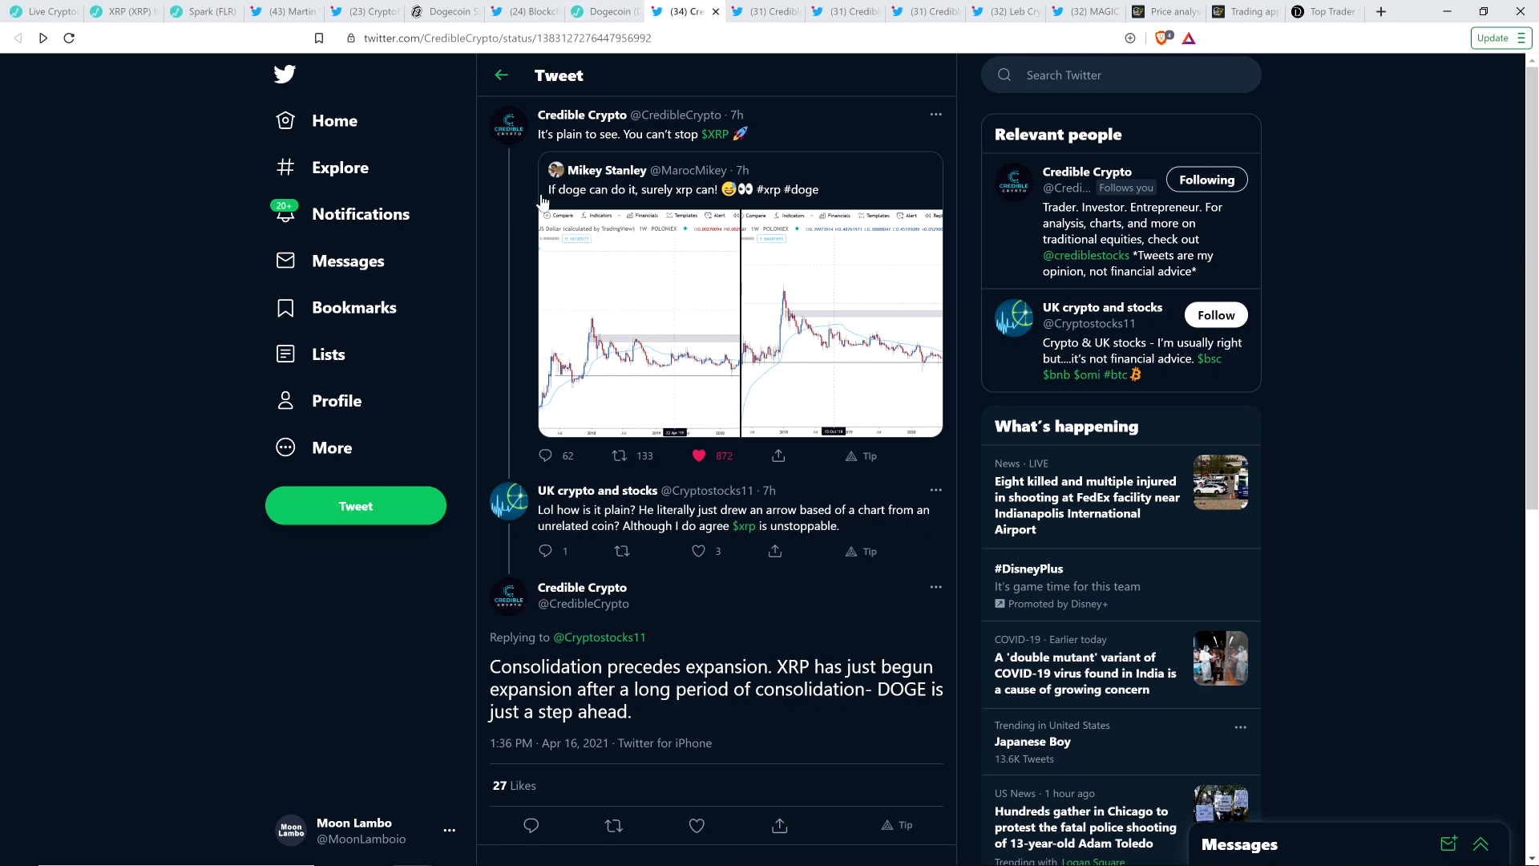
pyautogui.moveTo(593, 215)
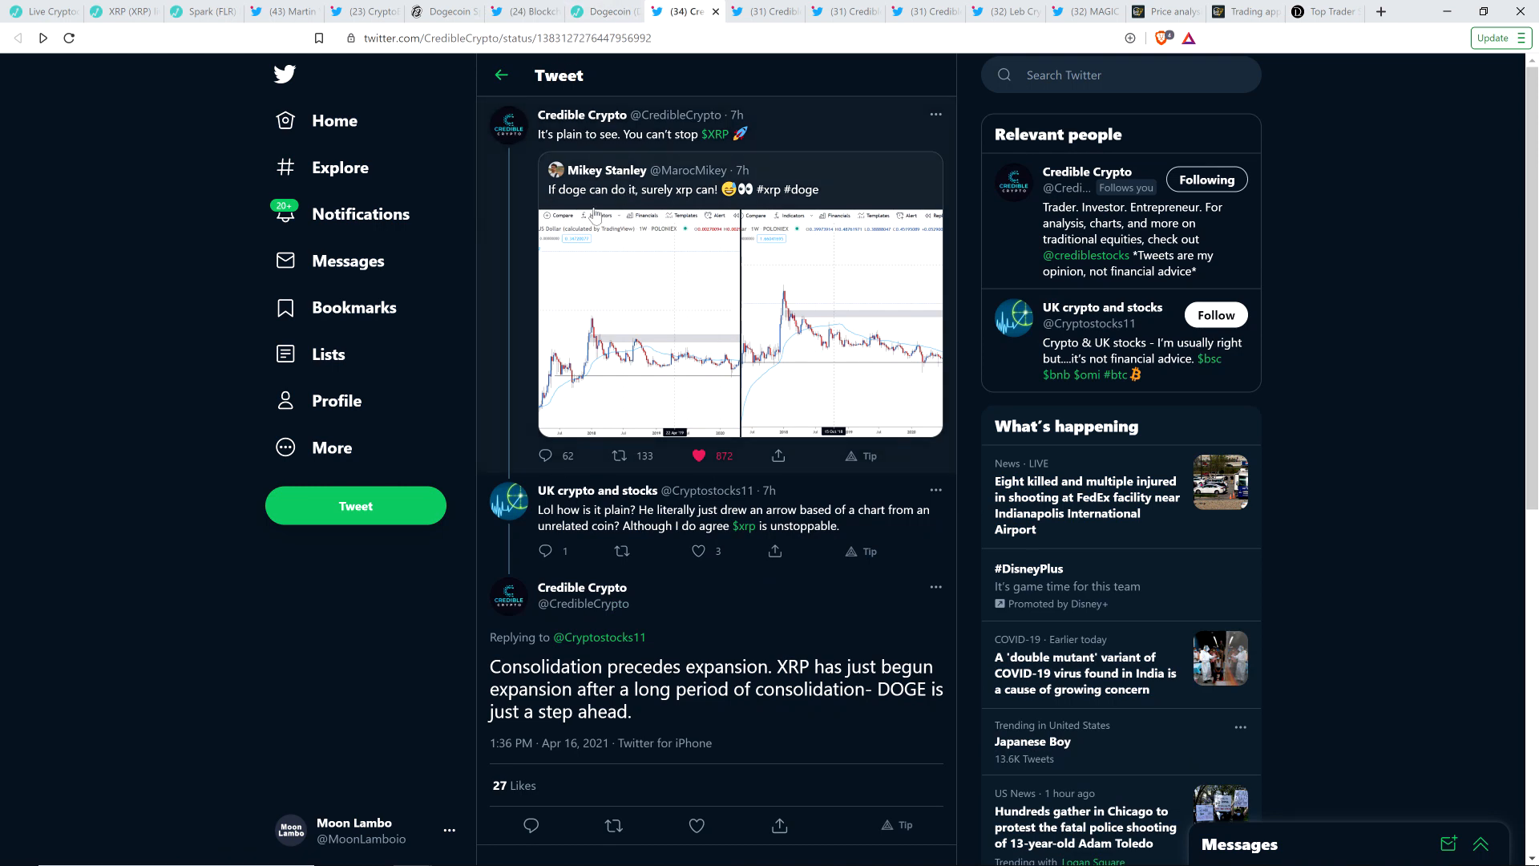
pyautogui.moveTo(611, 253)
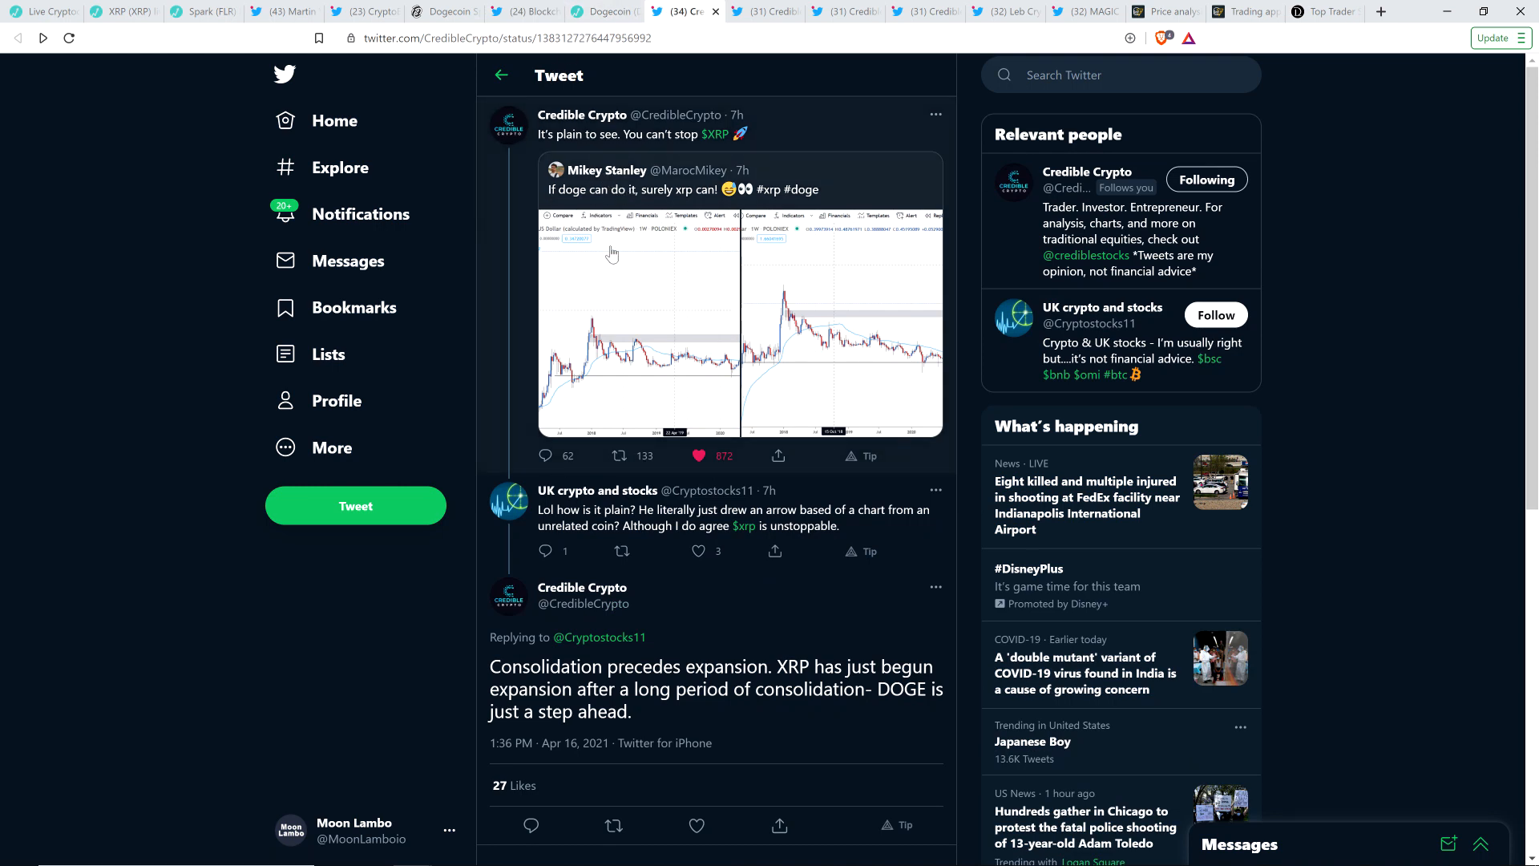
pyautogui.moveTo(647, 284)
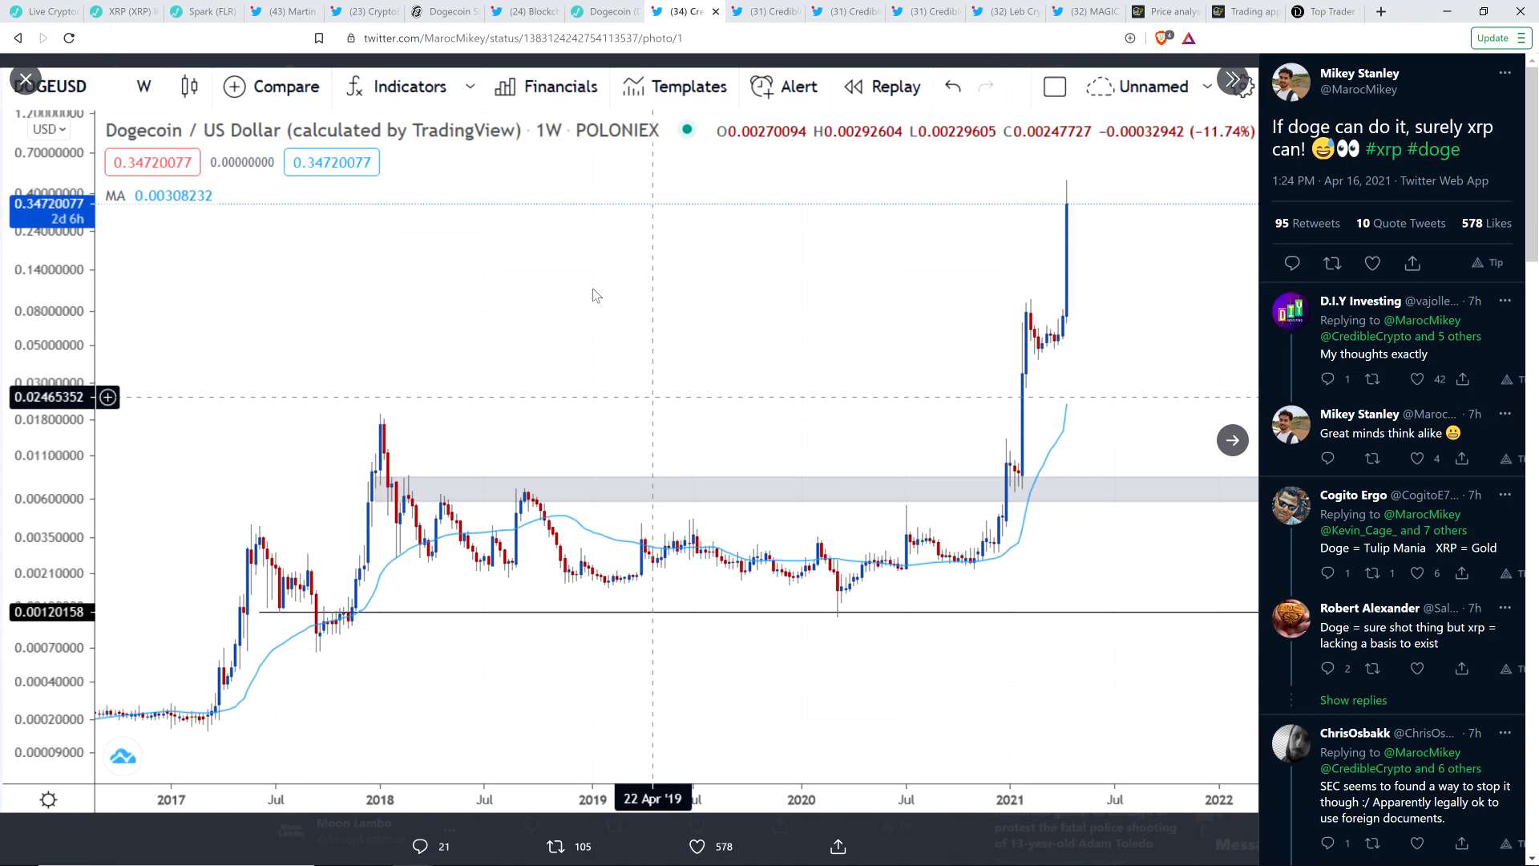
pyautogui.moveTo(883, 406)
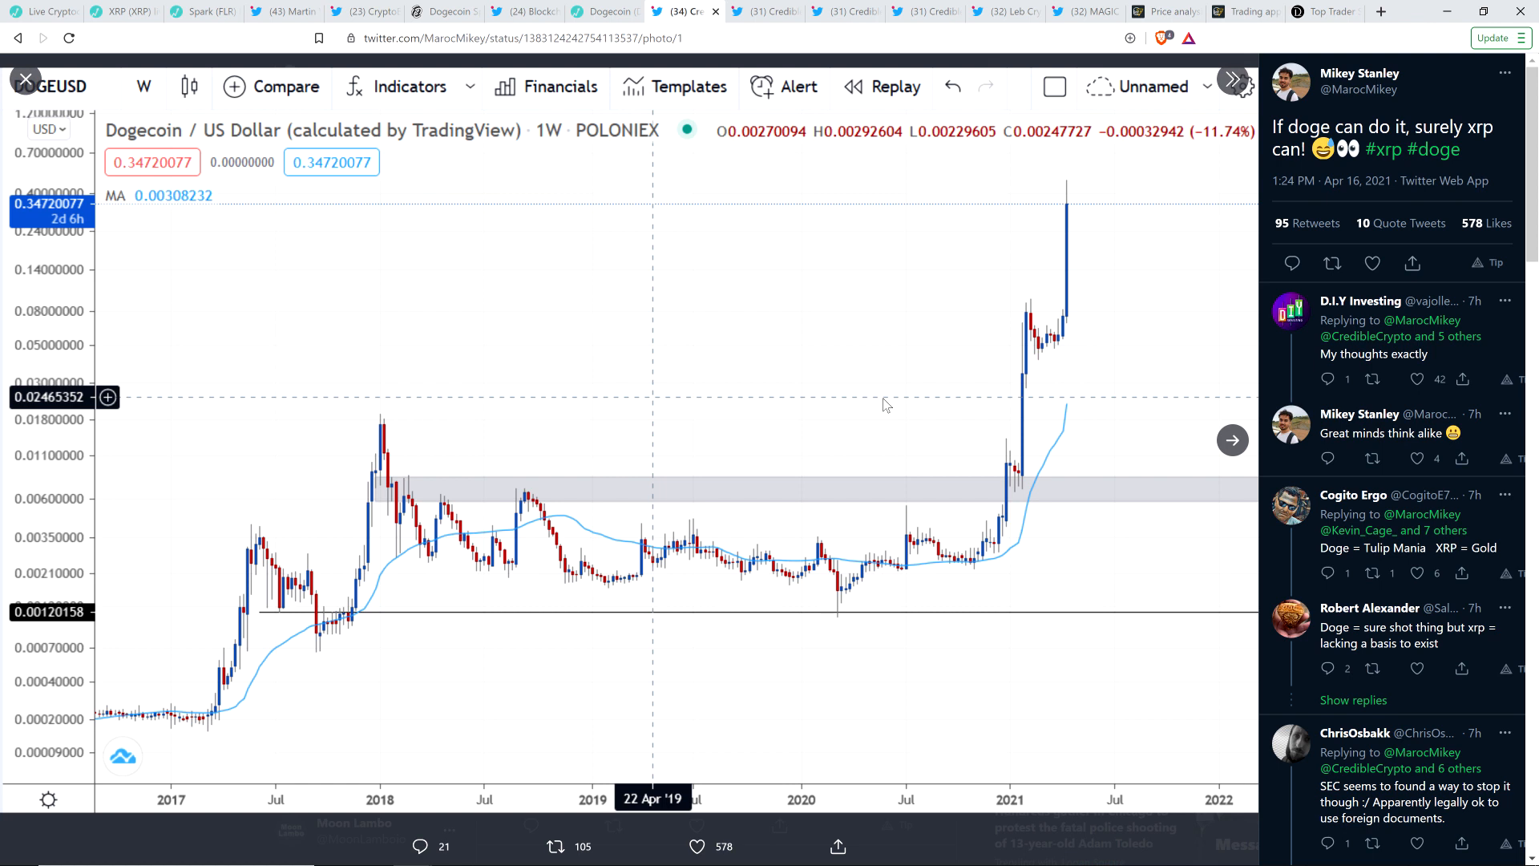
pyautogui.moveTo(948, 267)
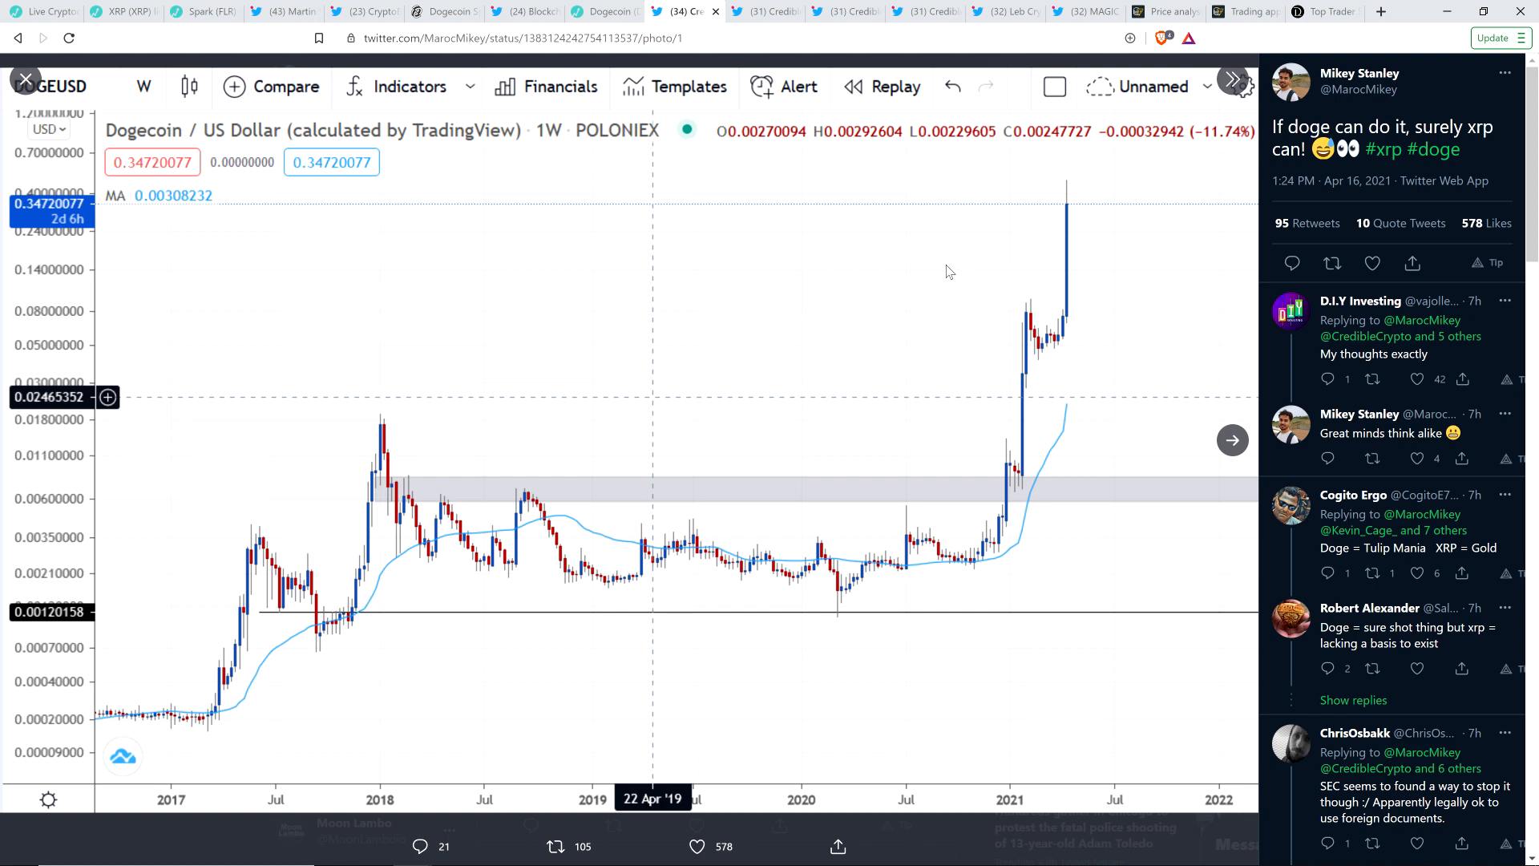
# Advance the photo viewer to Mikey Stanley's XRP weekly chart with its projected upward arrow
pyautogui.click(1232, 440)
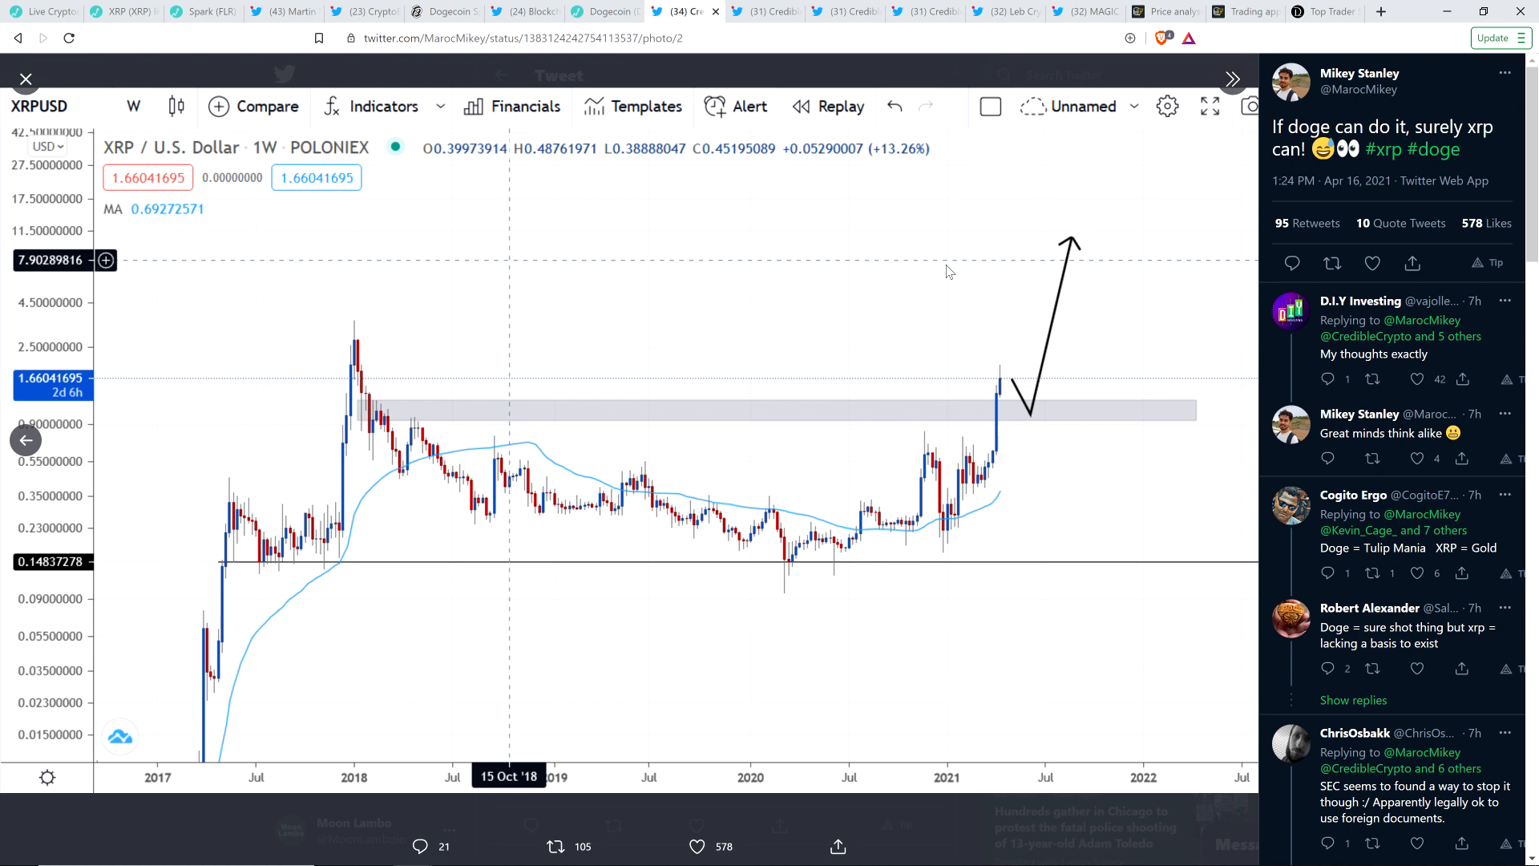
pyautogui.moveTo(893, 321)
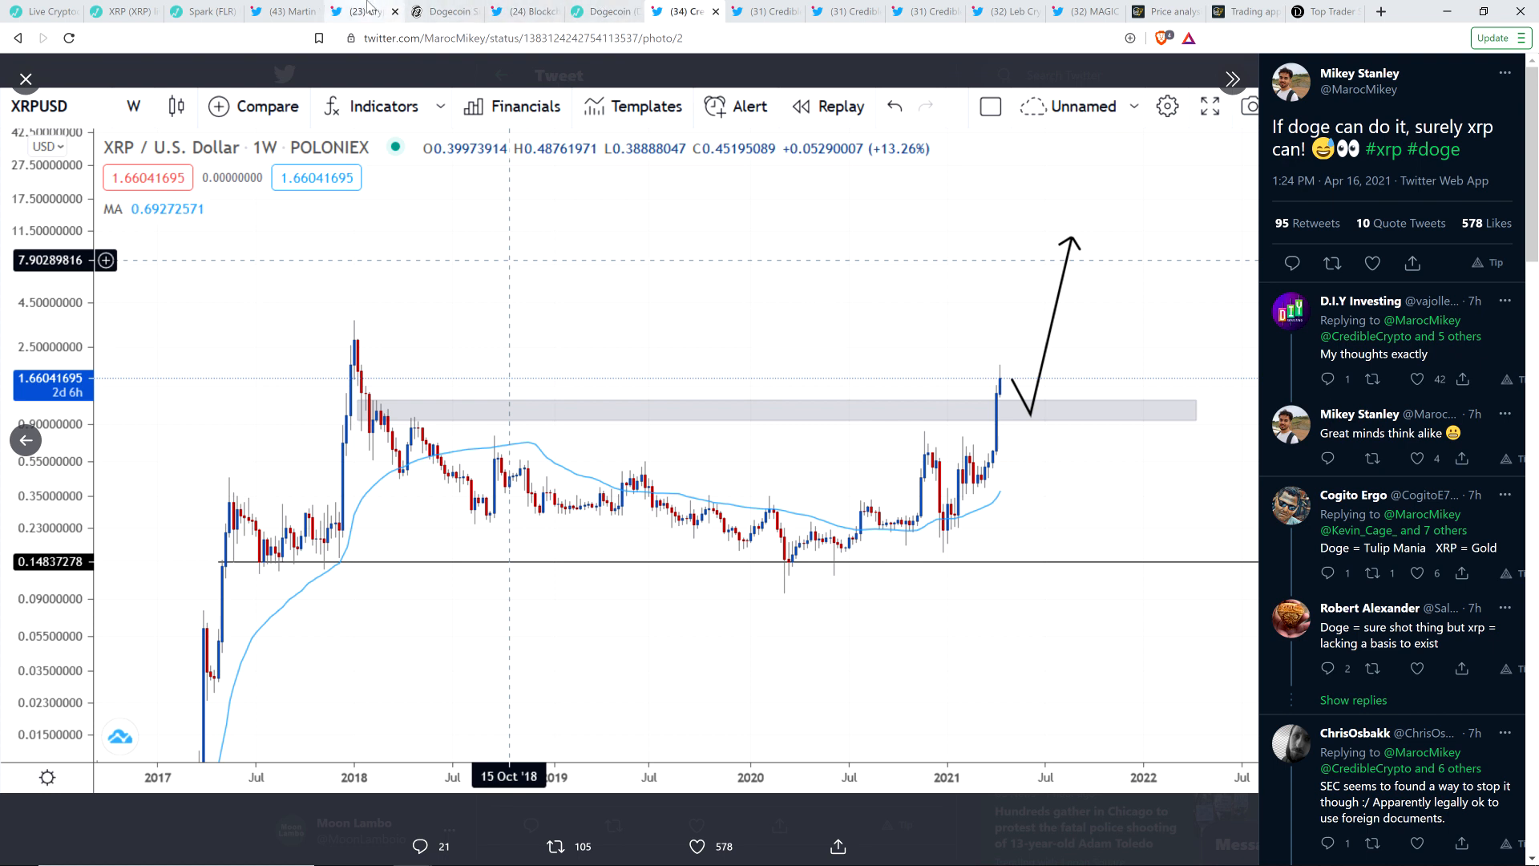
pyautogui.moveTo(368, 10)
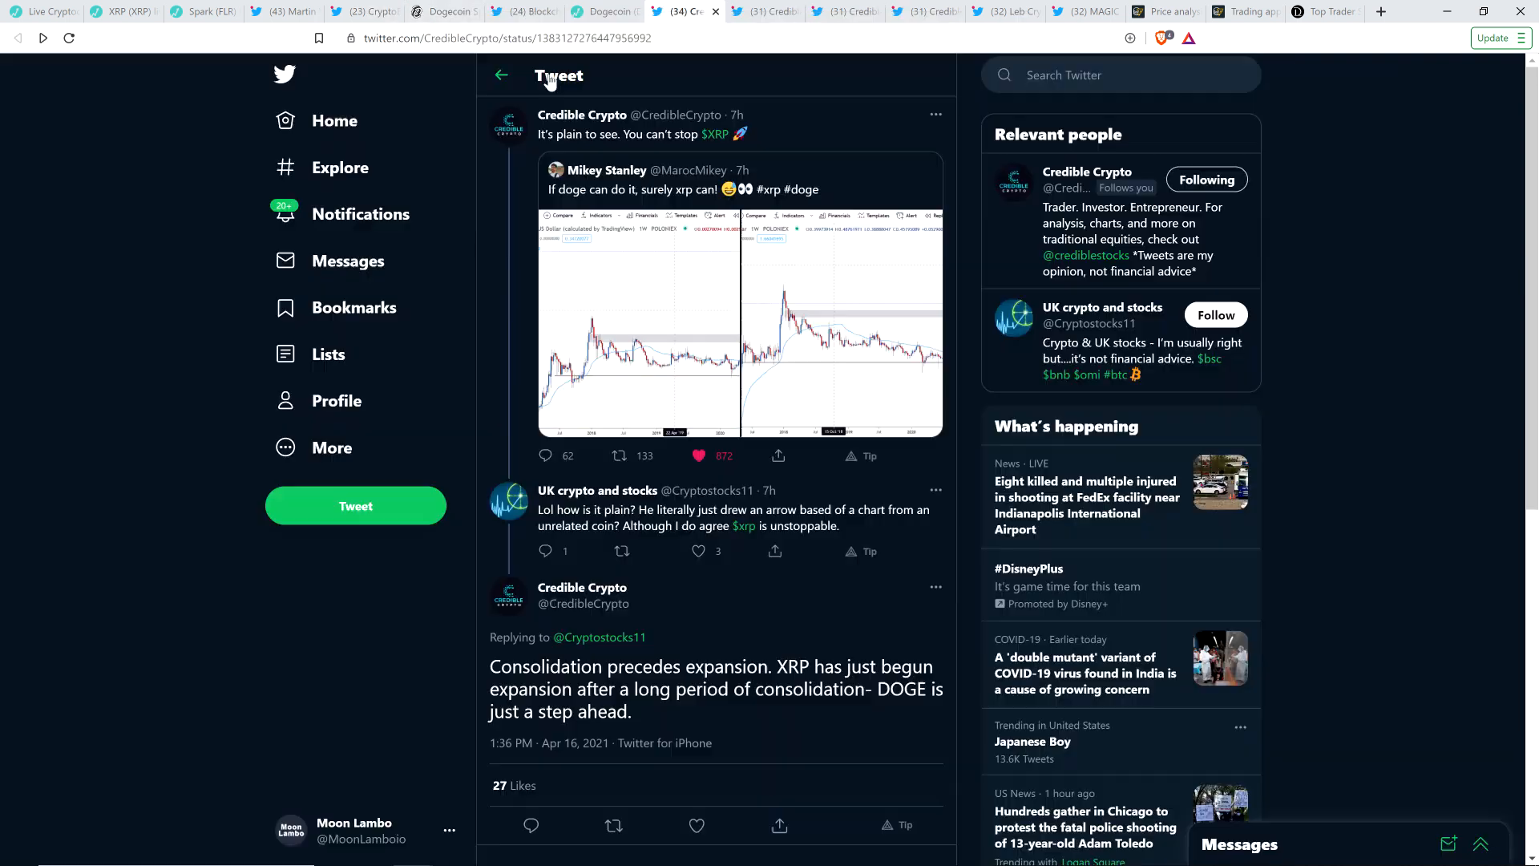
pyautogui.moveTo(149, 240)
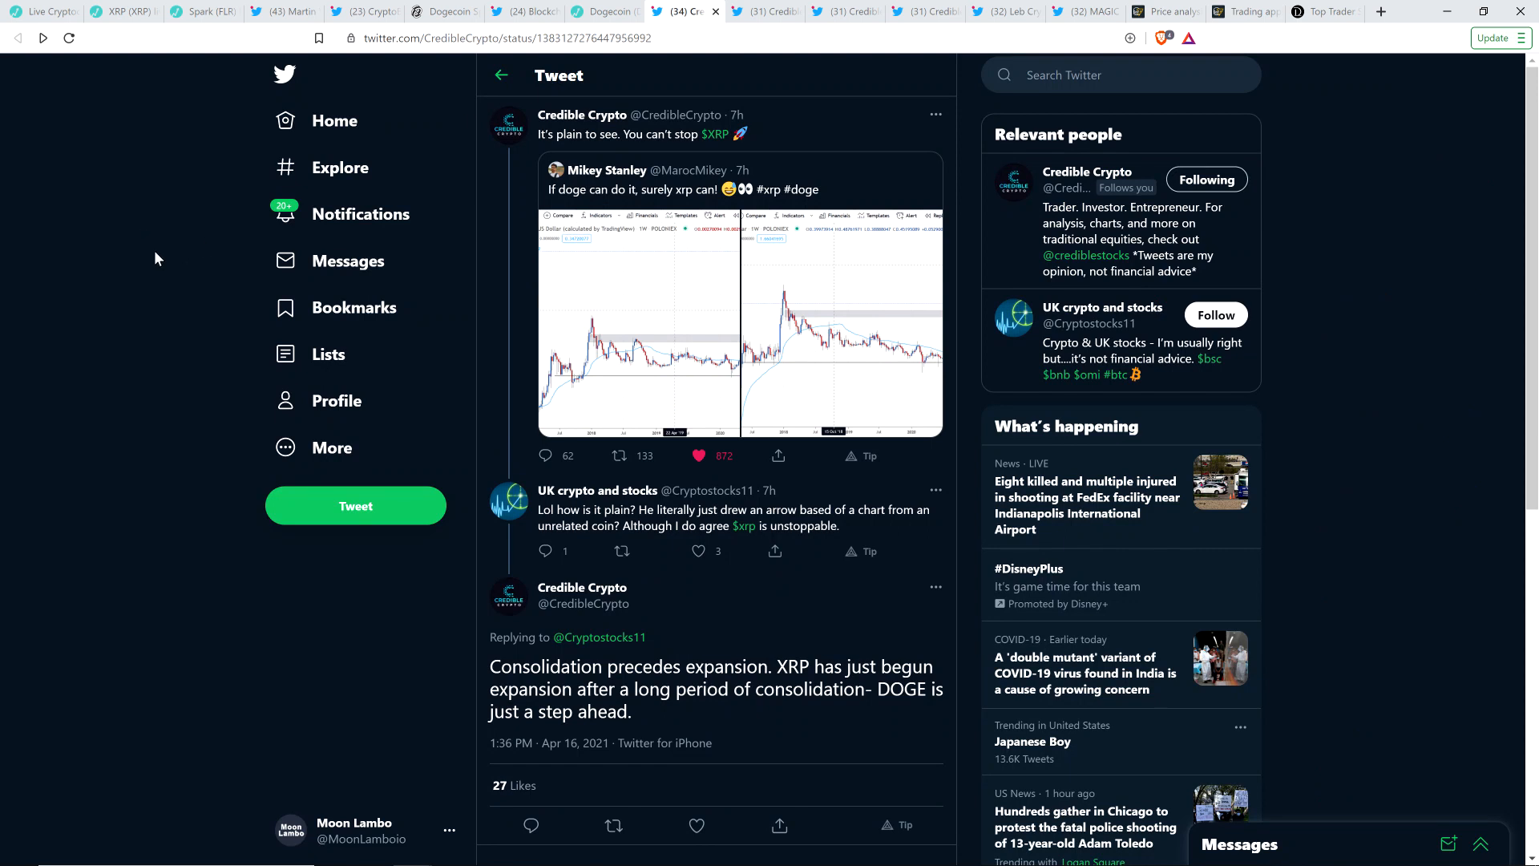
pyautogui.moveTo(123, 277)
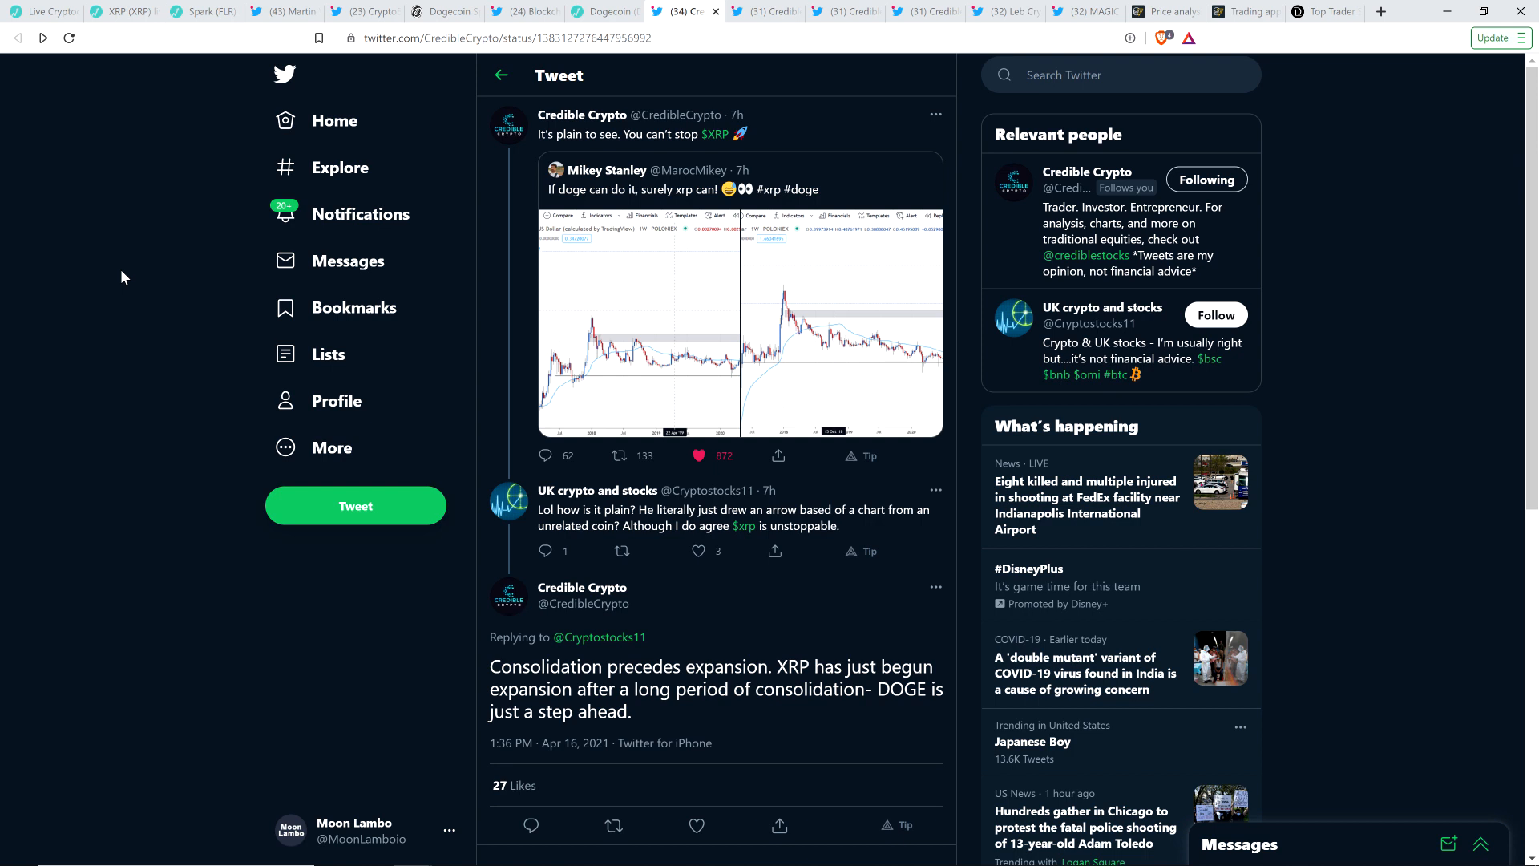
pyautogui.moveTo(193, 106)
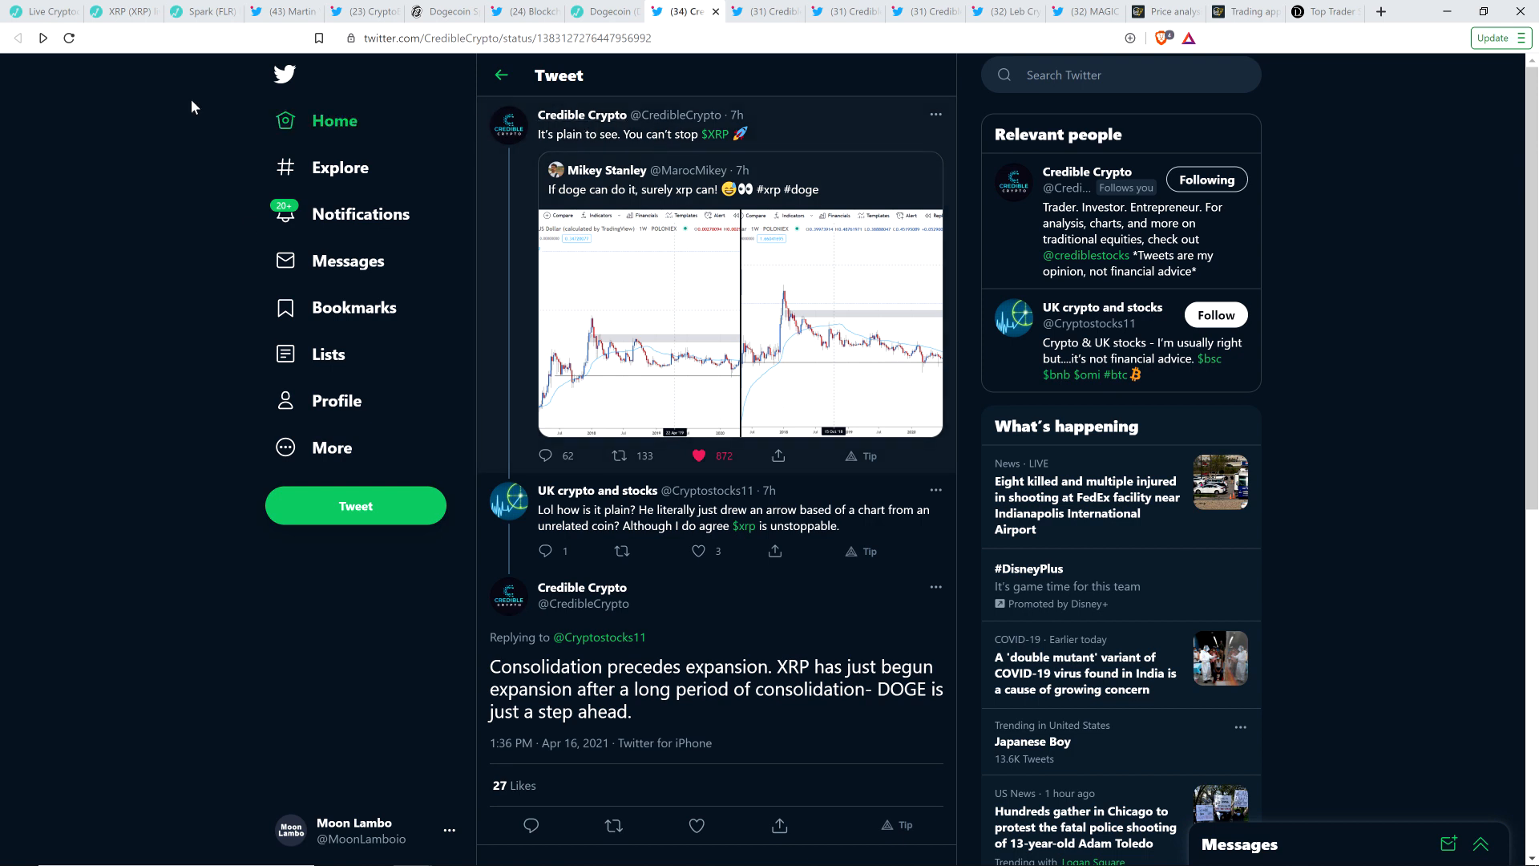
pyautogui.moveTo(153, 143)
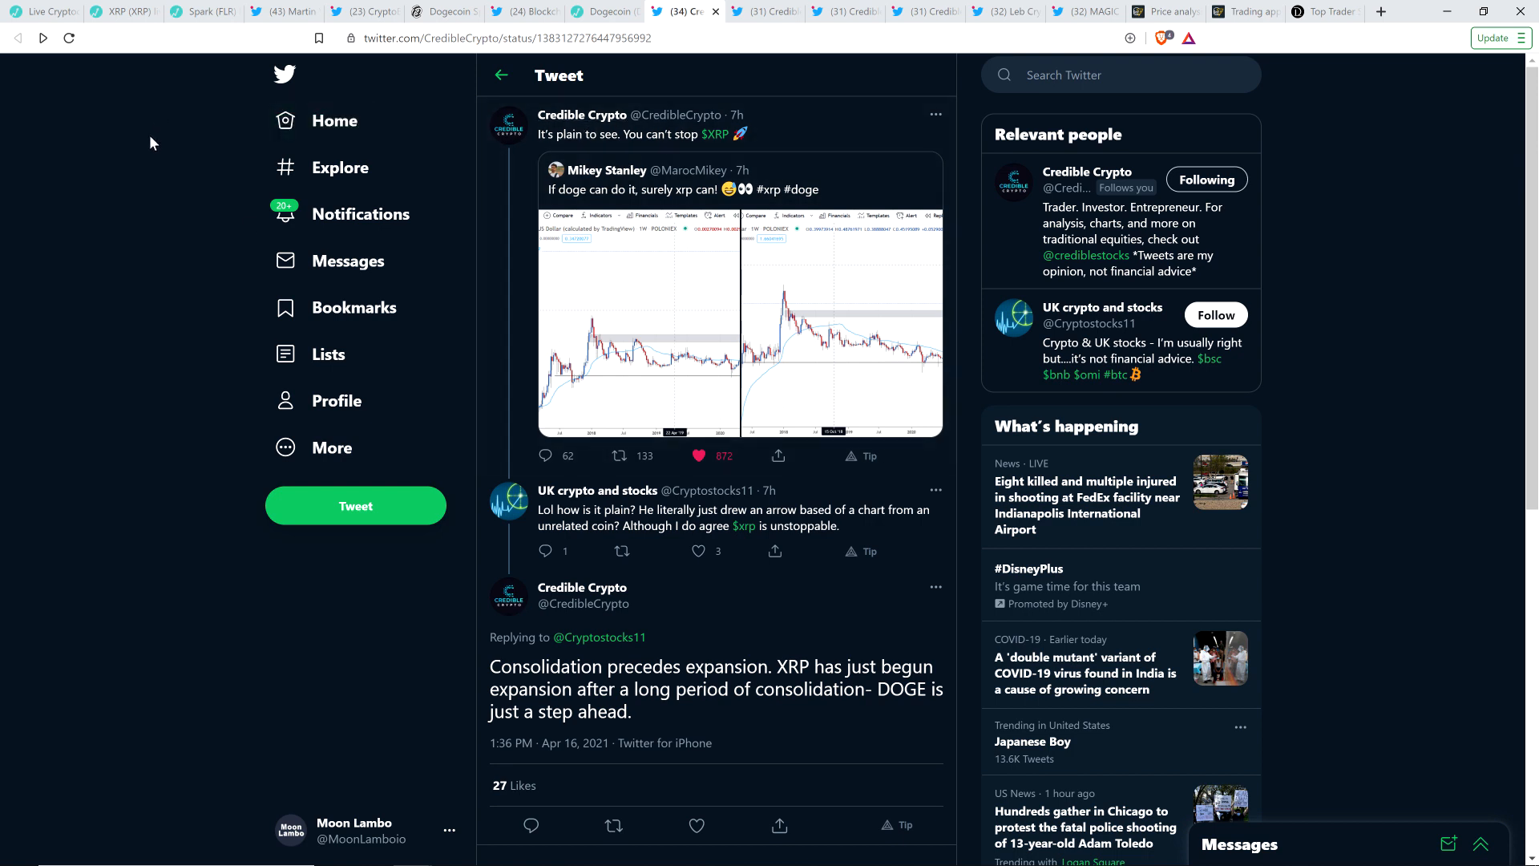
pyautogui.moveTo(126, 223)
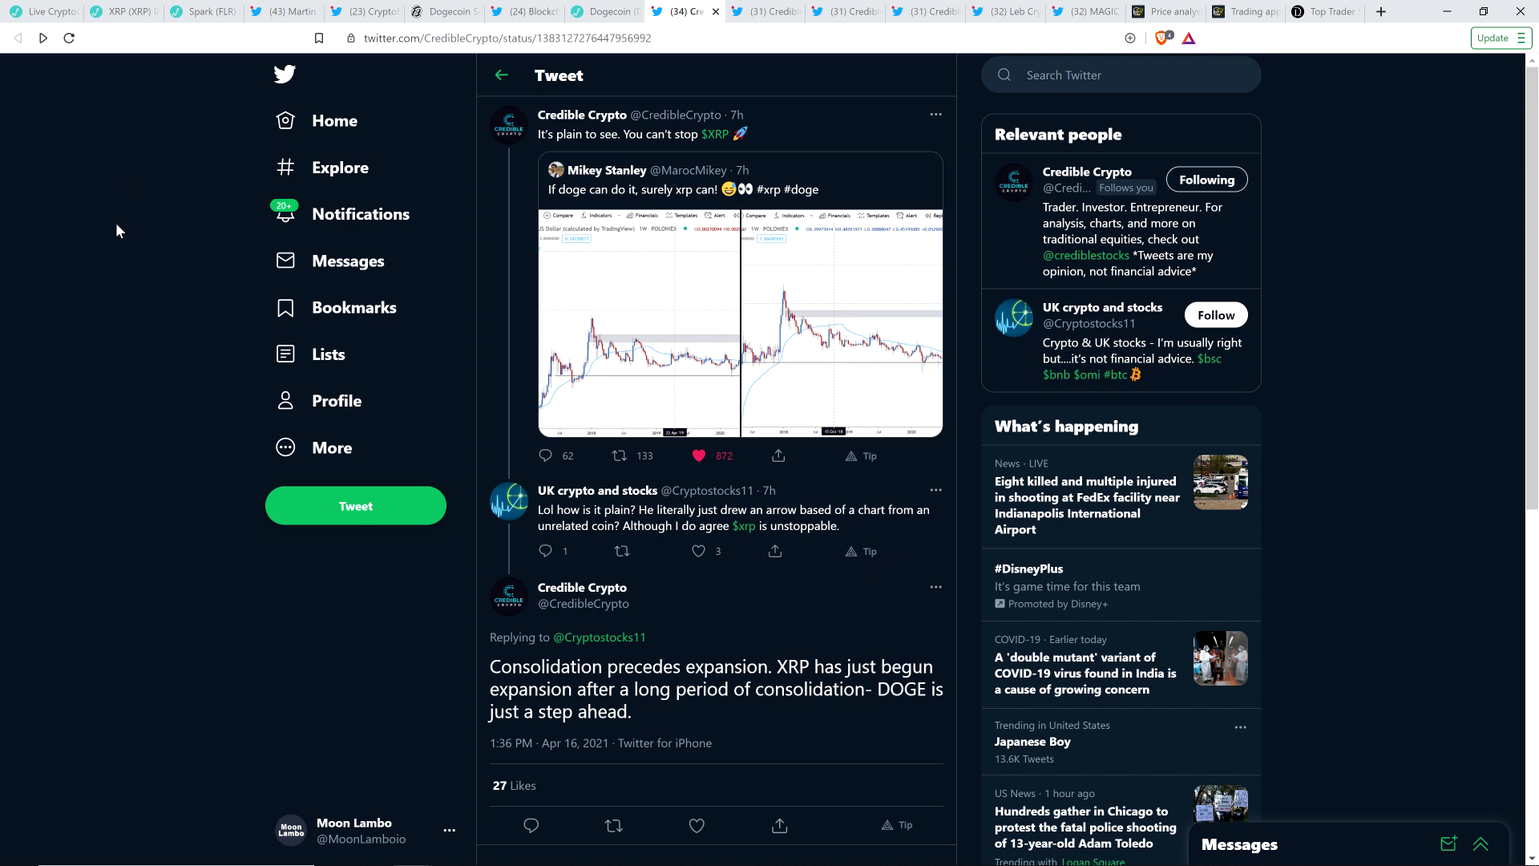
pyautogui.moveTo(43, 372)
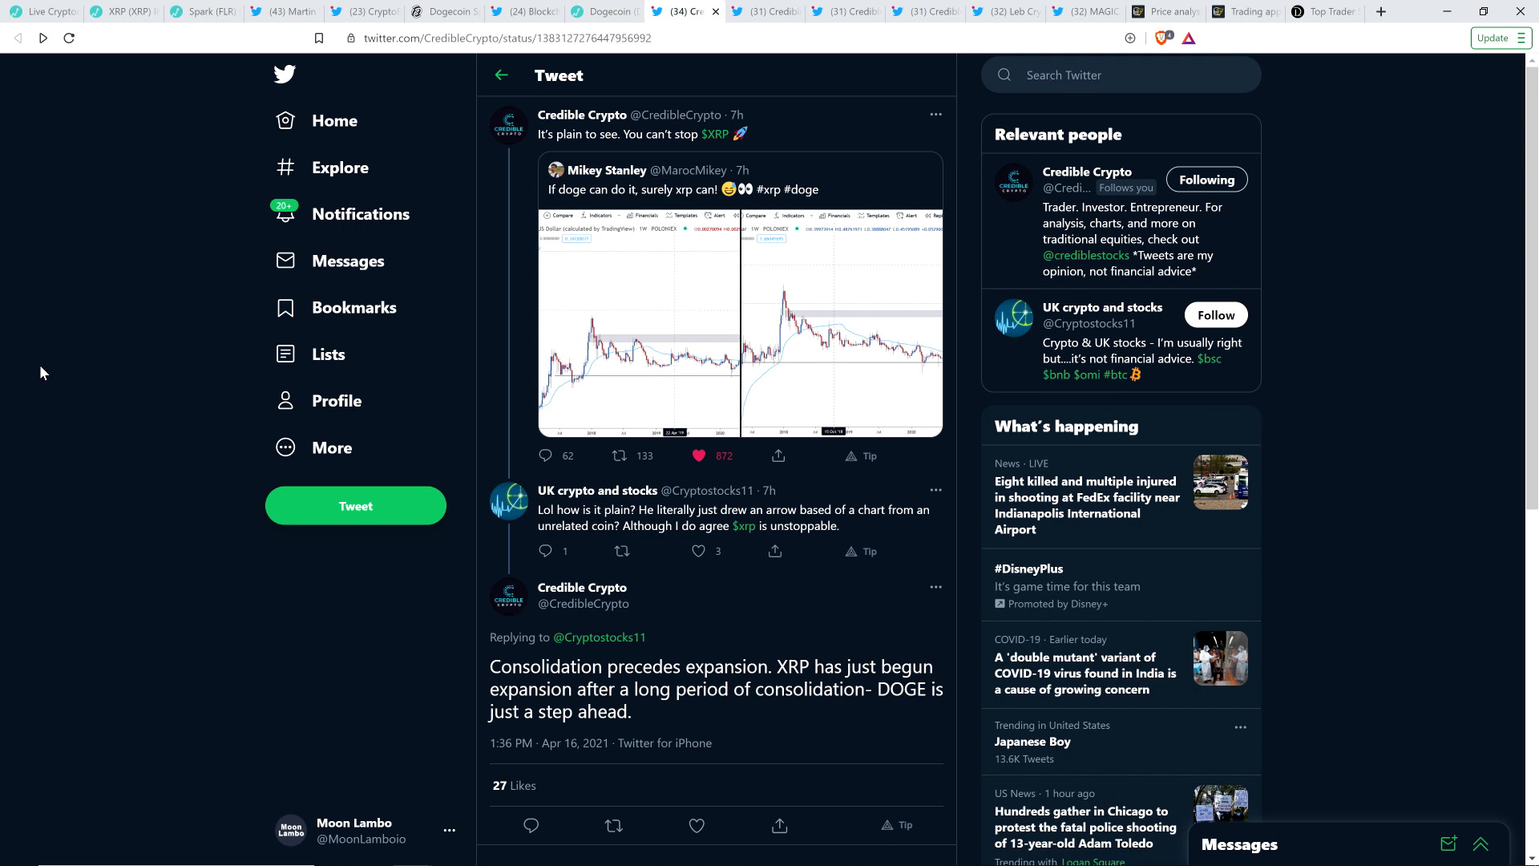
pyautogui.moveTo(144, 452)
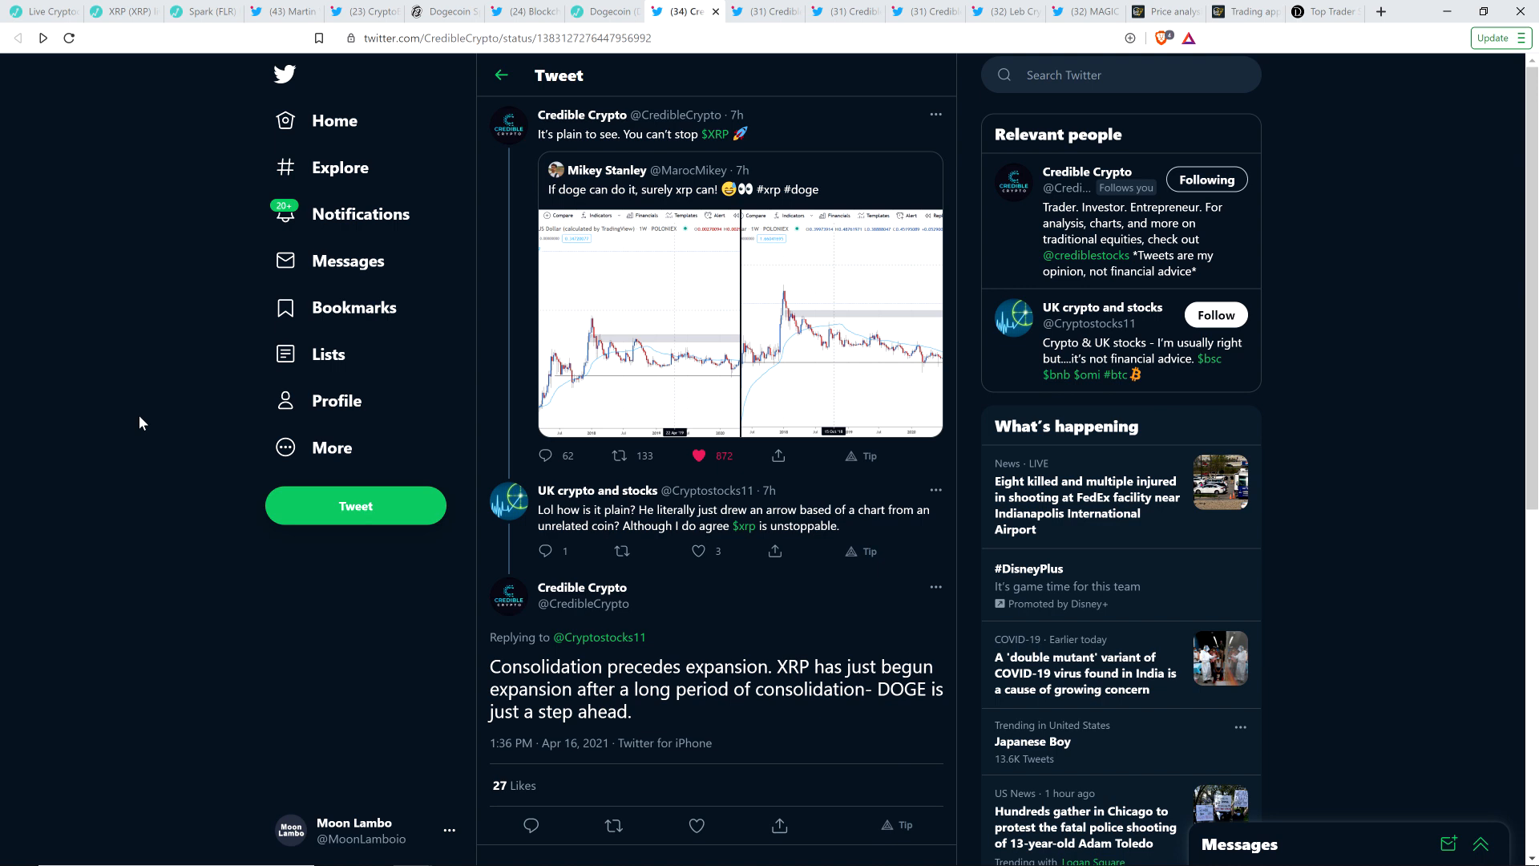
pyautogui.moveTo(157, 419)
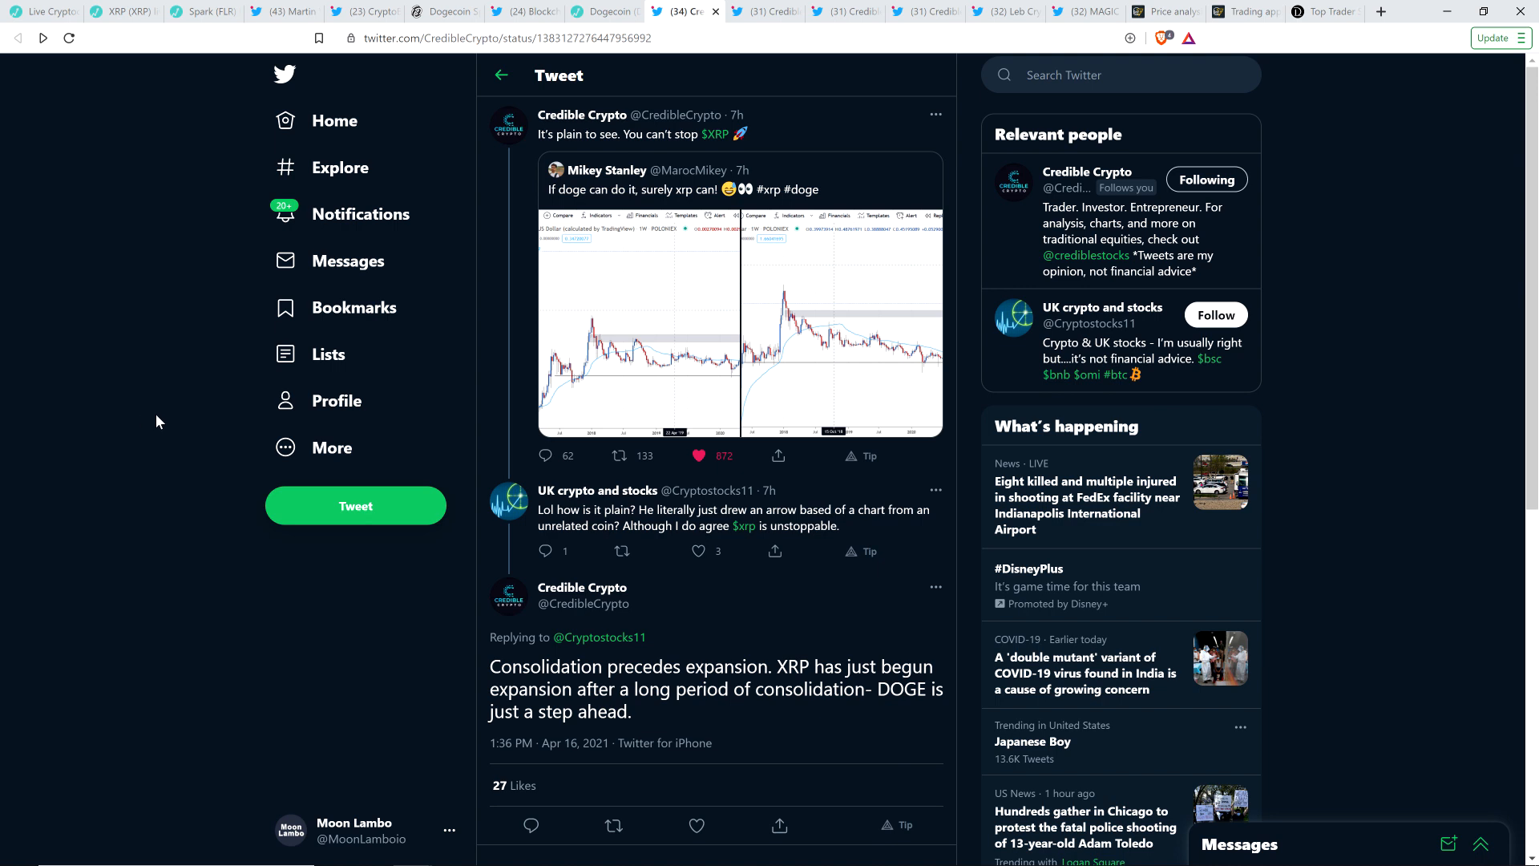
pyautogui.moveTo(147, 284)
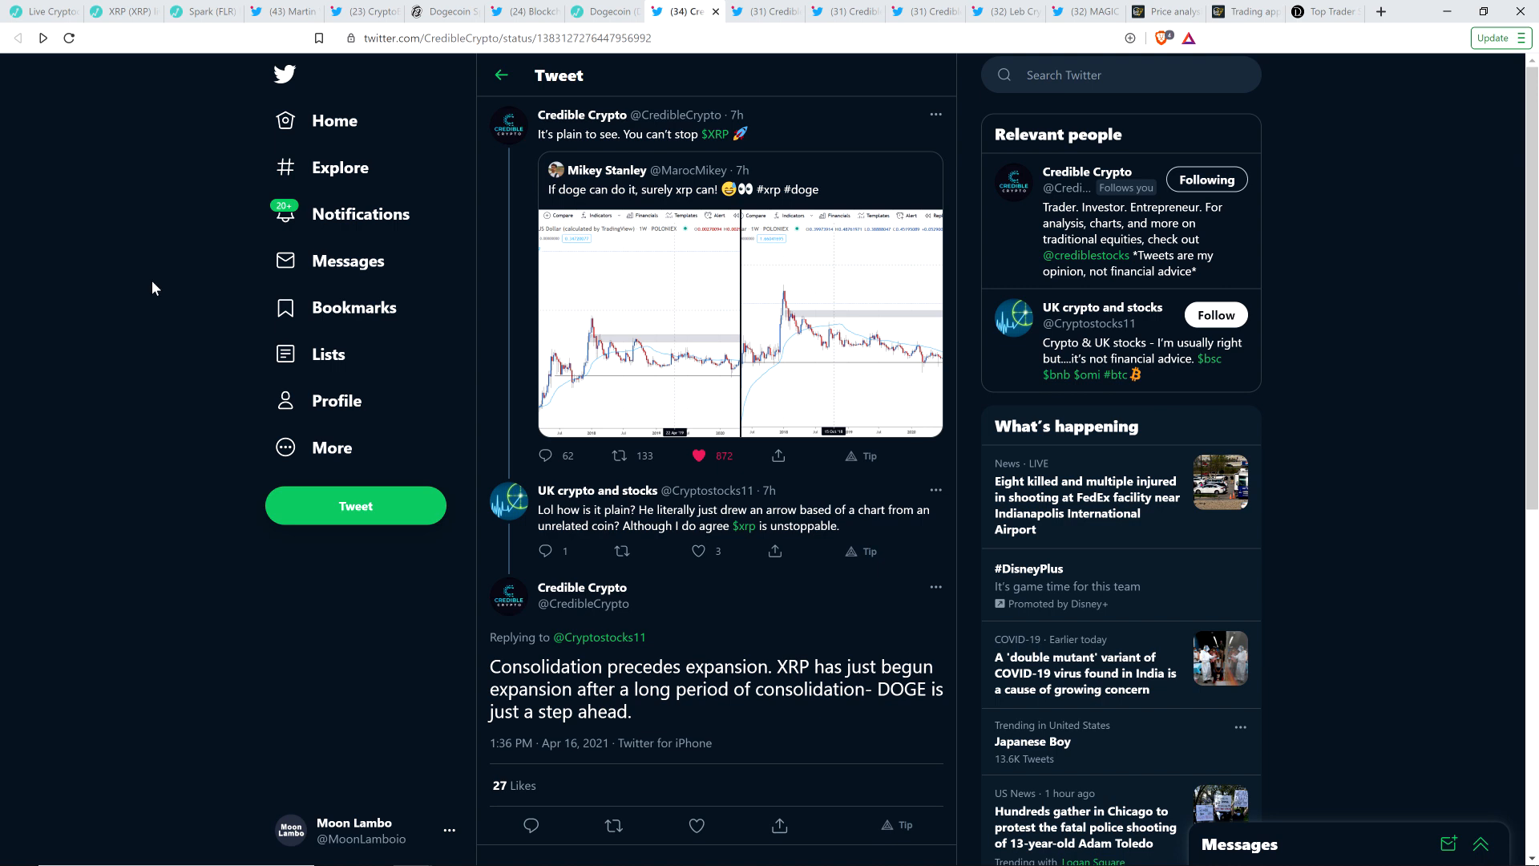
pyautogui.moveTo(137, 290)
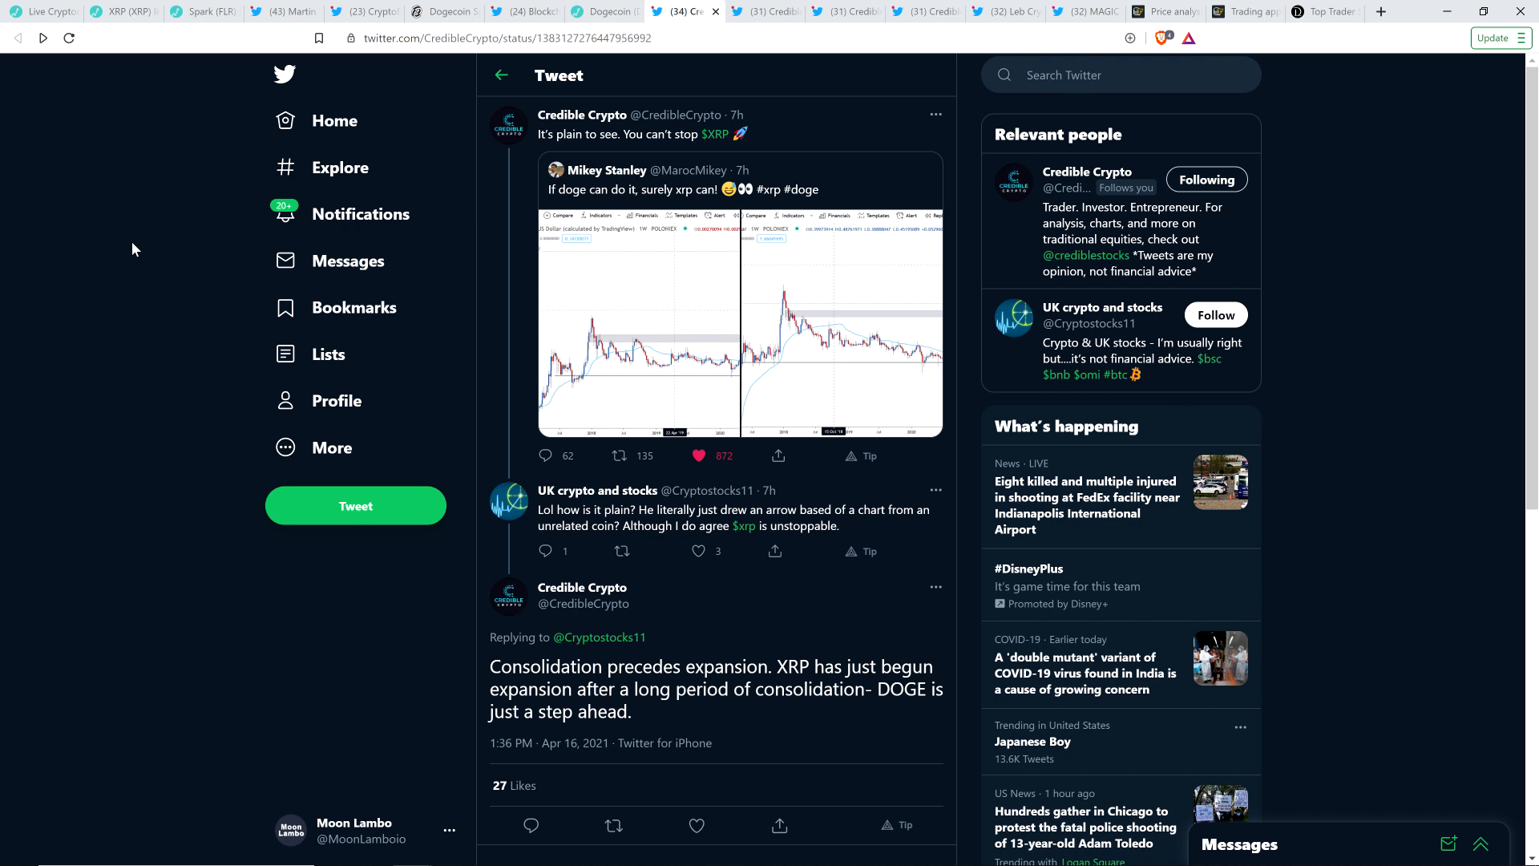
pyautogui.moveTo(111, 185)
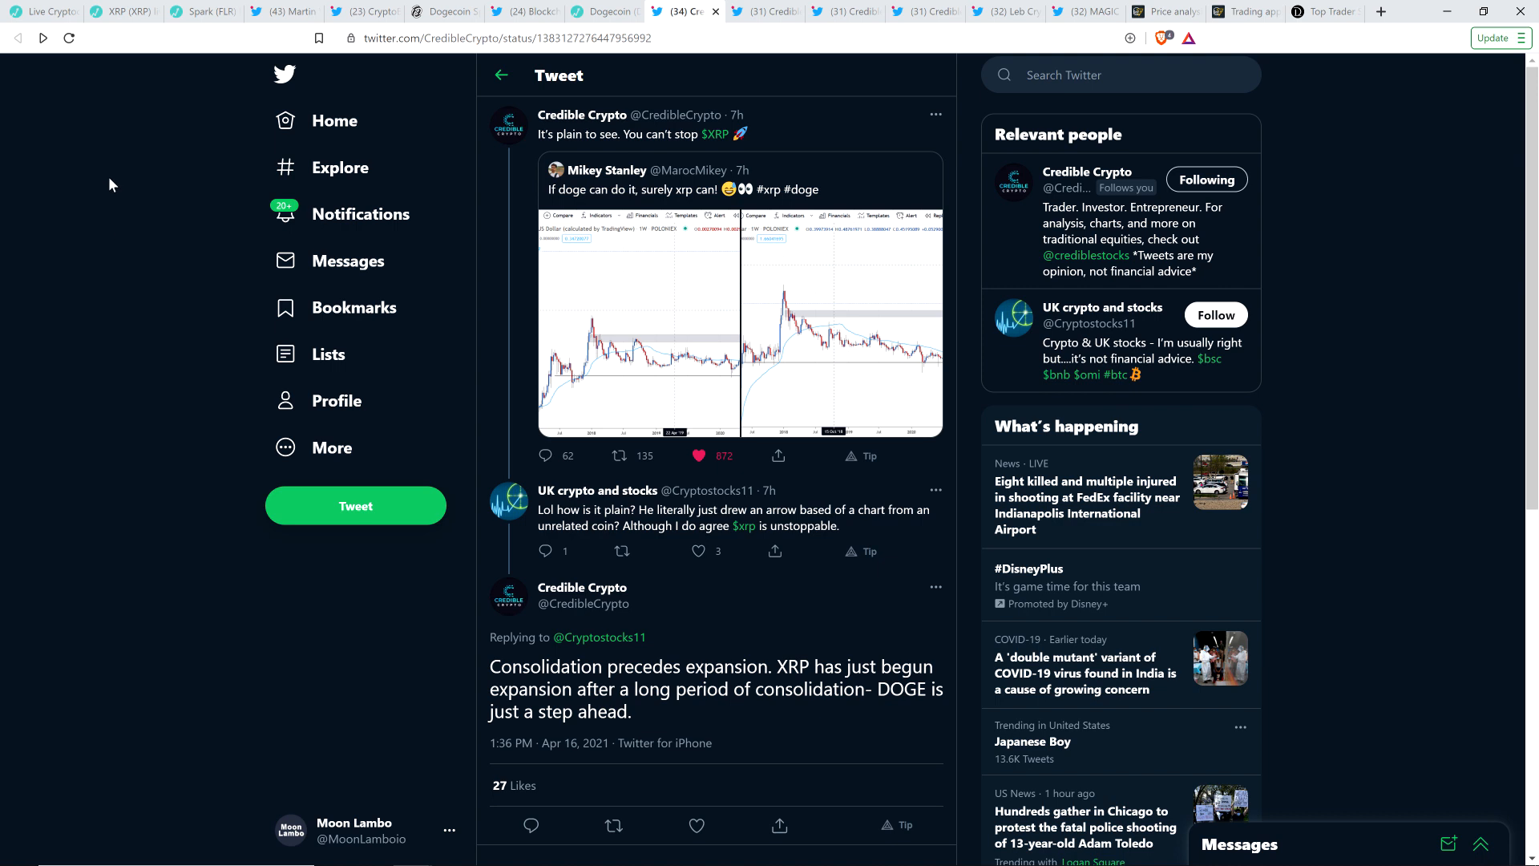
pyautogui.moveTo(75, 162)
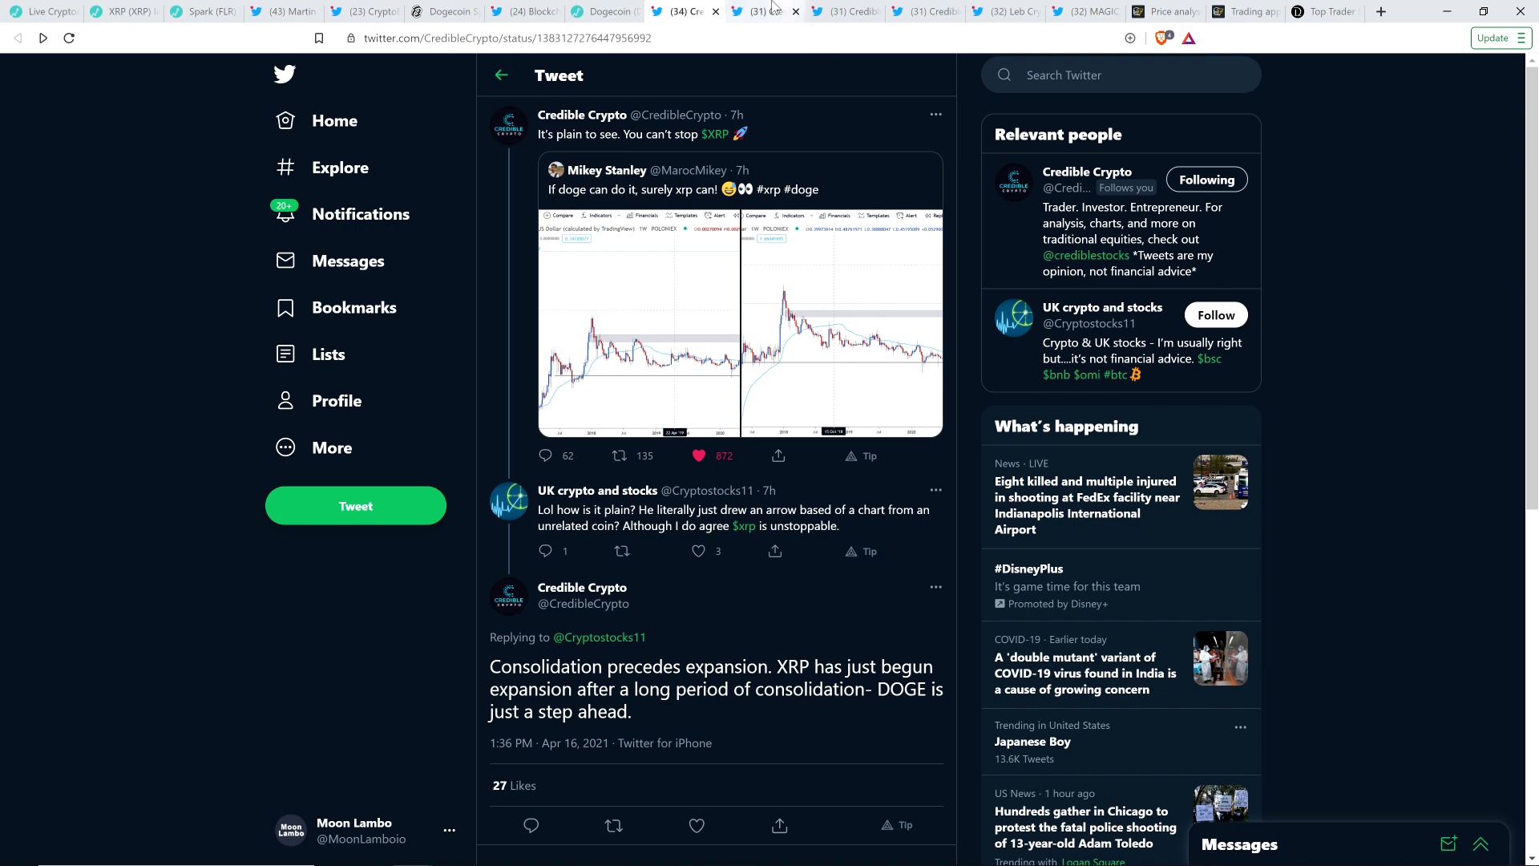
pyautogui.moveTo(765, 11)
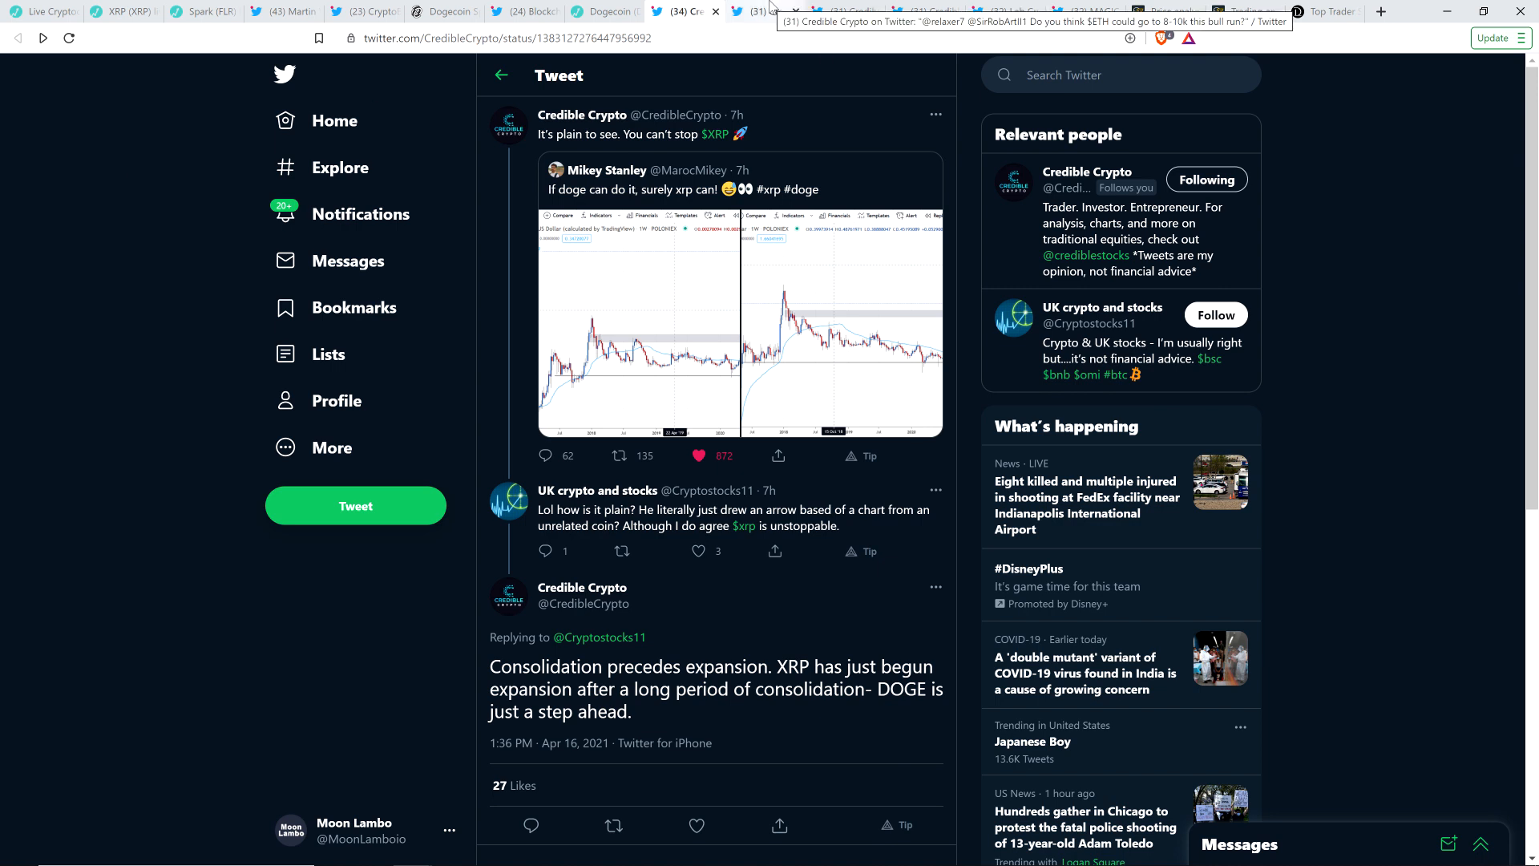
# Switch to Credible Crypto's tweet asking whether ETH could reach 8-10k
pyautogui.click(760, 10)
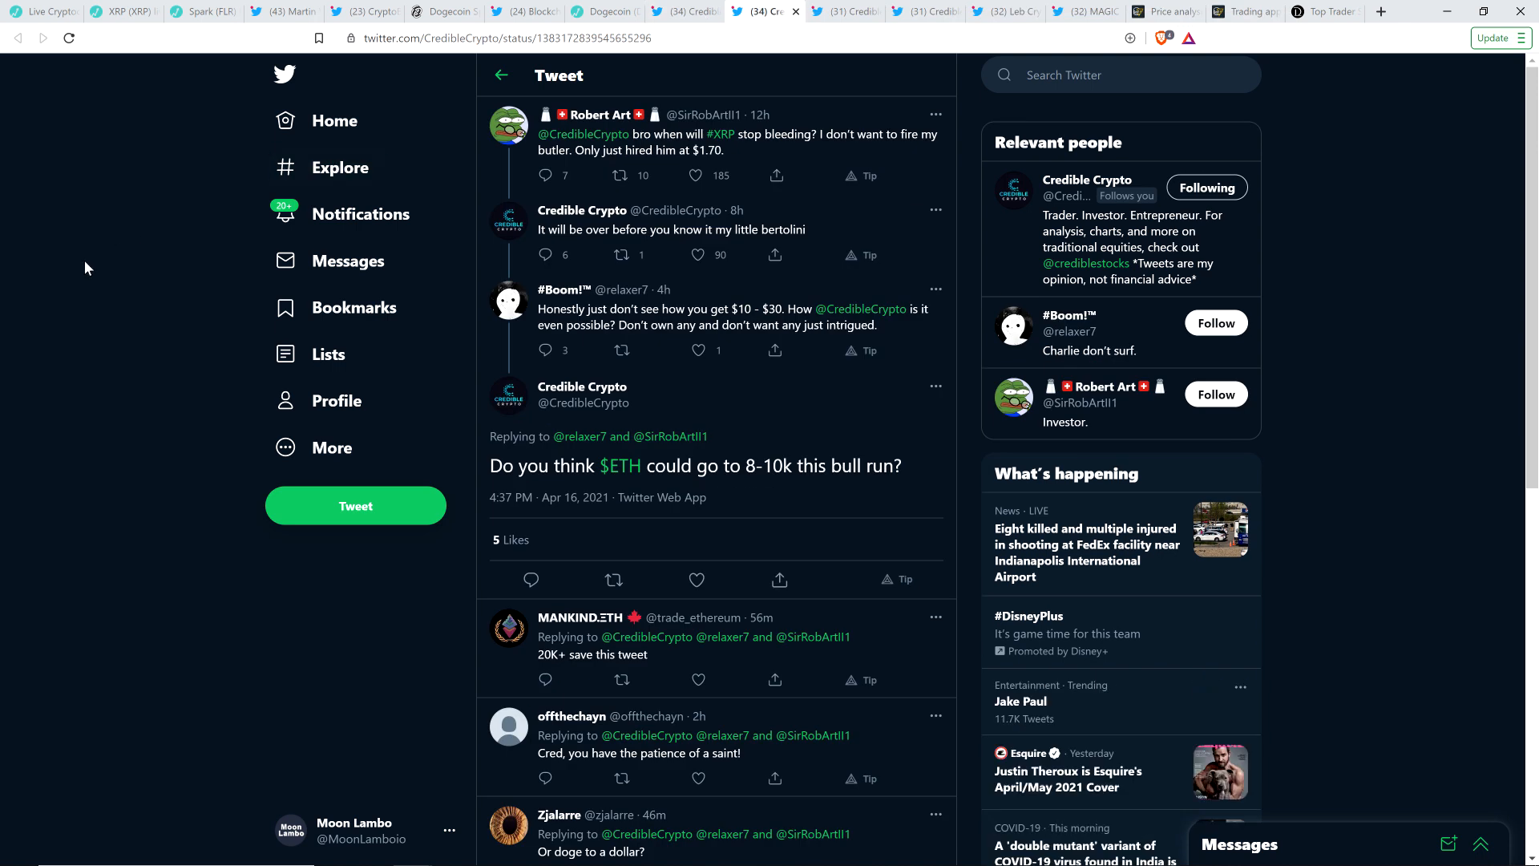
pyautogui.moveTo(166, 236)
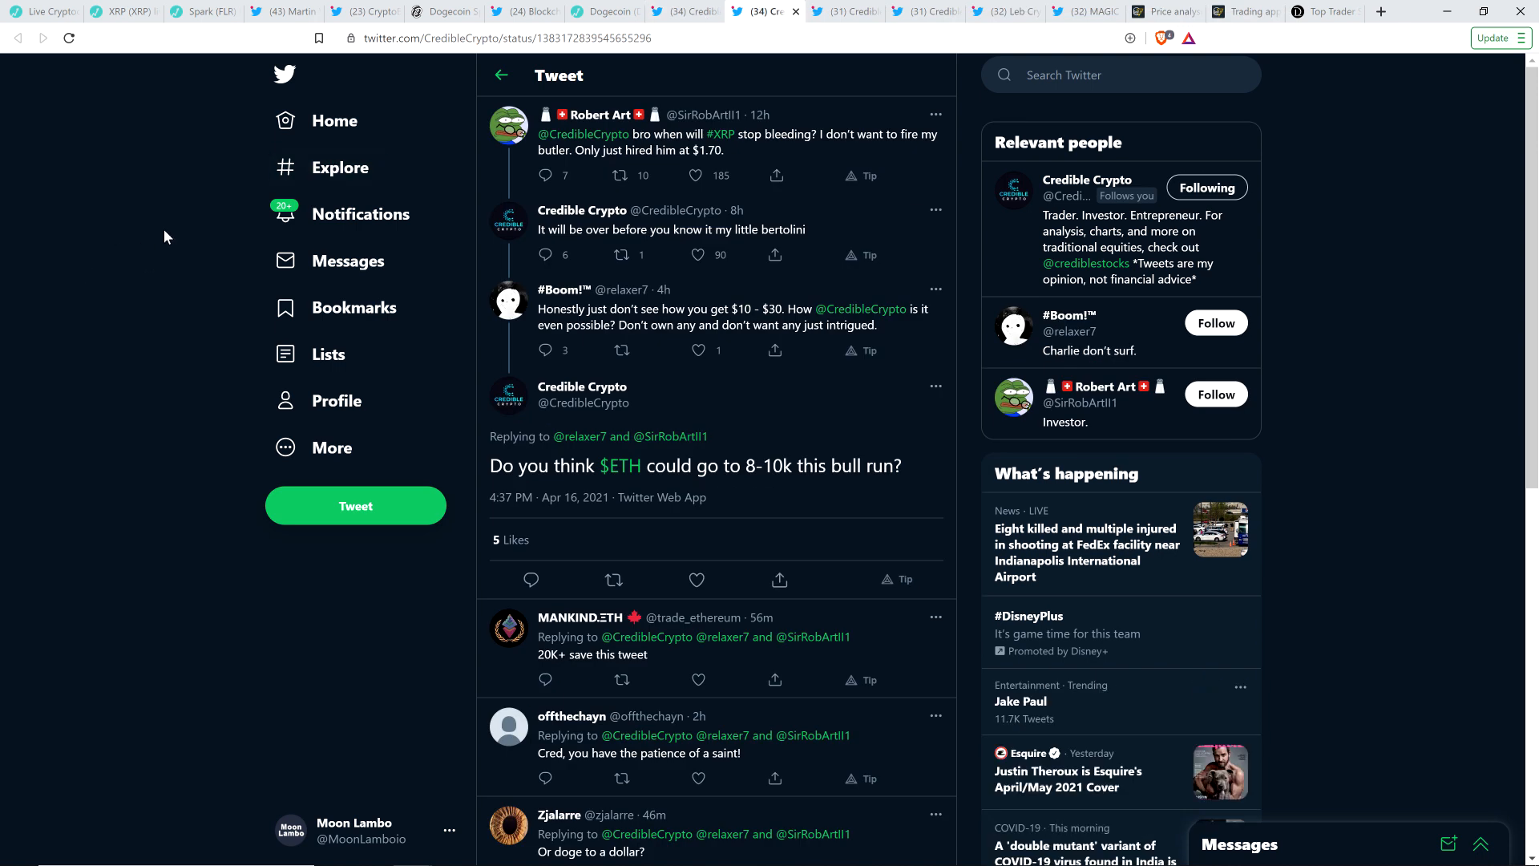
pyautogui.moveTo(152, 237)
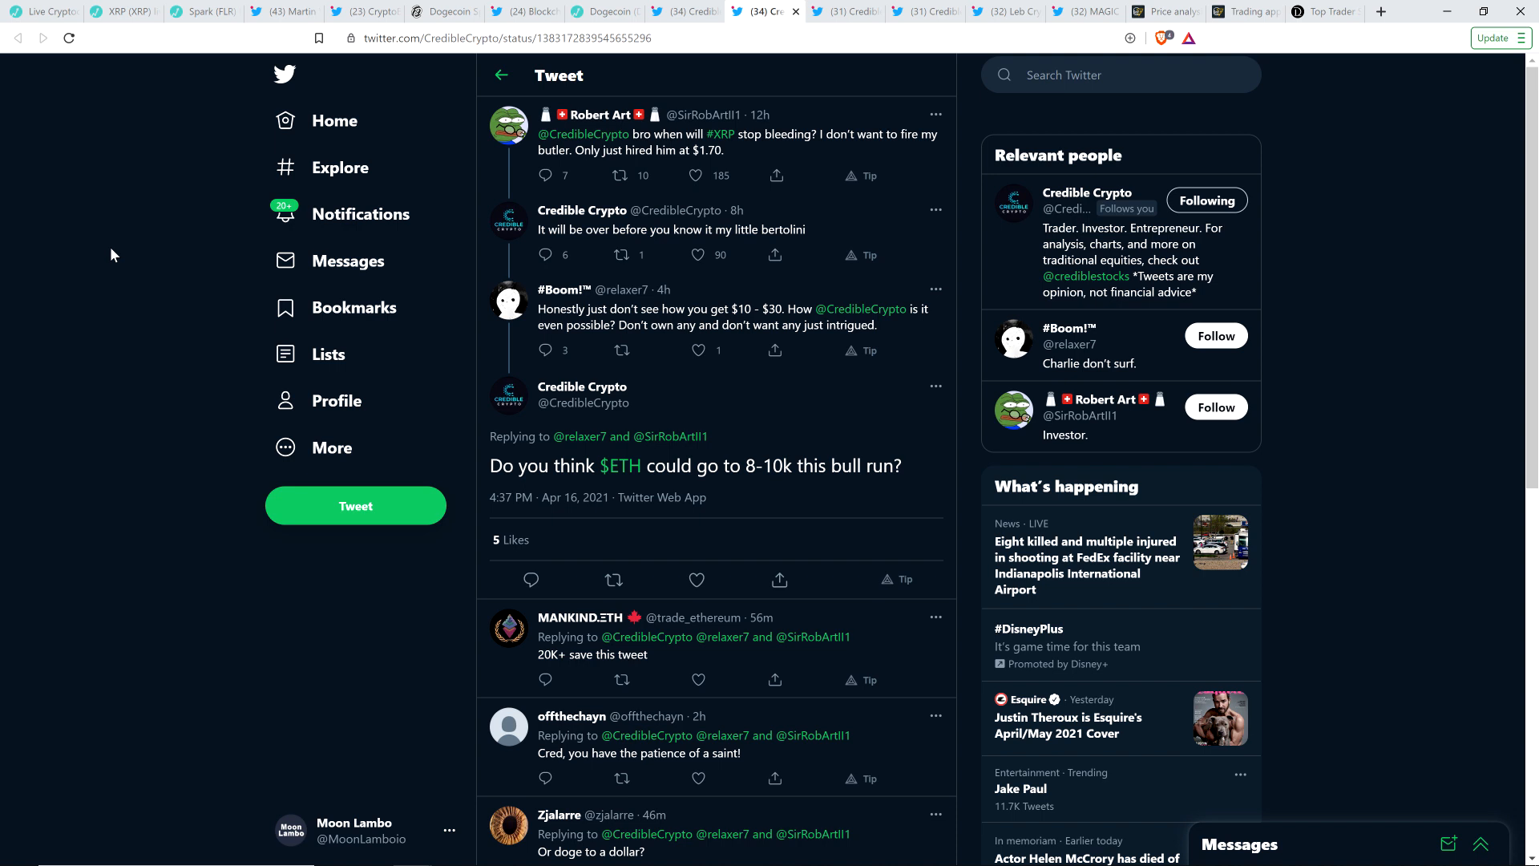
pyautogui.moveTo(128, 310)
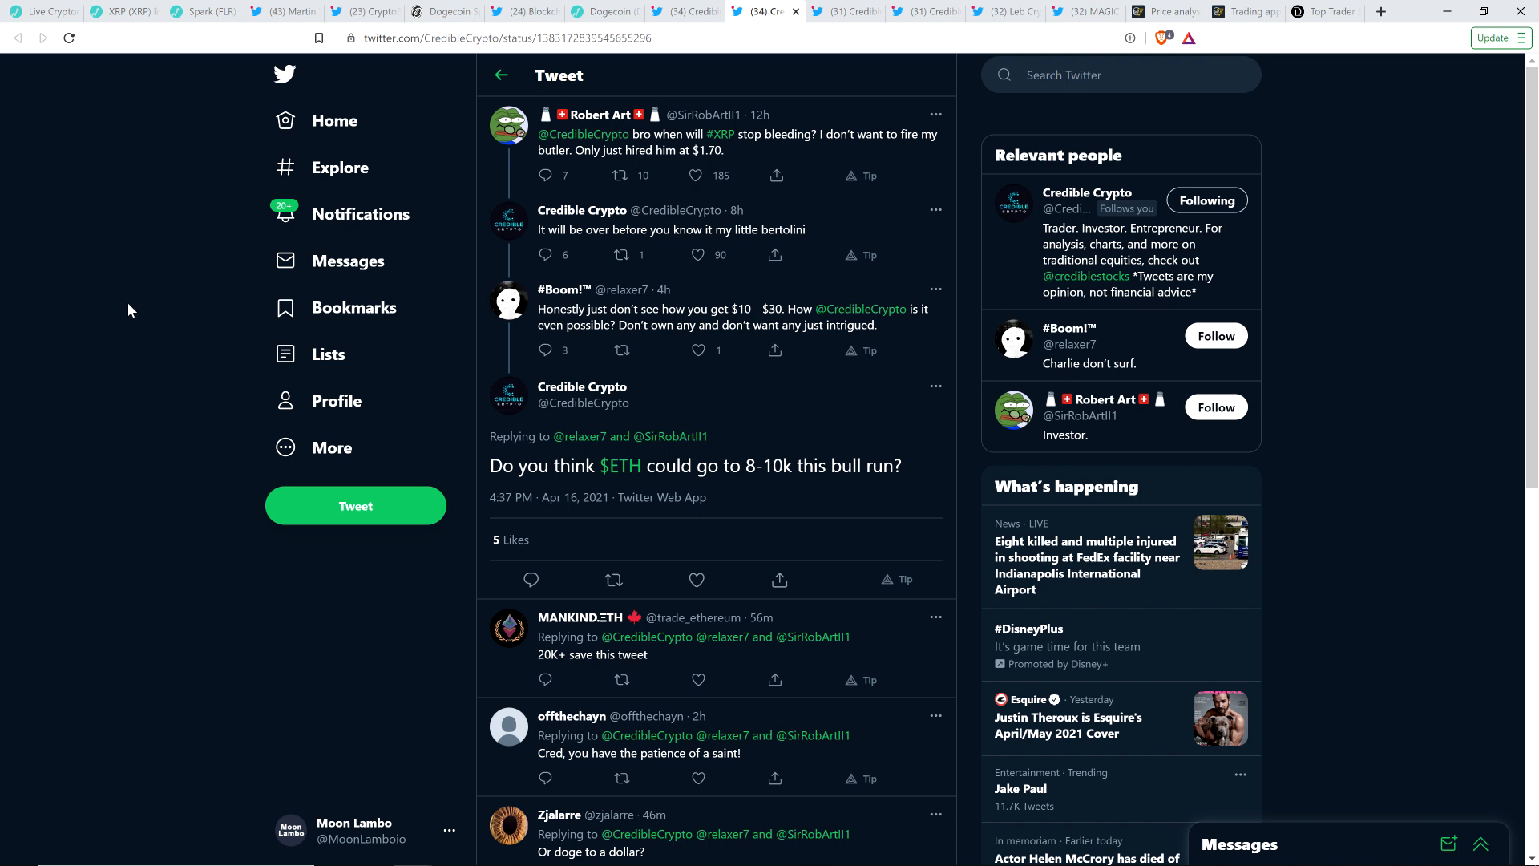
pyautogui.moveTo(137, 319)
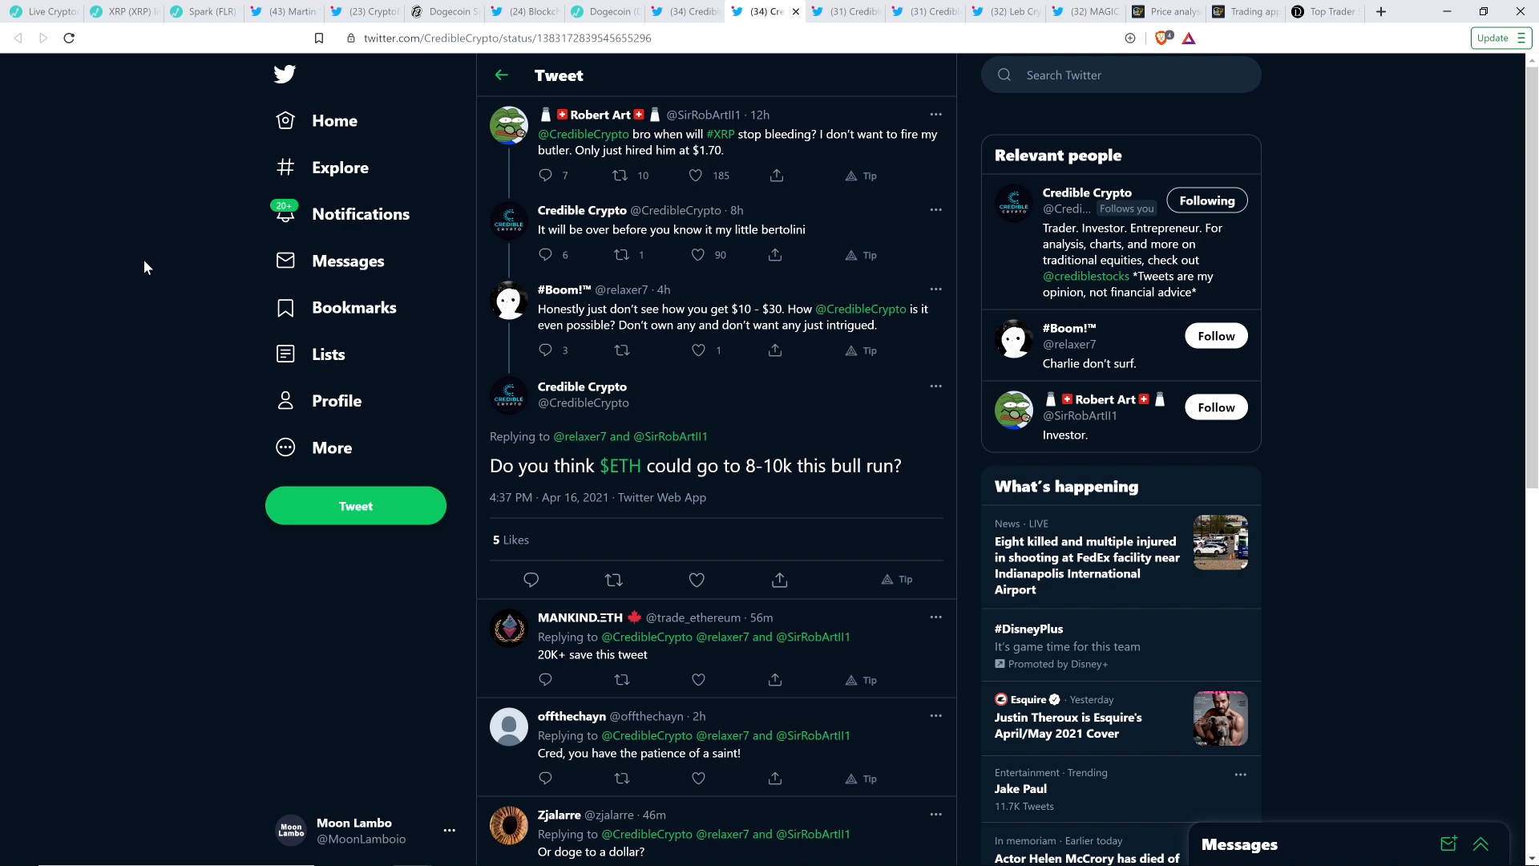
pyautogui.moveTo(126, 274)
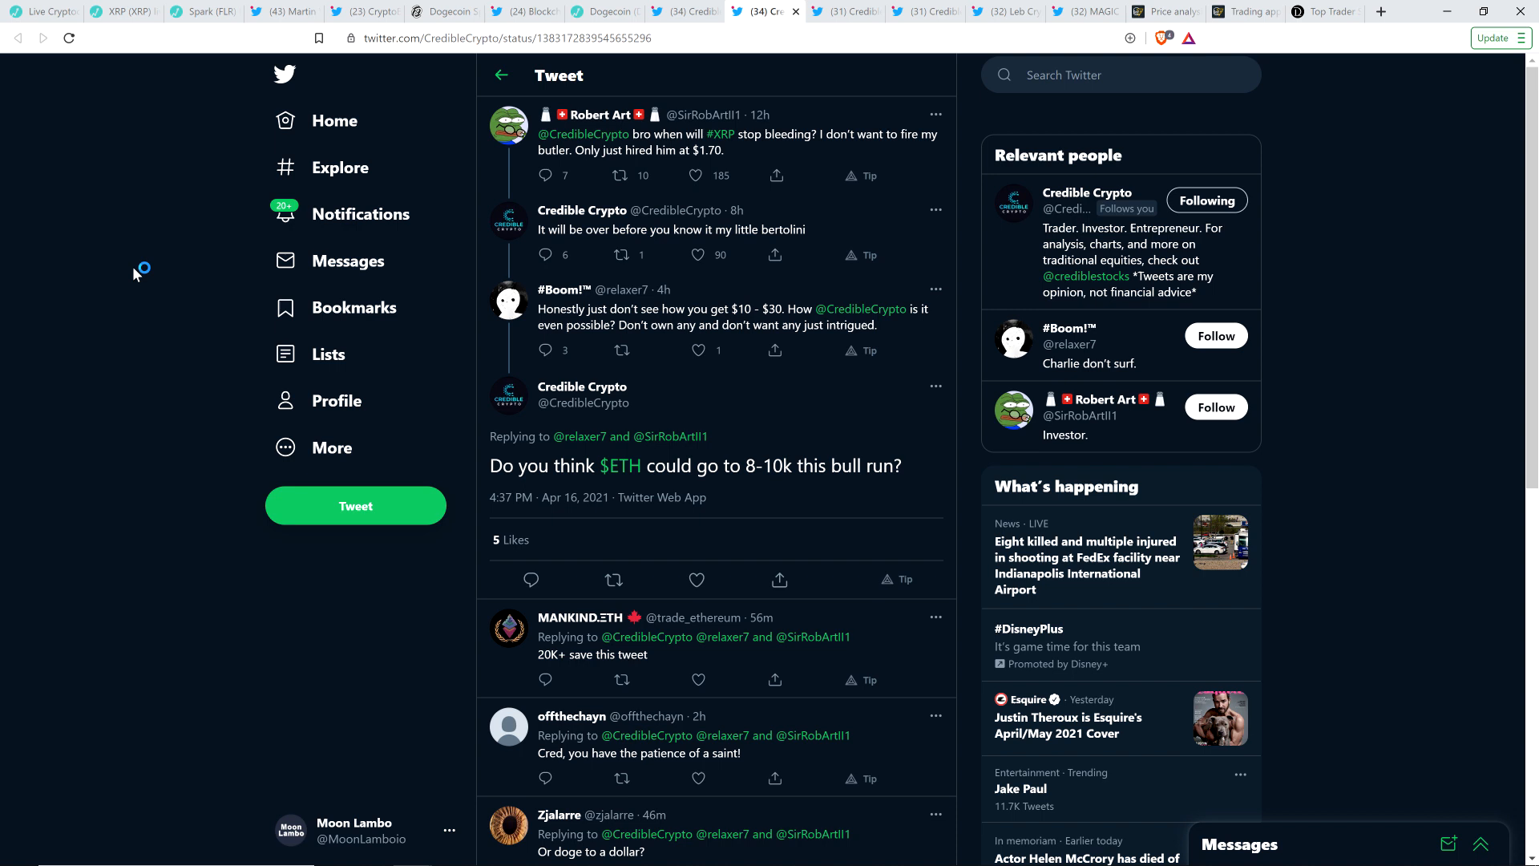
pyautogui.moveTo(563, 290)
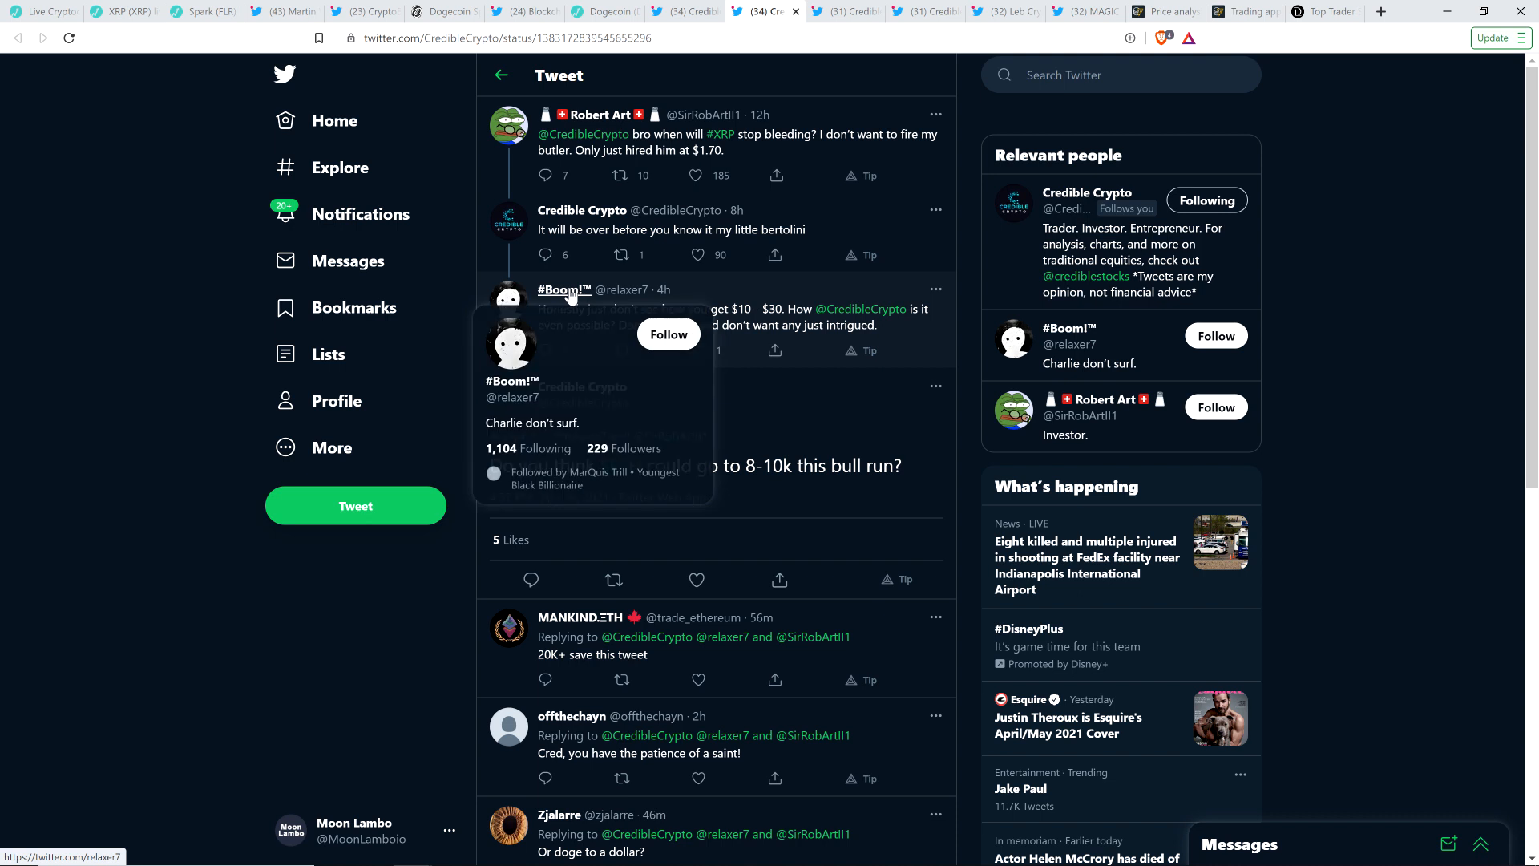
pyautogui.moveTo(161, 218)
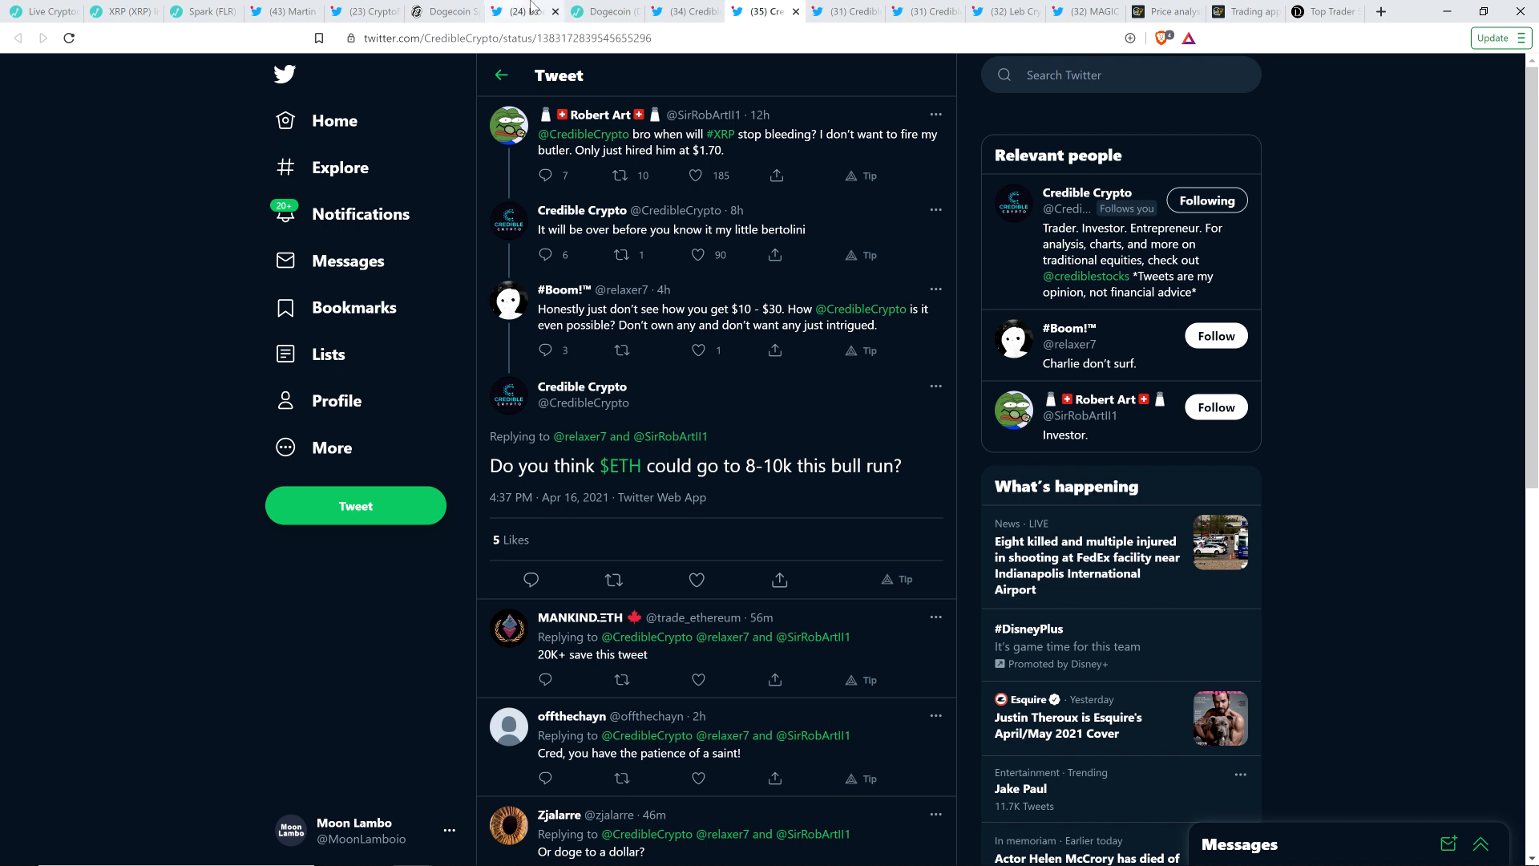
# Switch to Credible Crypto's April 15 $HBAR re-accumulation tweet thread
pyautogui.click(840, 11)
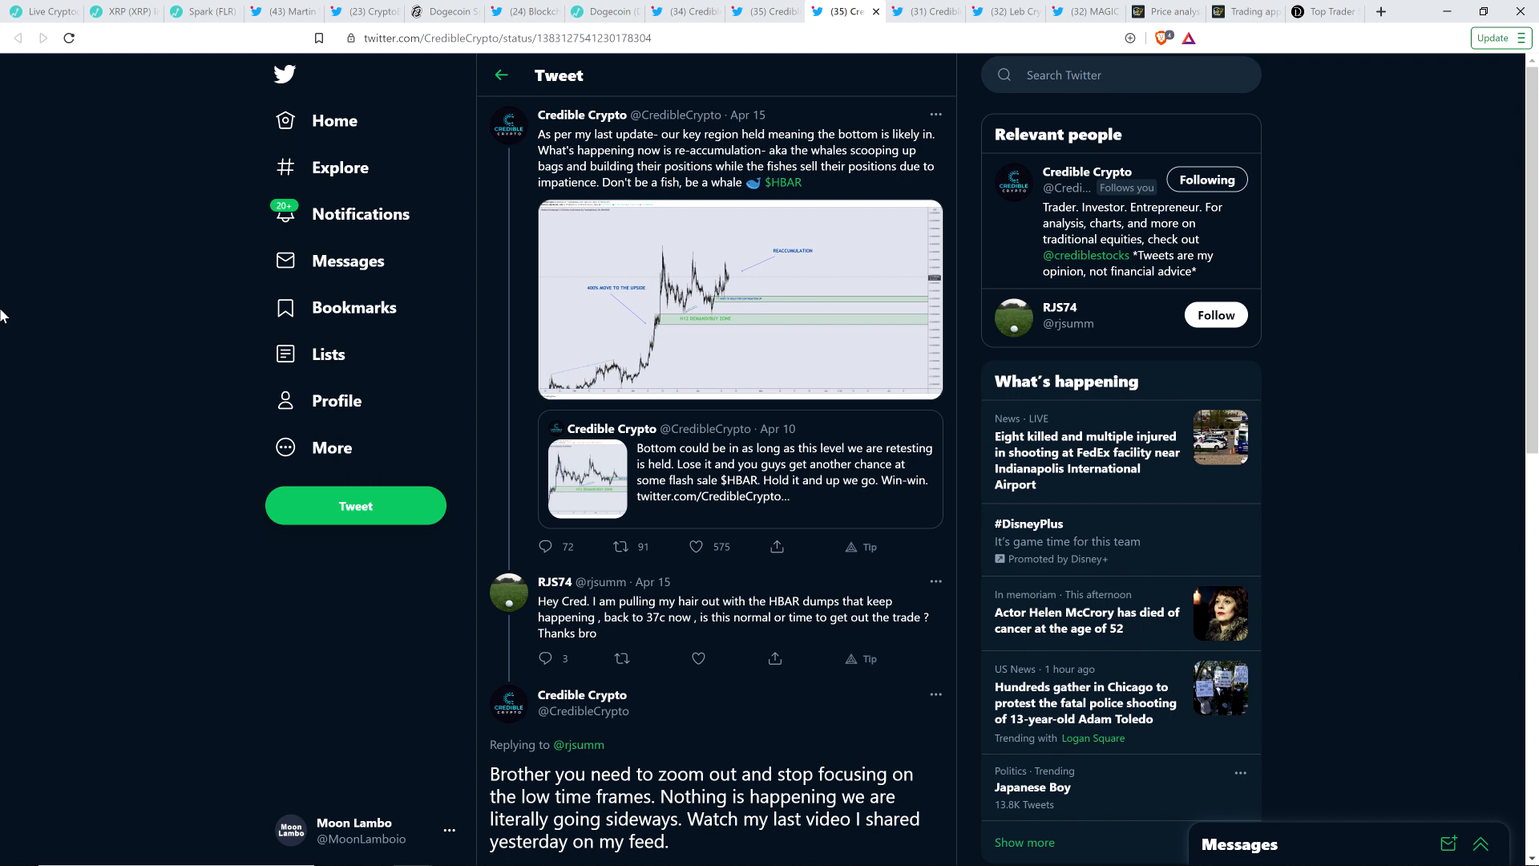
pyautogui.moveTo(83, 259)
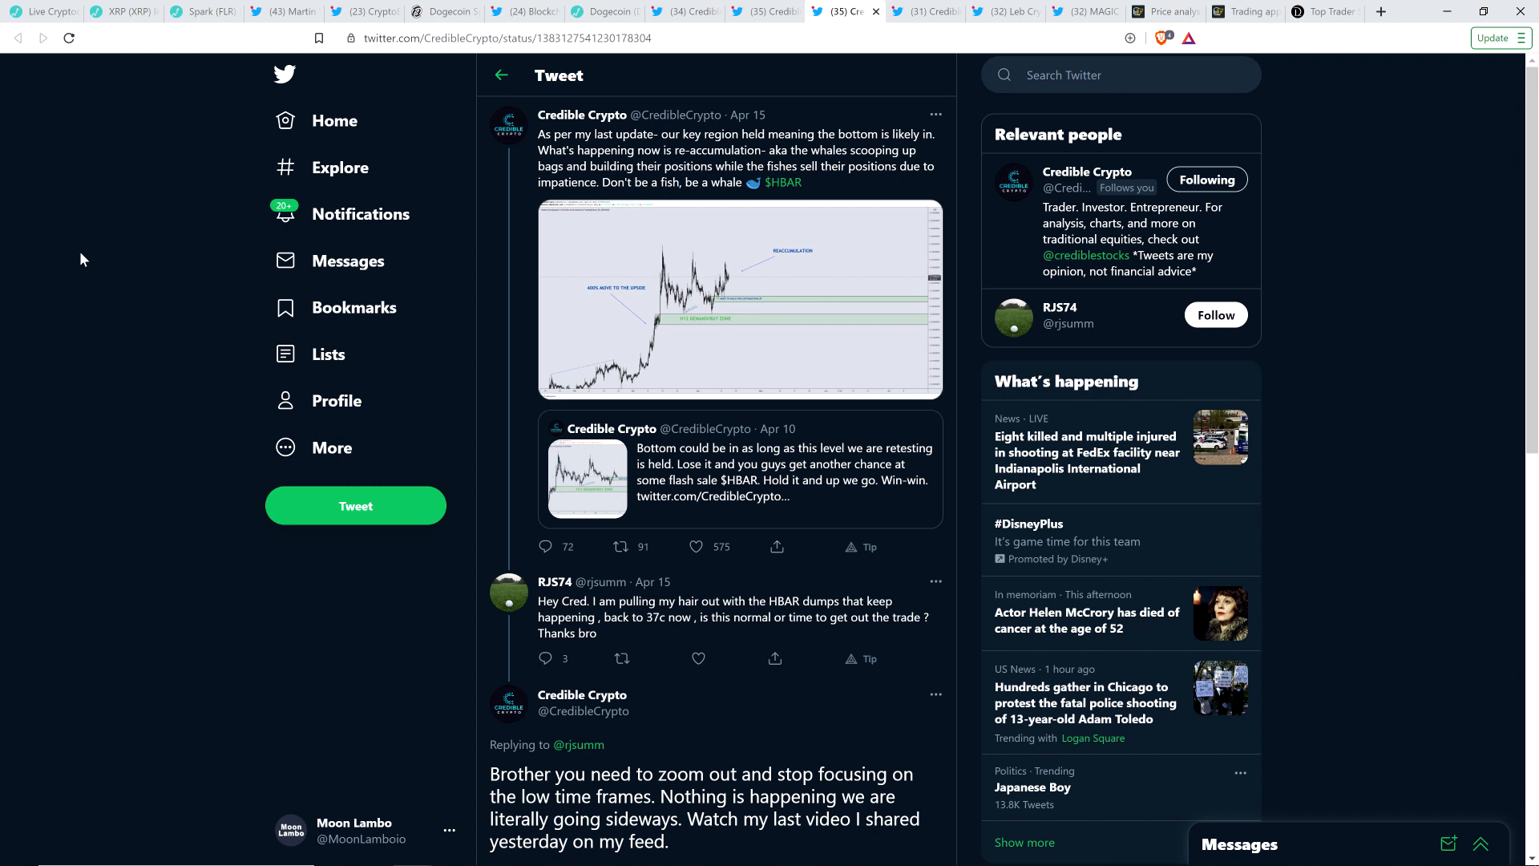
pyautogui.moveTo(70, 272)
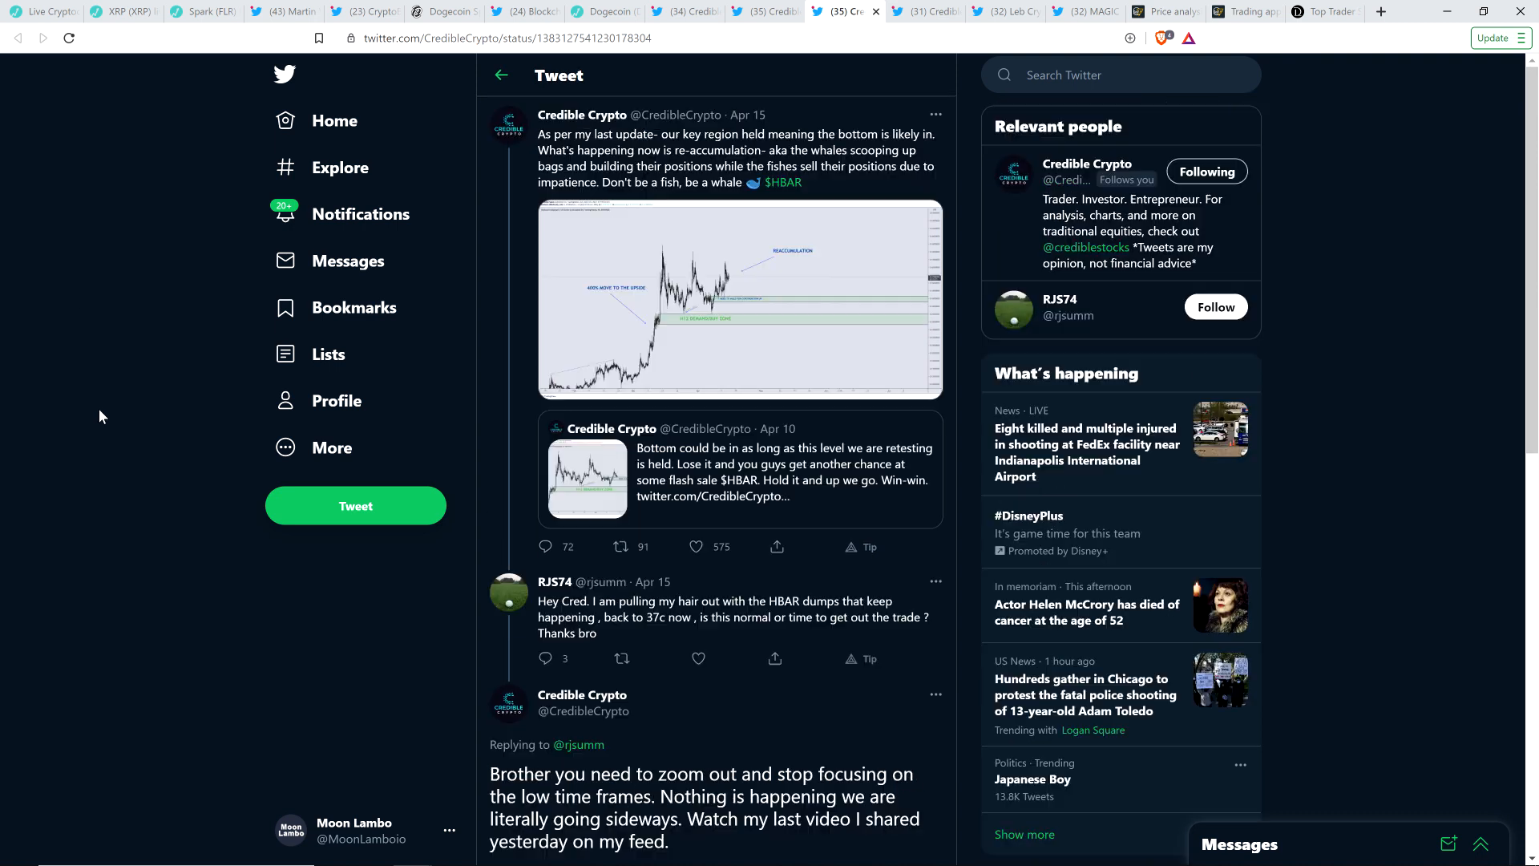
pyautogui.scroll(-3)
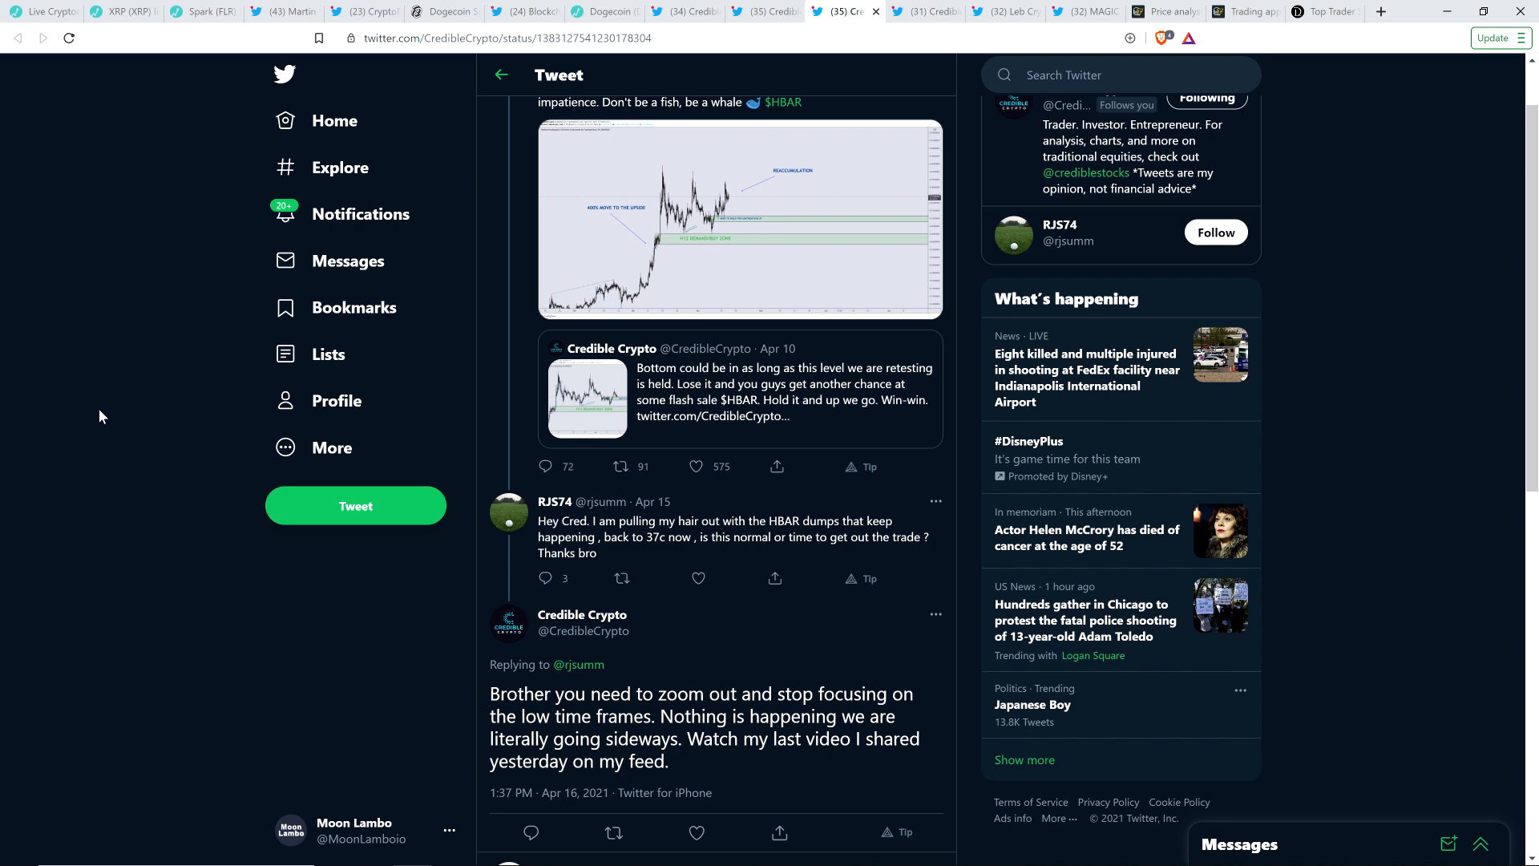
pyautogui.scroll(3)
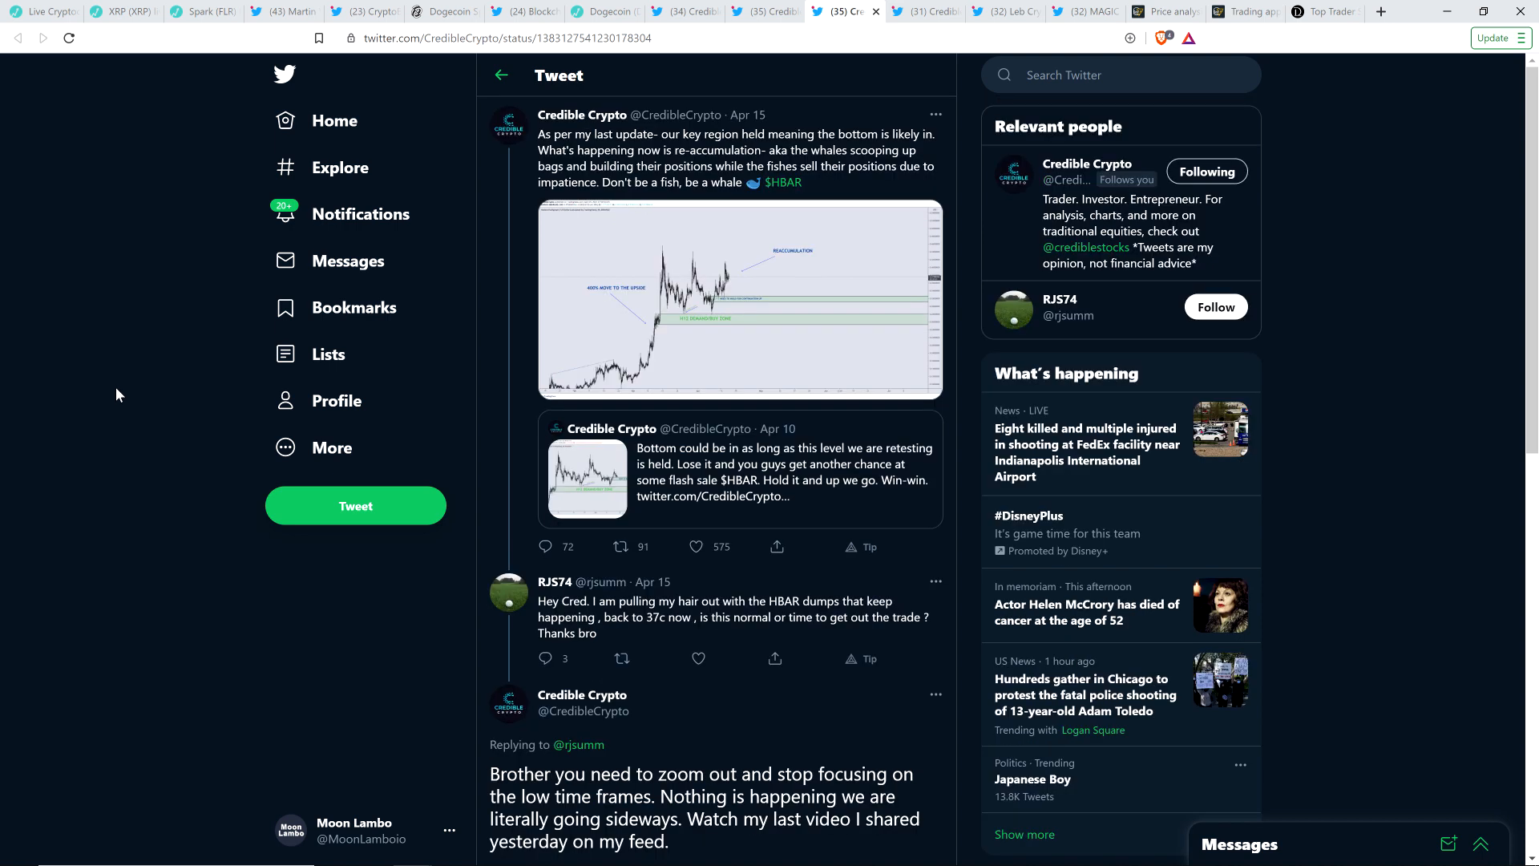
pyautogui.moveTo(108, 392)
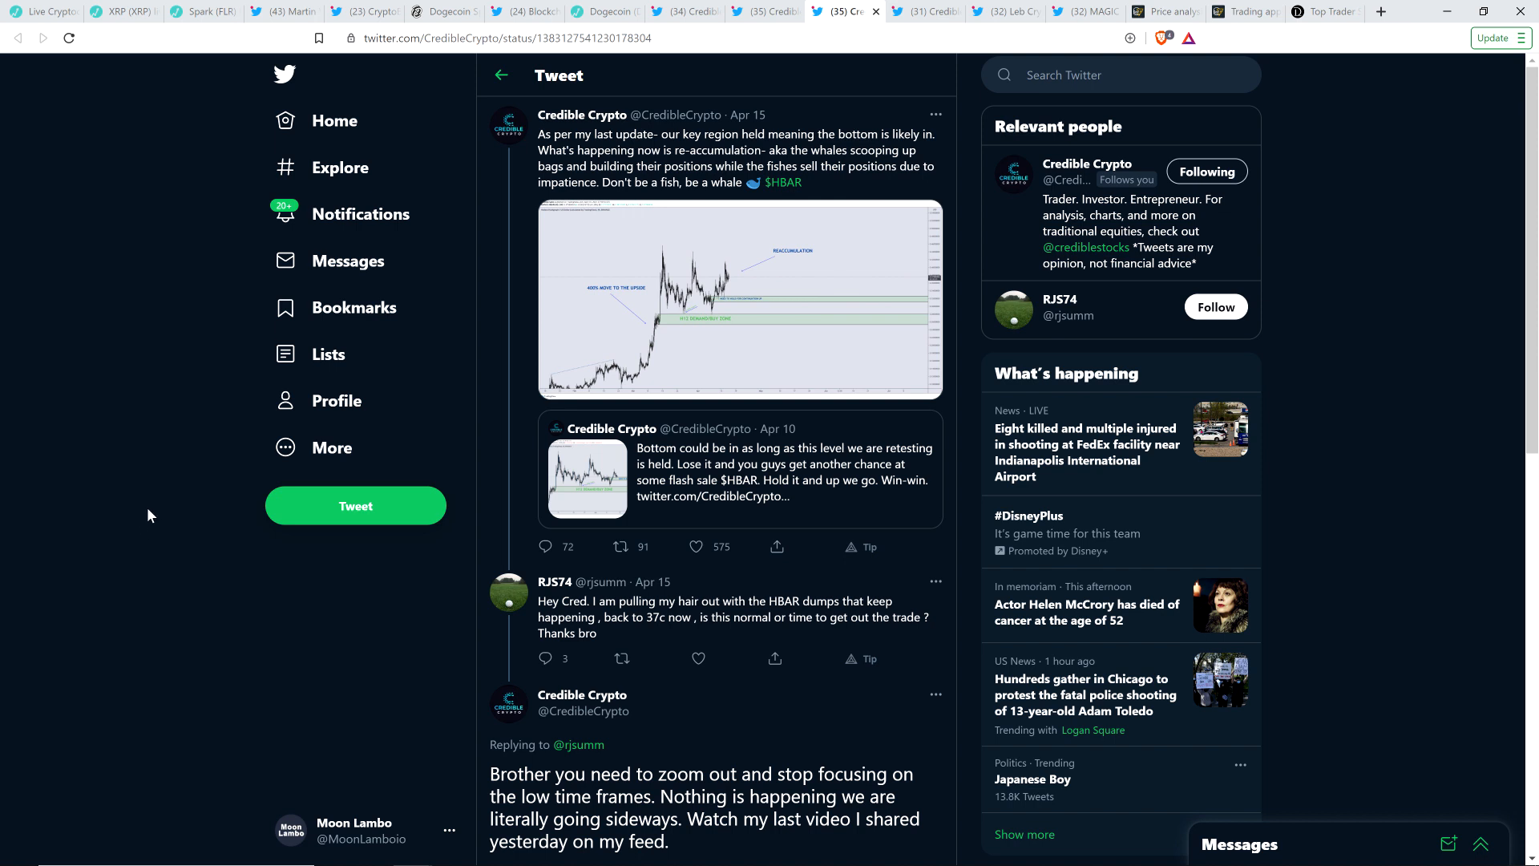
pyautogui.moveTo(122, 621)
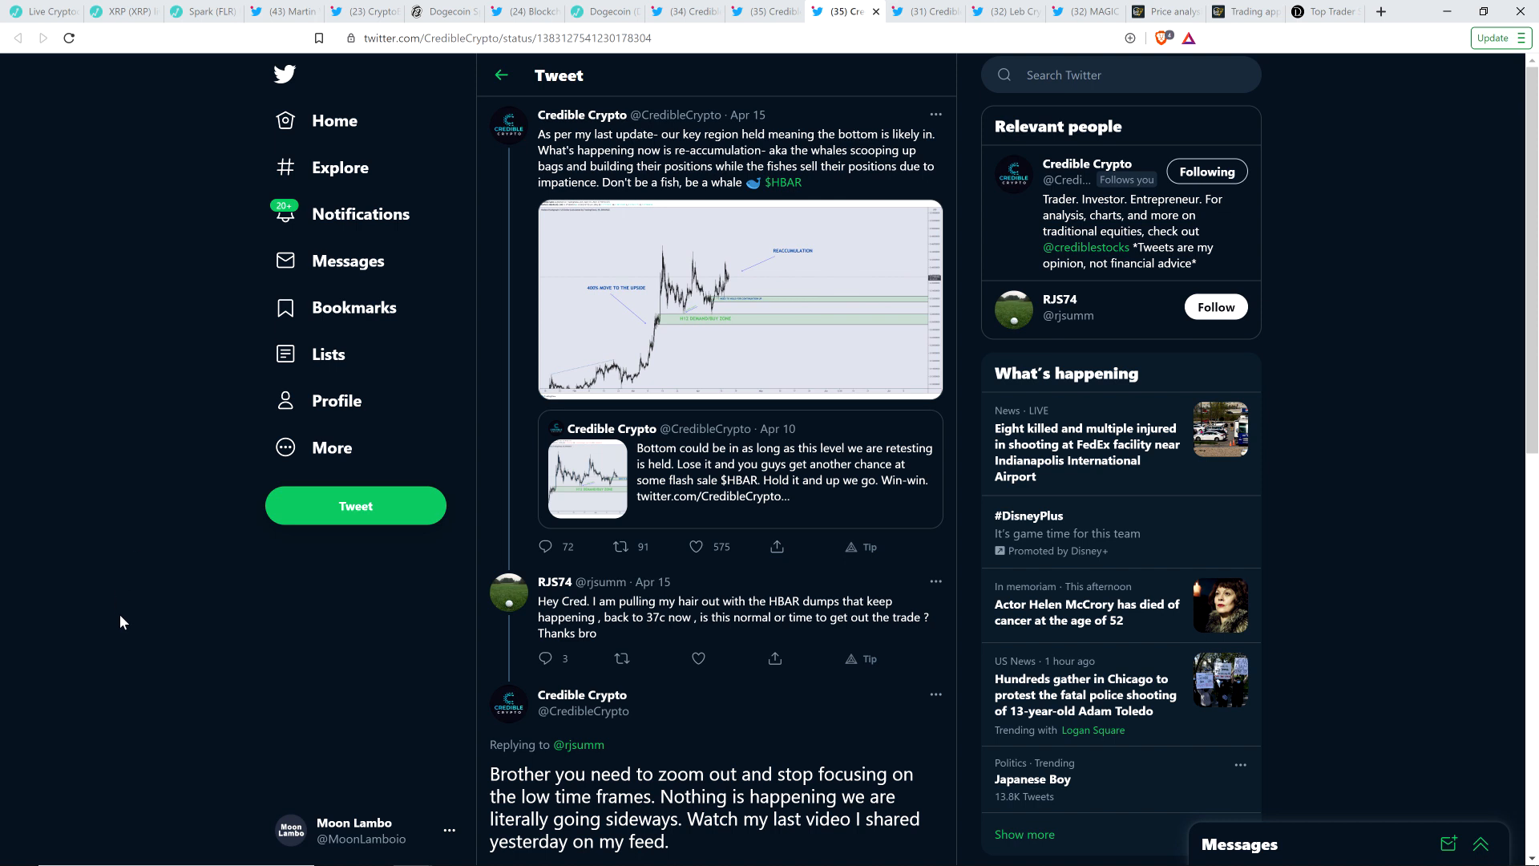
pyautogui.scroll(-3)
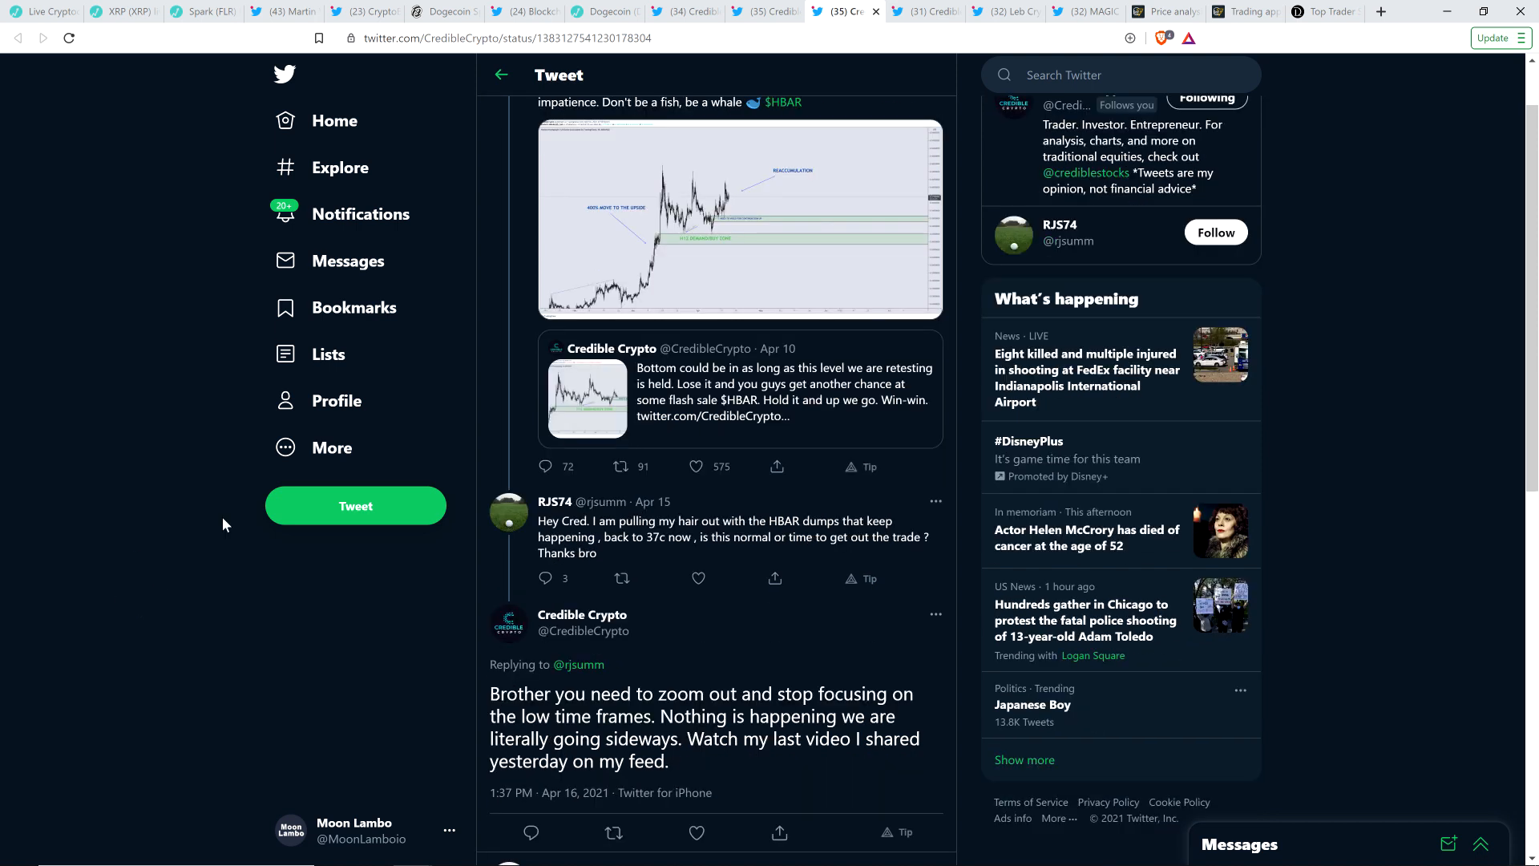
pyautogui.moveTo(206, 510)
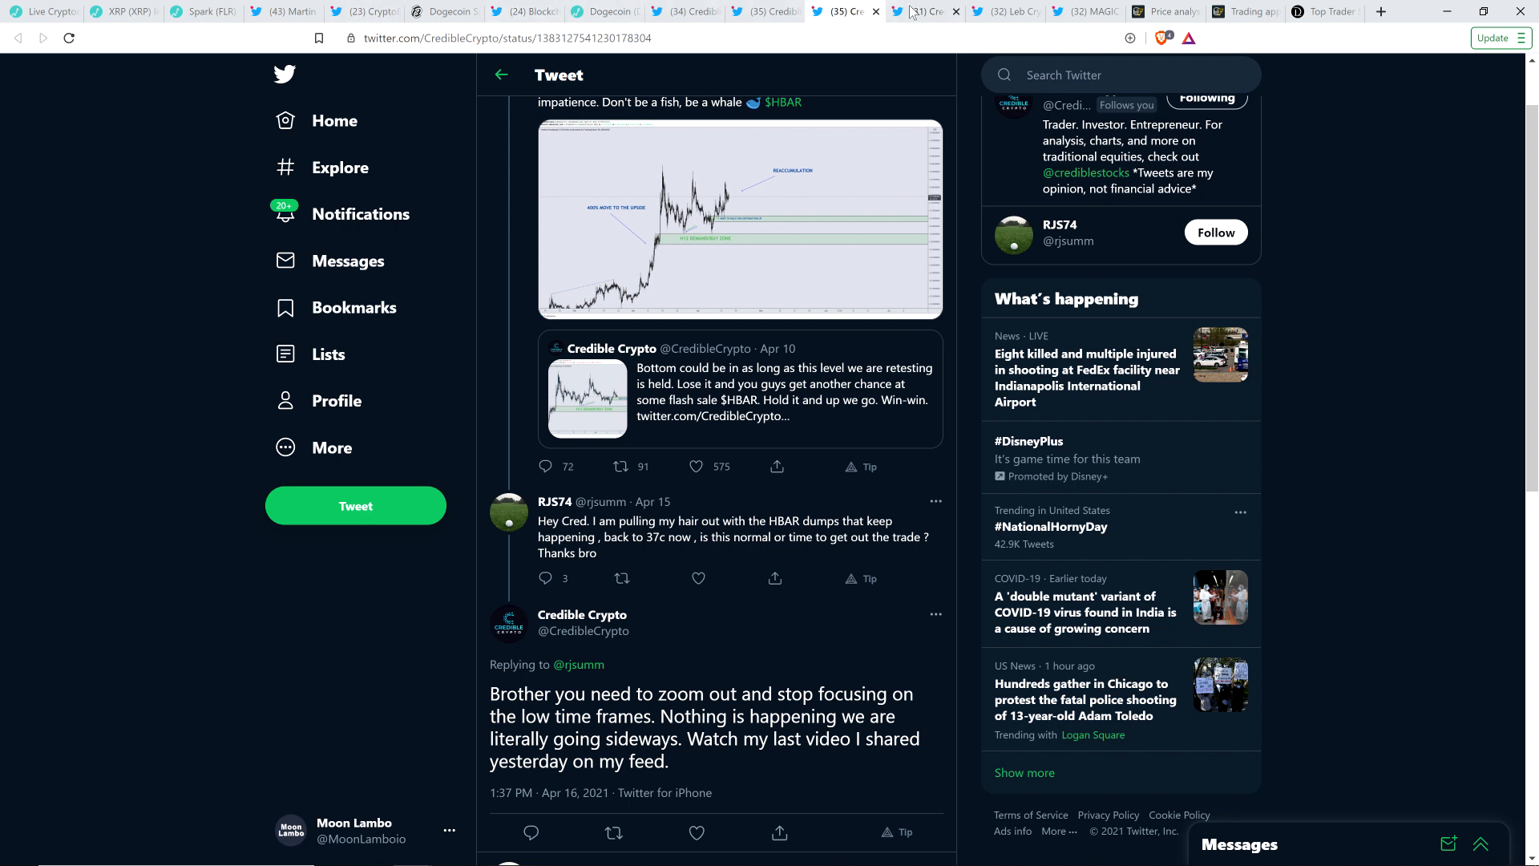
pyautogui.moveTo(922, 10)
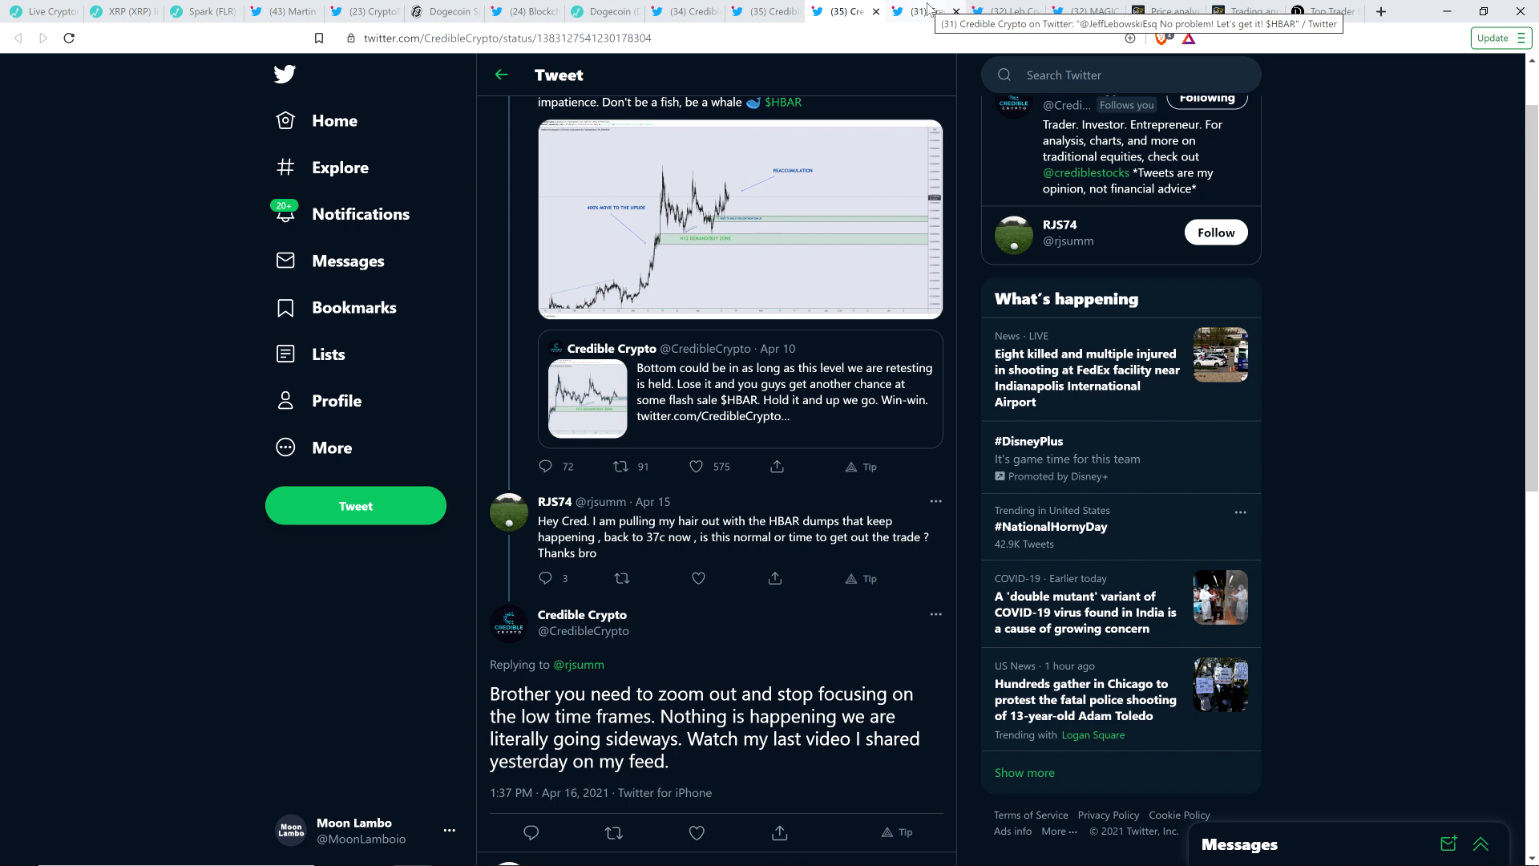
# Switch to the Credible Crypto tab showing the $HBAR reply to Jeff Lebowski
pyautogui.click(922, 11)
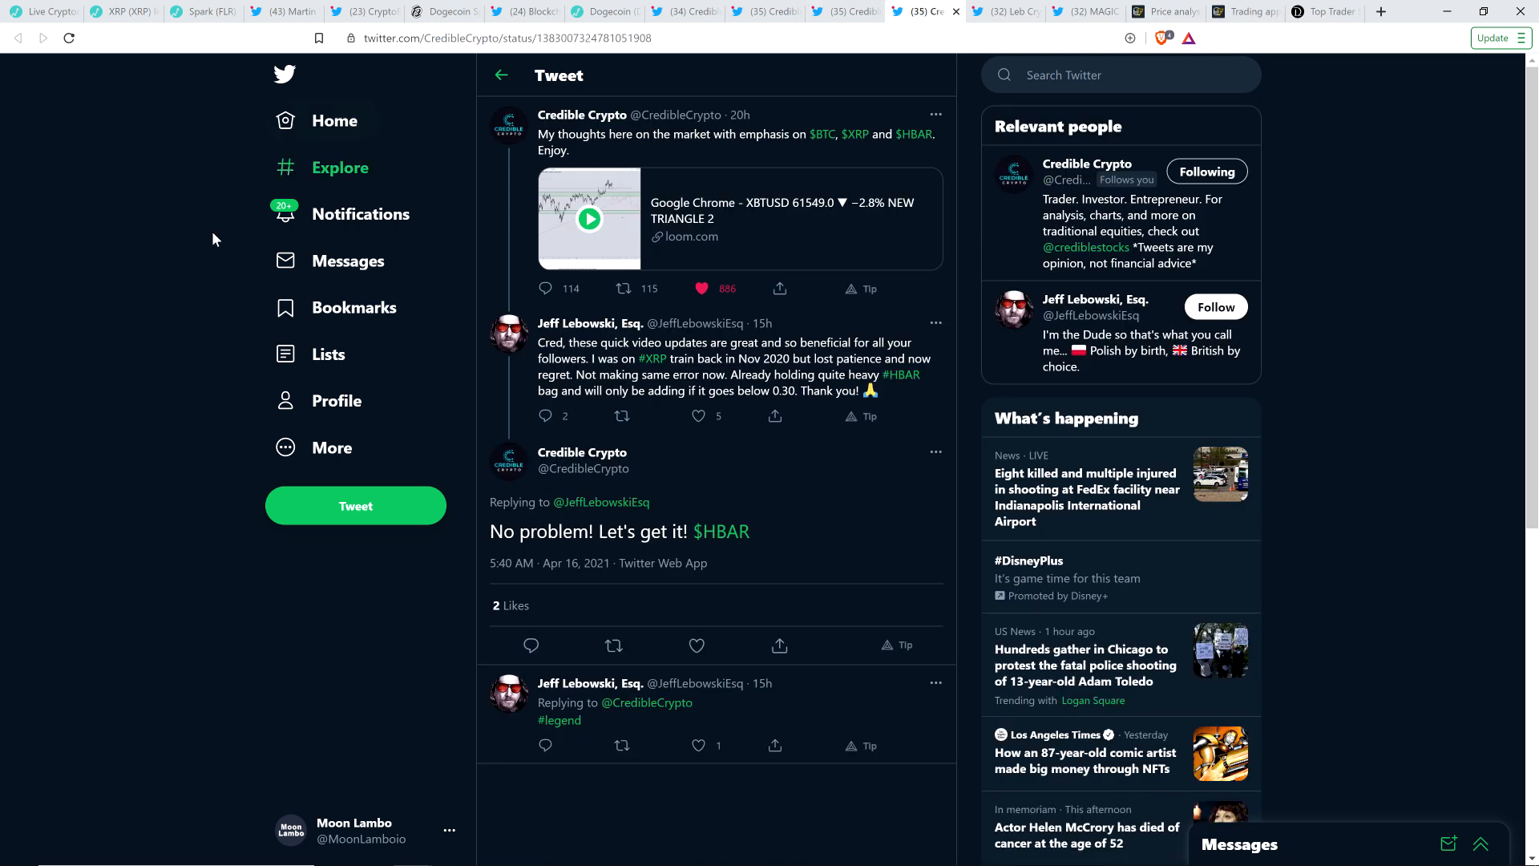
pyautogui.moveTo(148, 340)
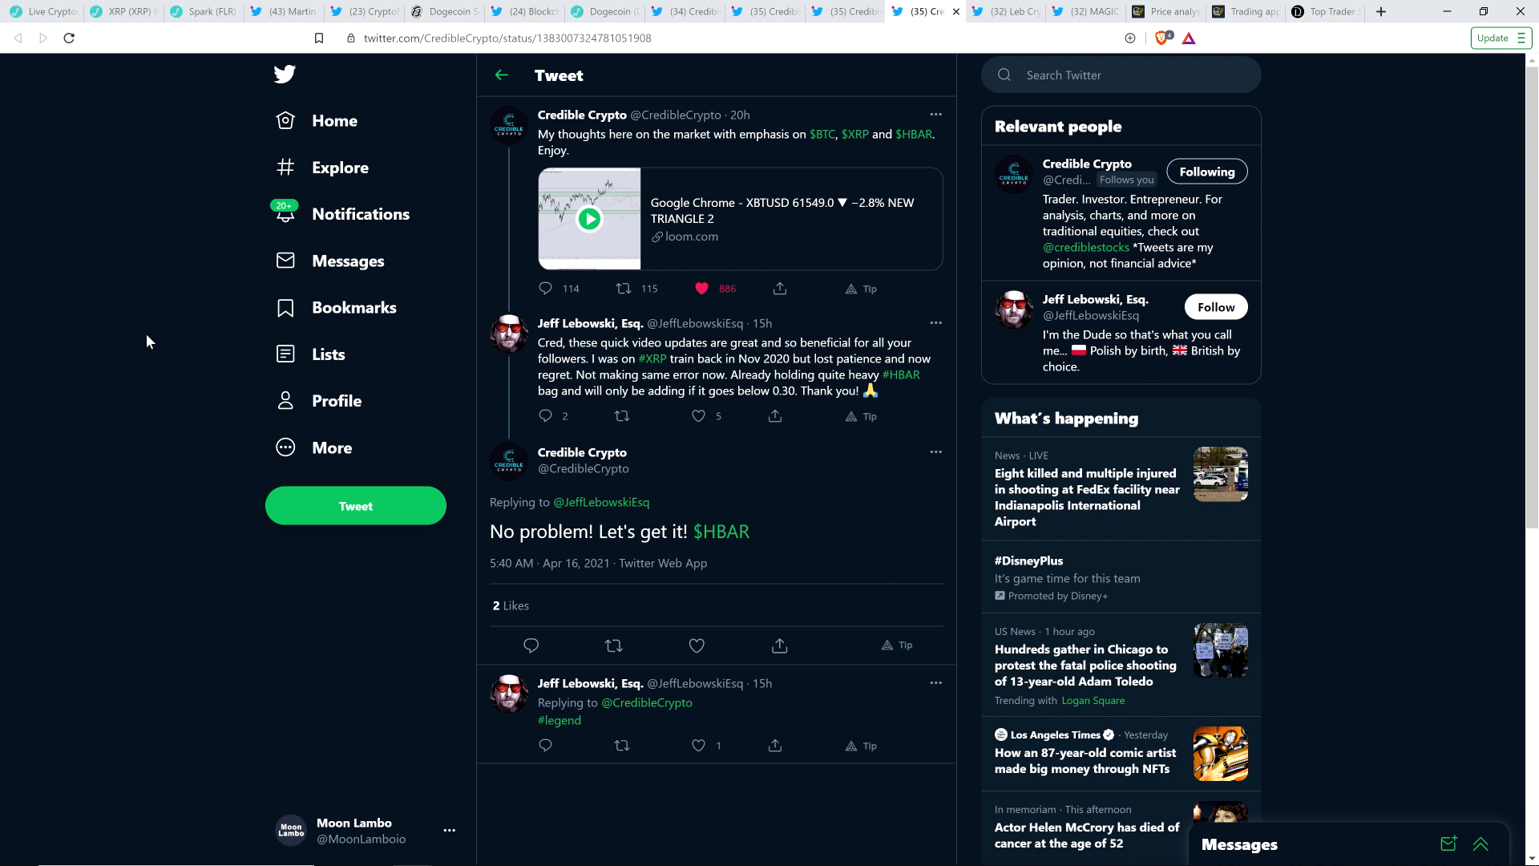
pyautogui.moveTo(694, 135)
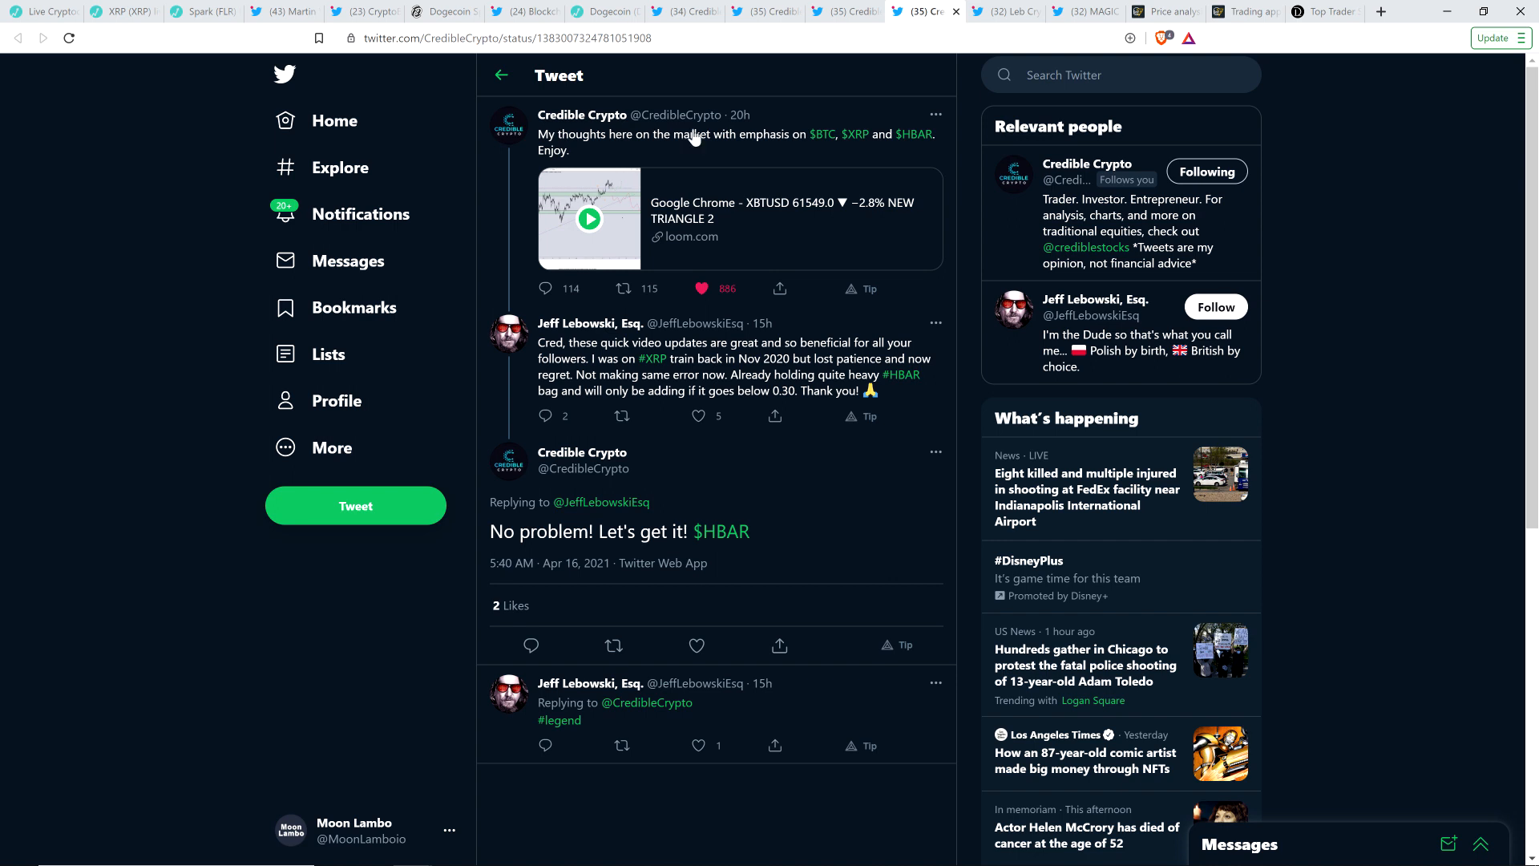
# Close the Credible Crypto reply tab, returning to Leb Crypto's XRP reversal chart thread
pyautogui.click(999, 10)
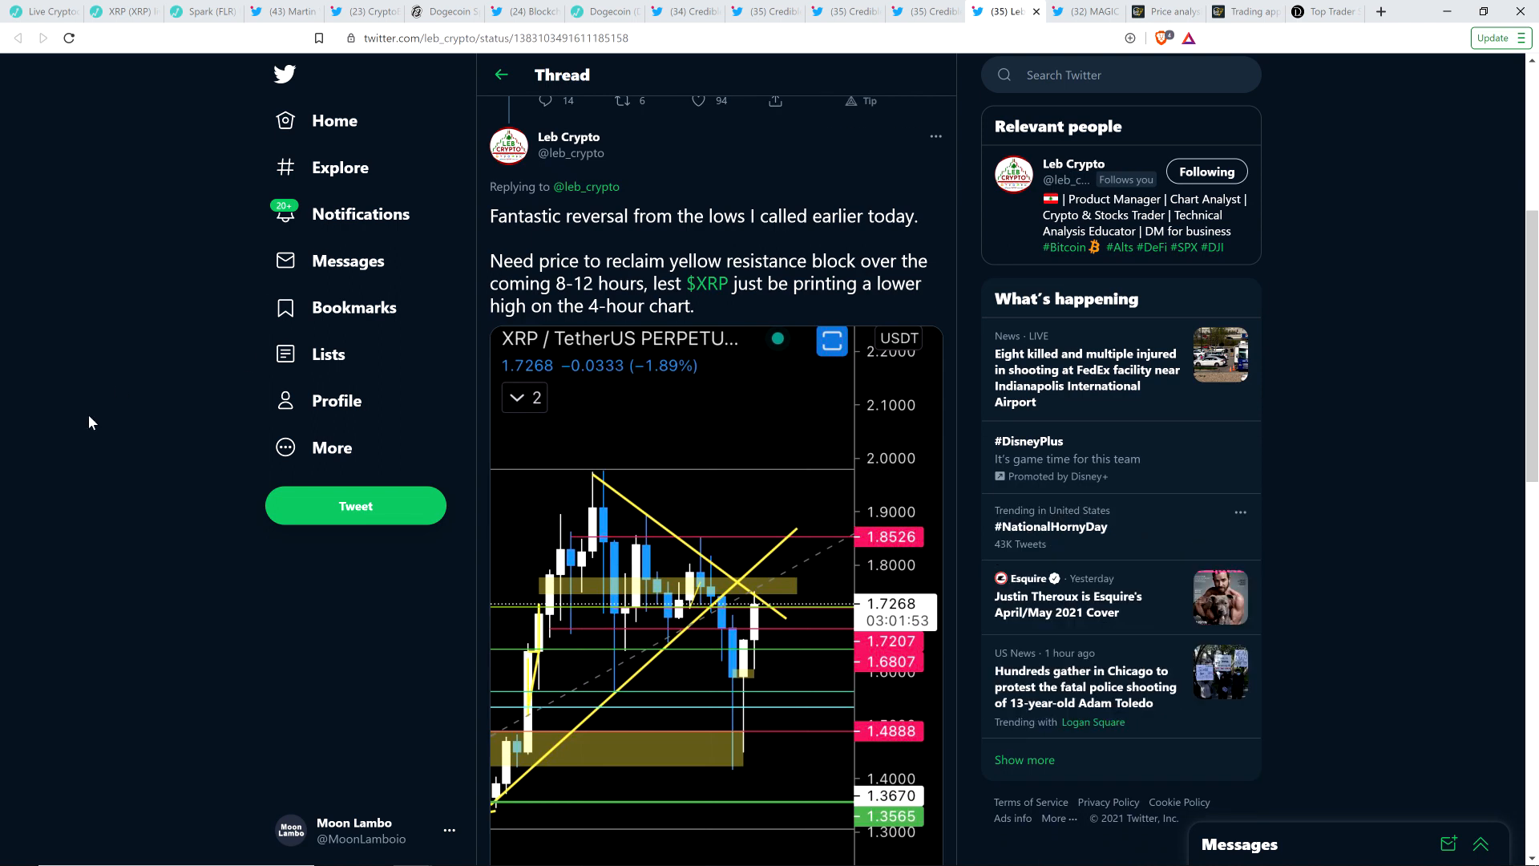
pyautogui.moveTo(137, 383)
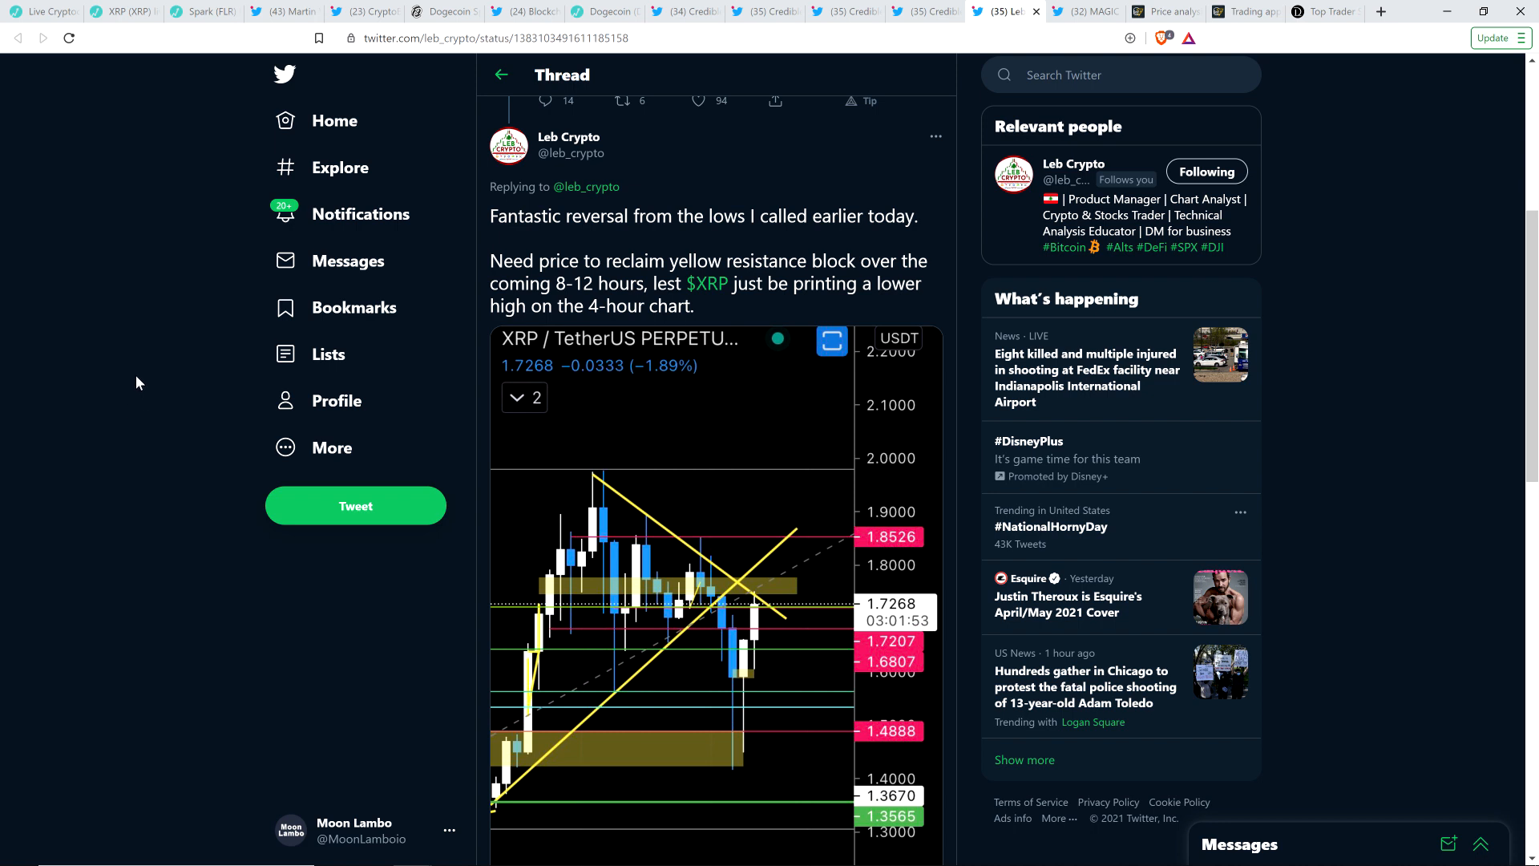
pyautogui.moveTo(136, 381)
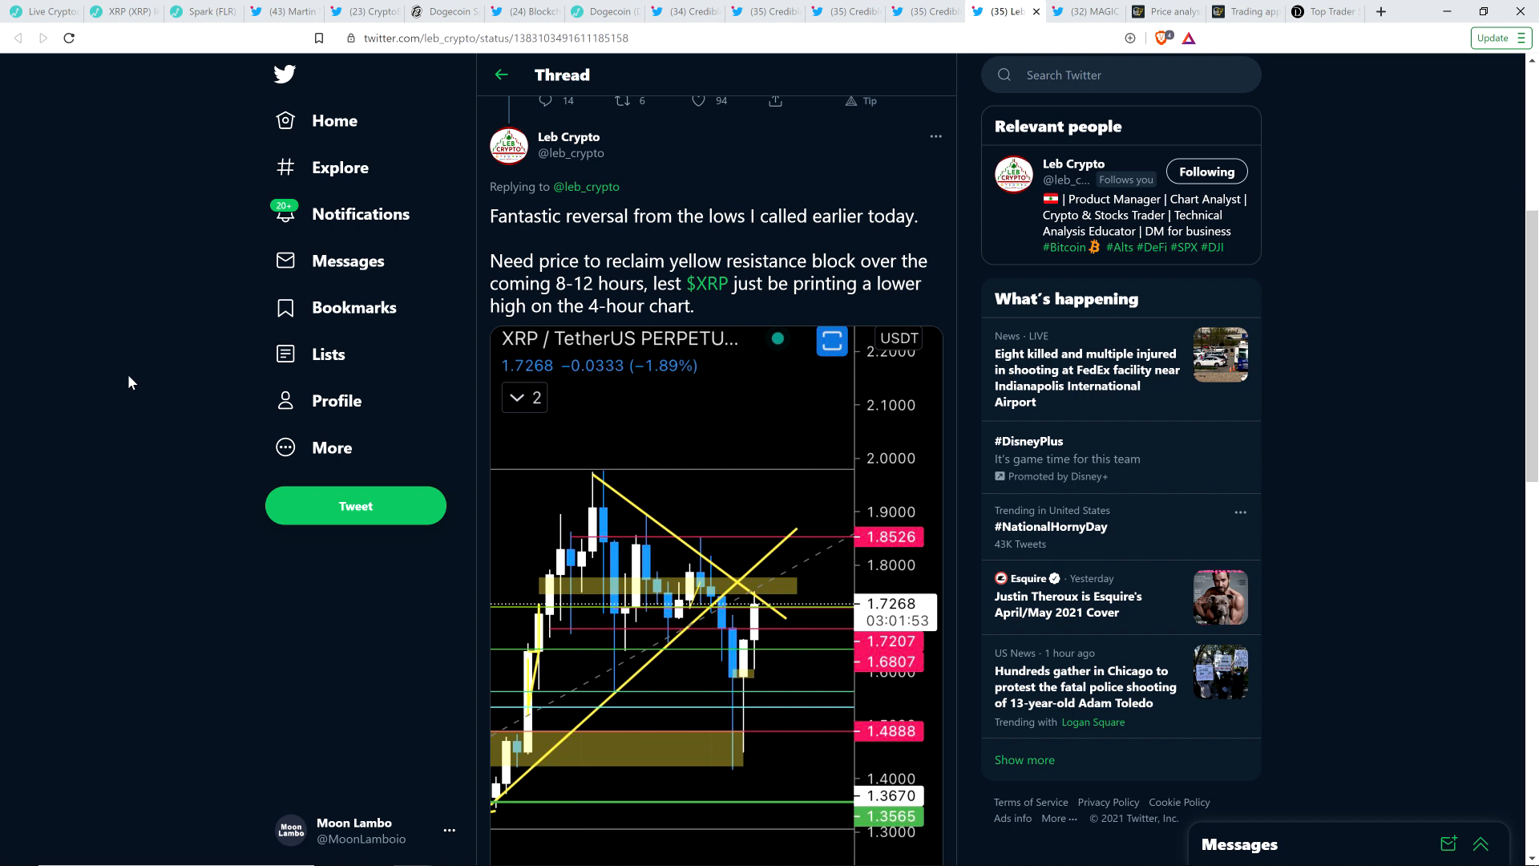
pyautogui.moveTo(121, 383)
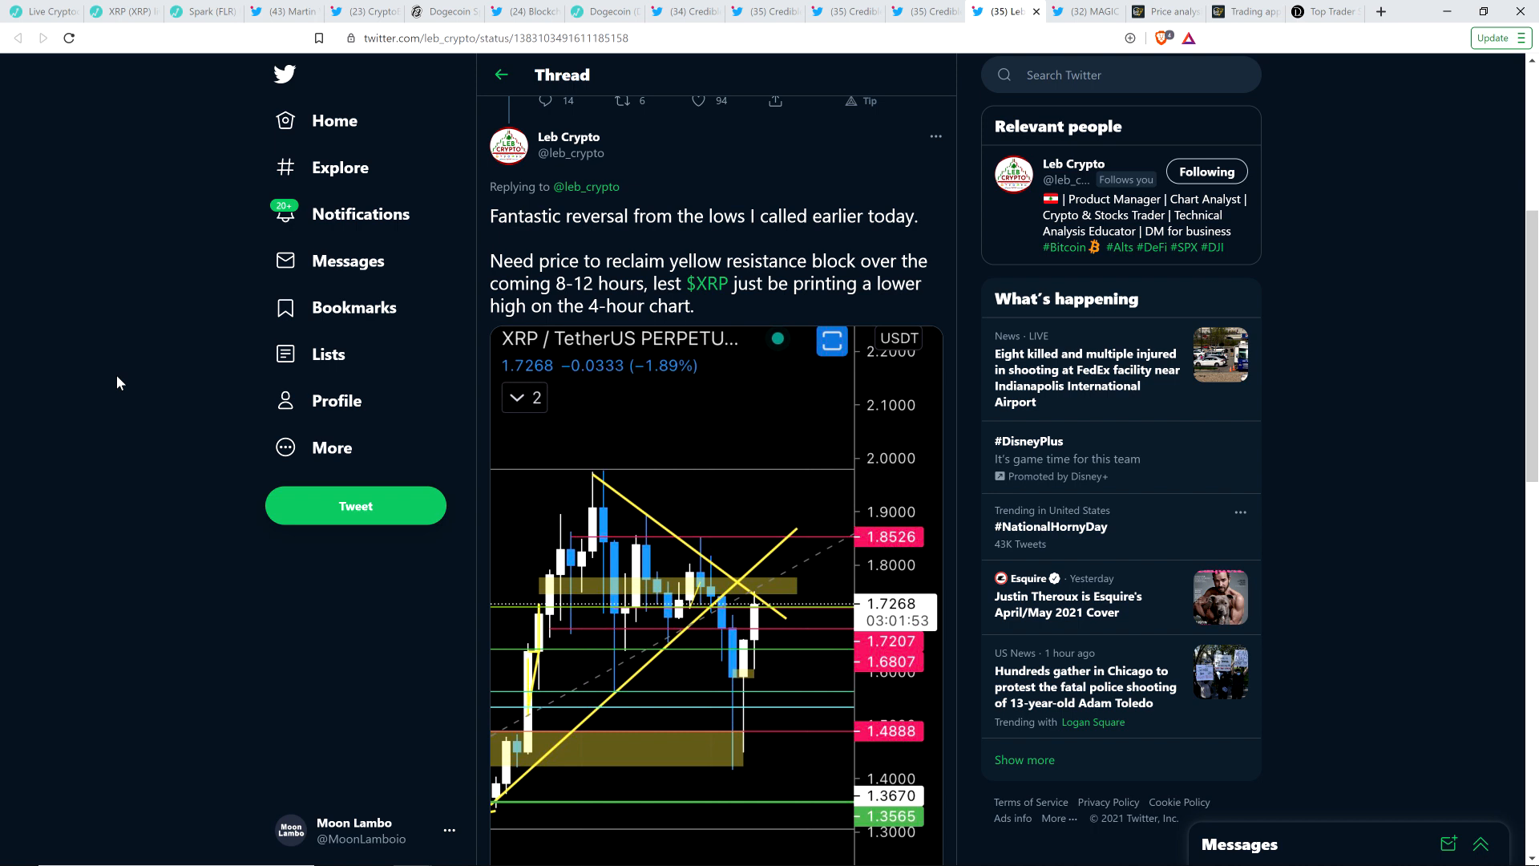
pyautogui.moveTo(101, 399)
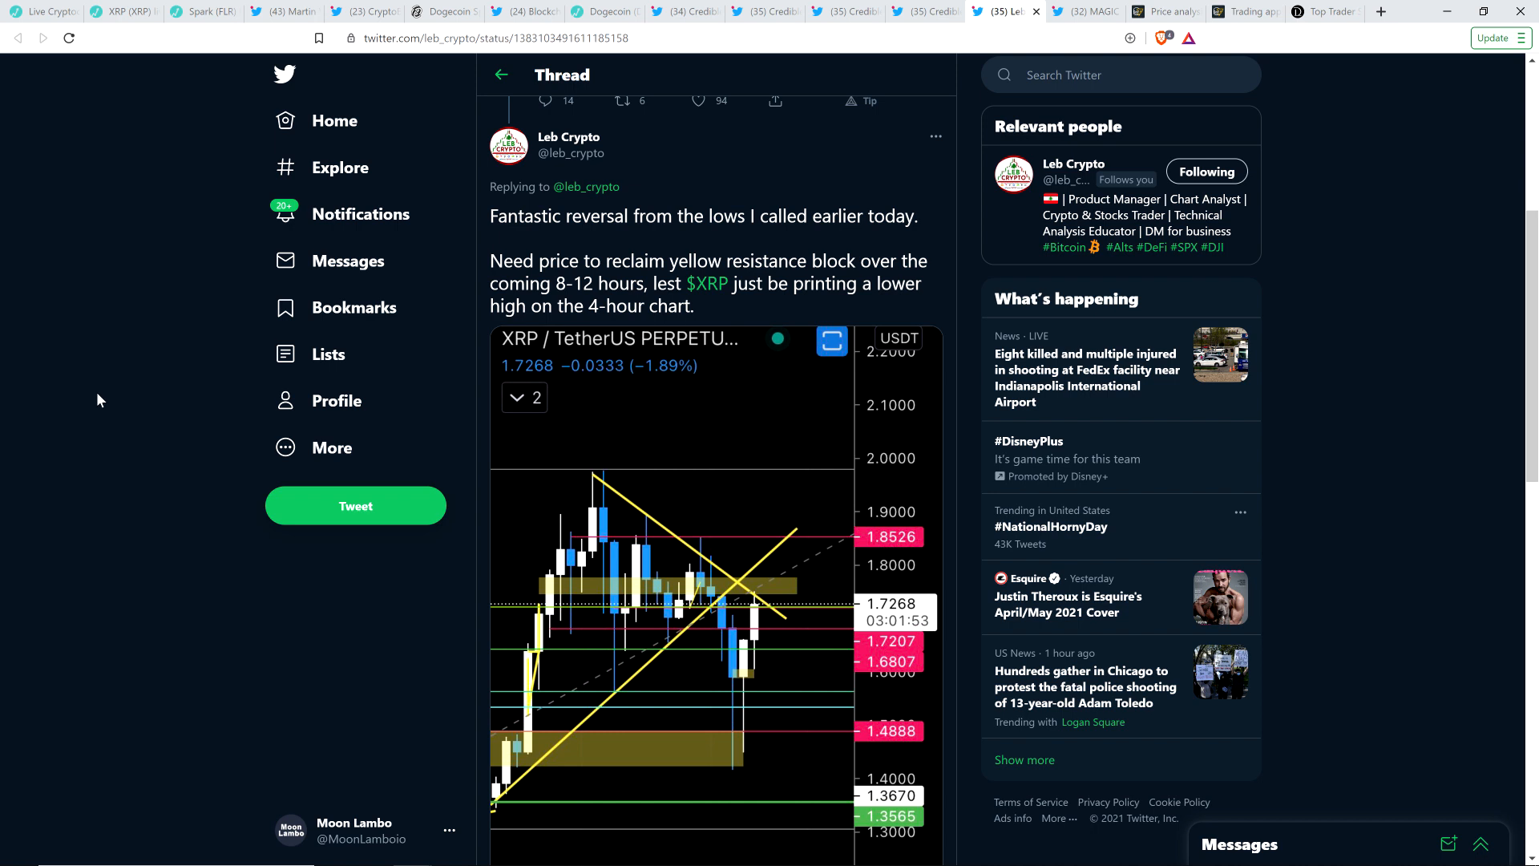
pyautogui.moveTo(78, 434)
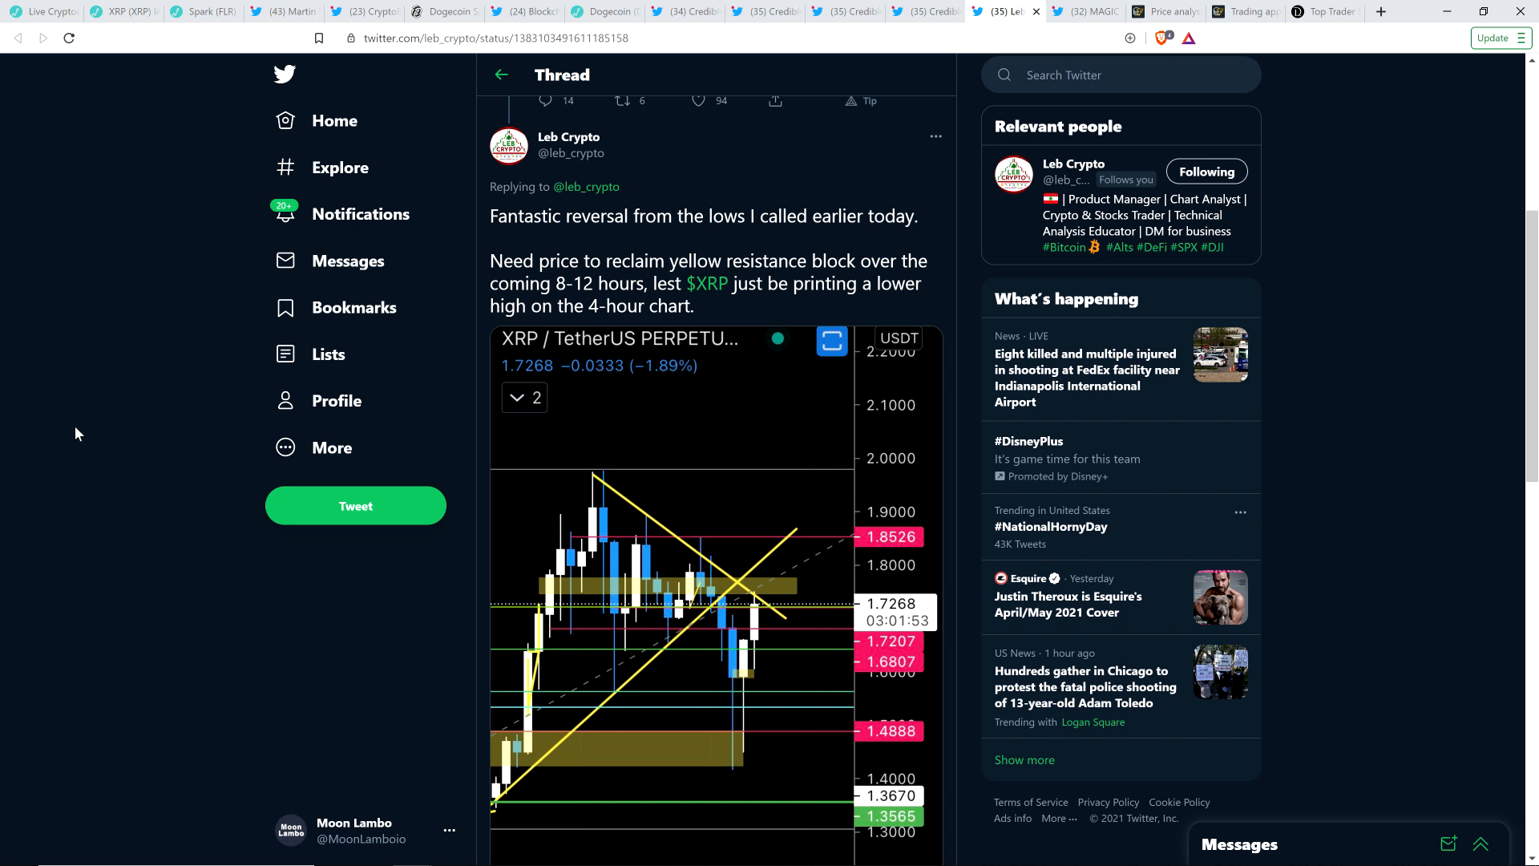
pyautogui.scroll(-3)
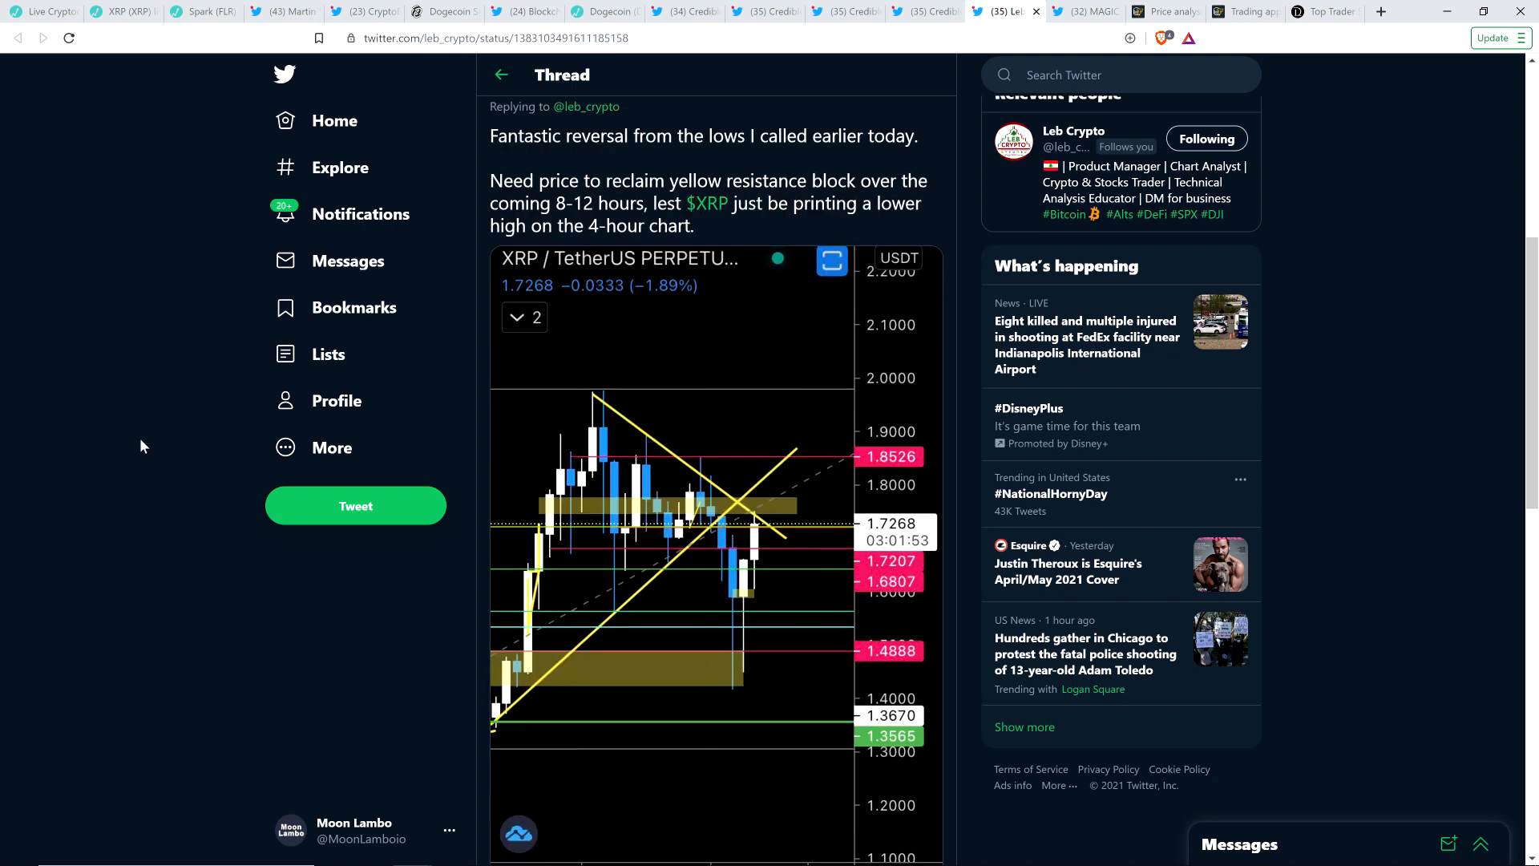
pyautogui.moveTo(763, 520)
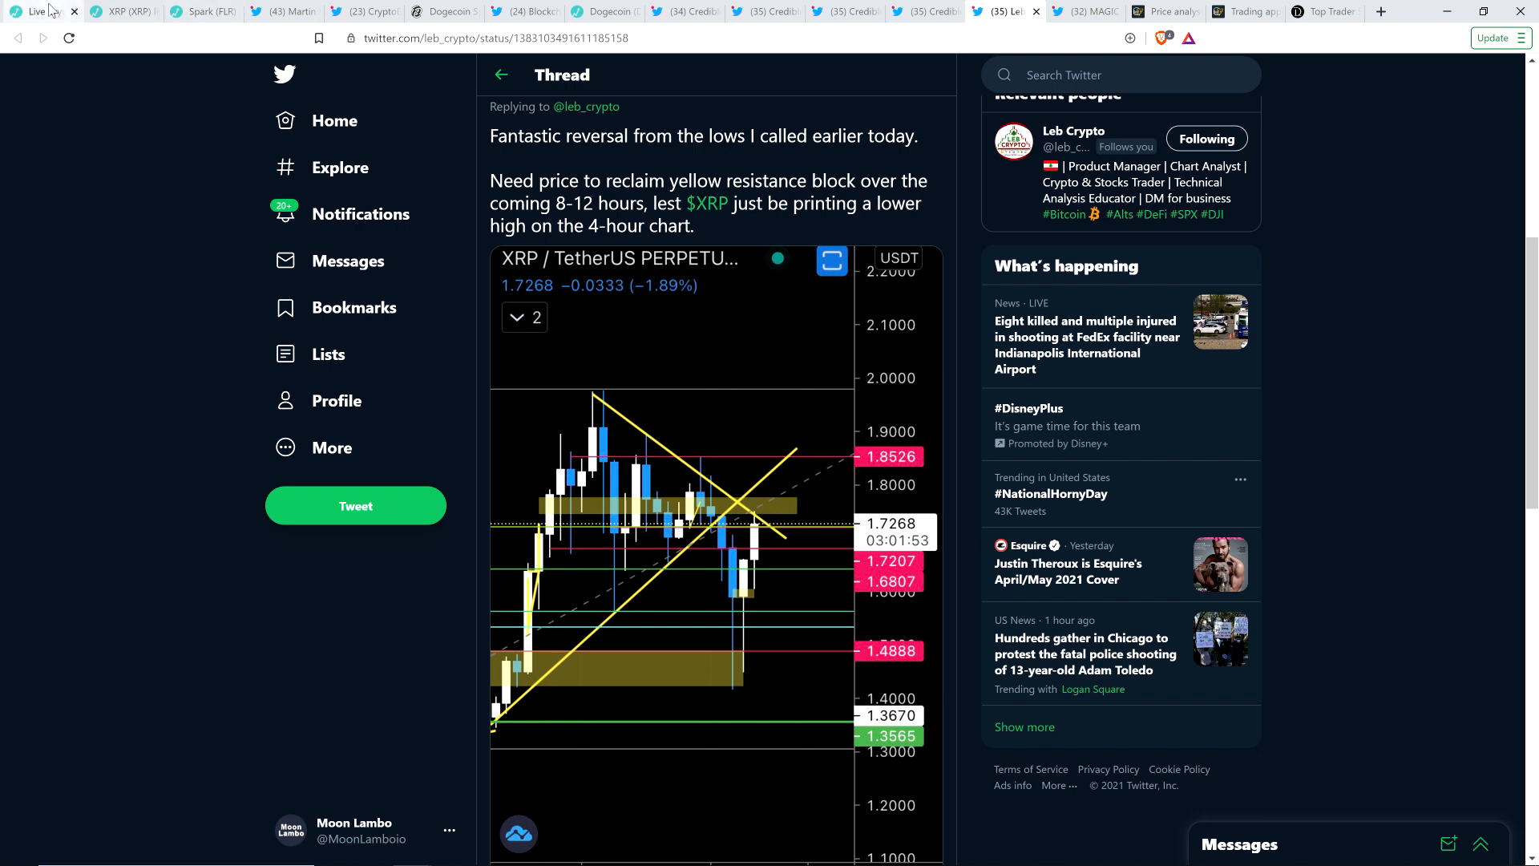
pyautogui.click(40, 11)
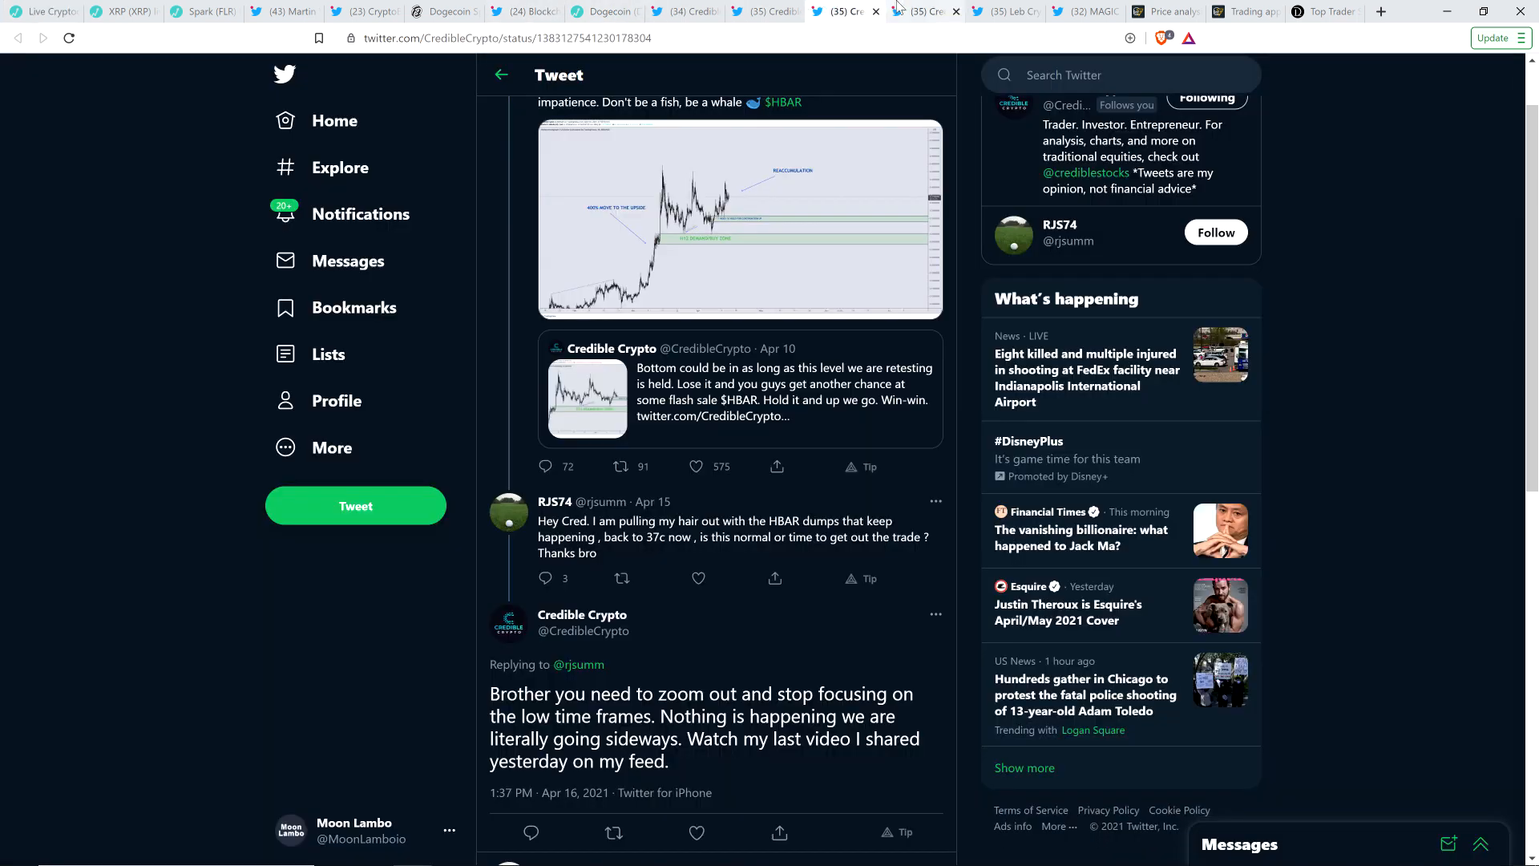
pyautogui.click(1001, 10)
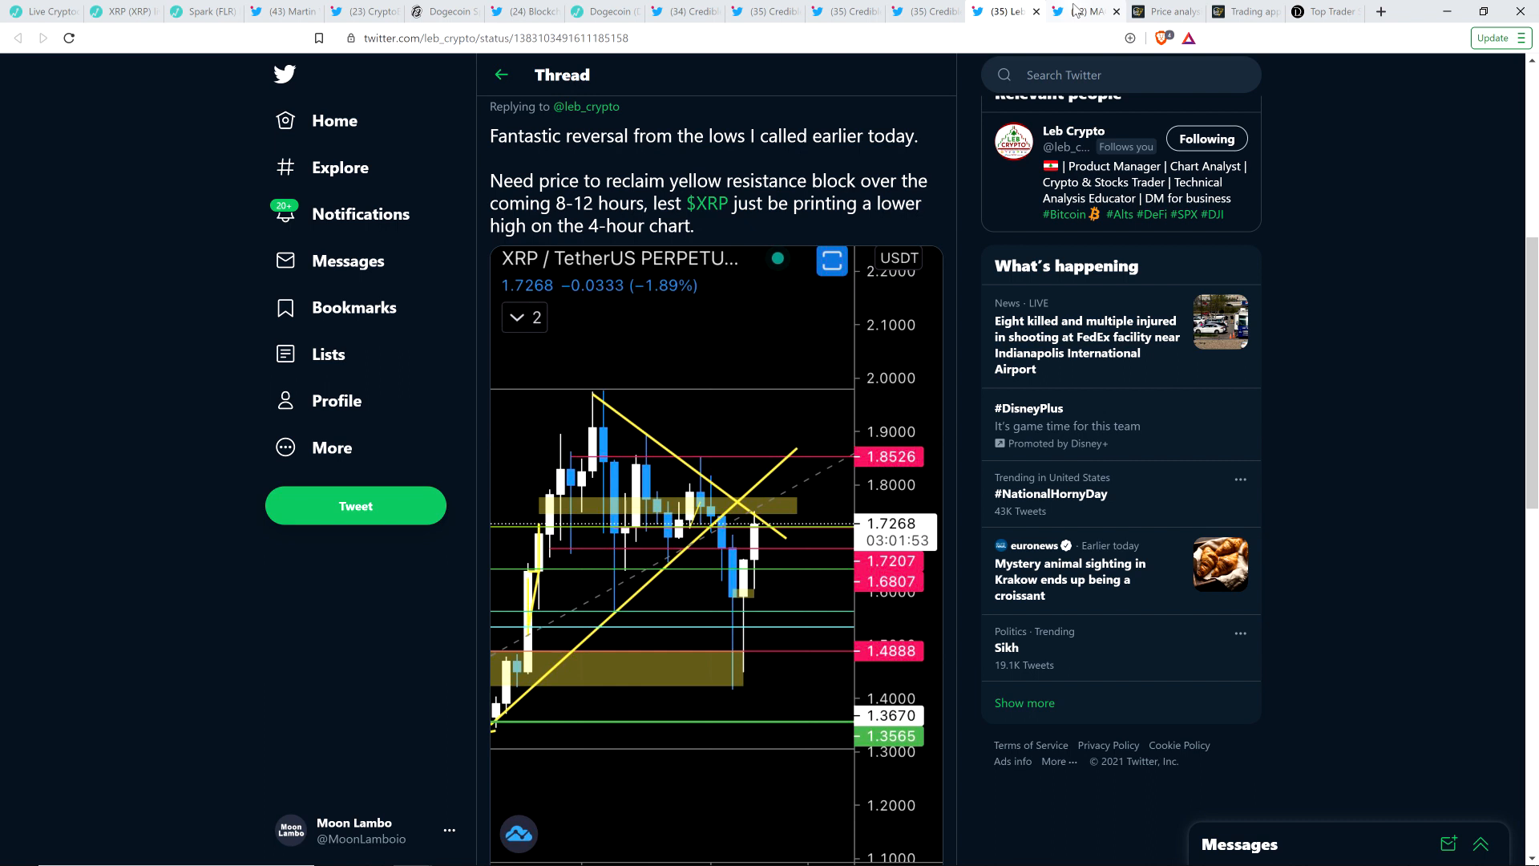
# Show the Cointelegraph Price analysis 4/16 article, scrolled up to its headline
pyautogui.click(1101, 11)
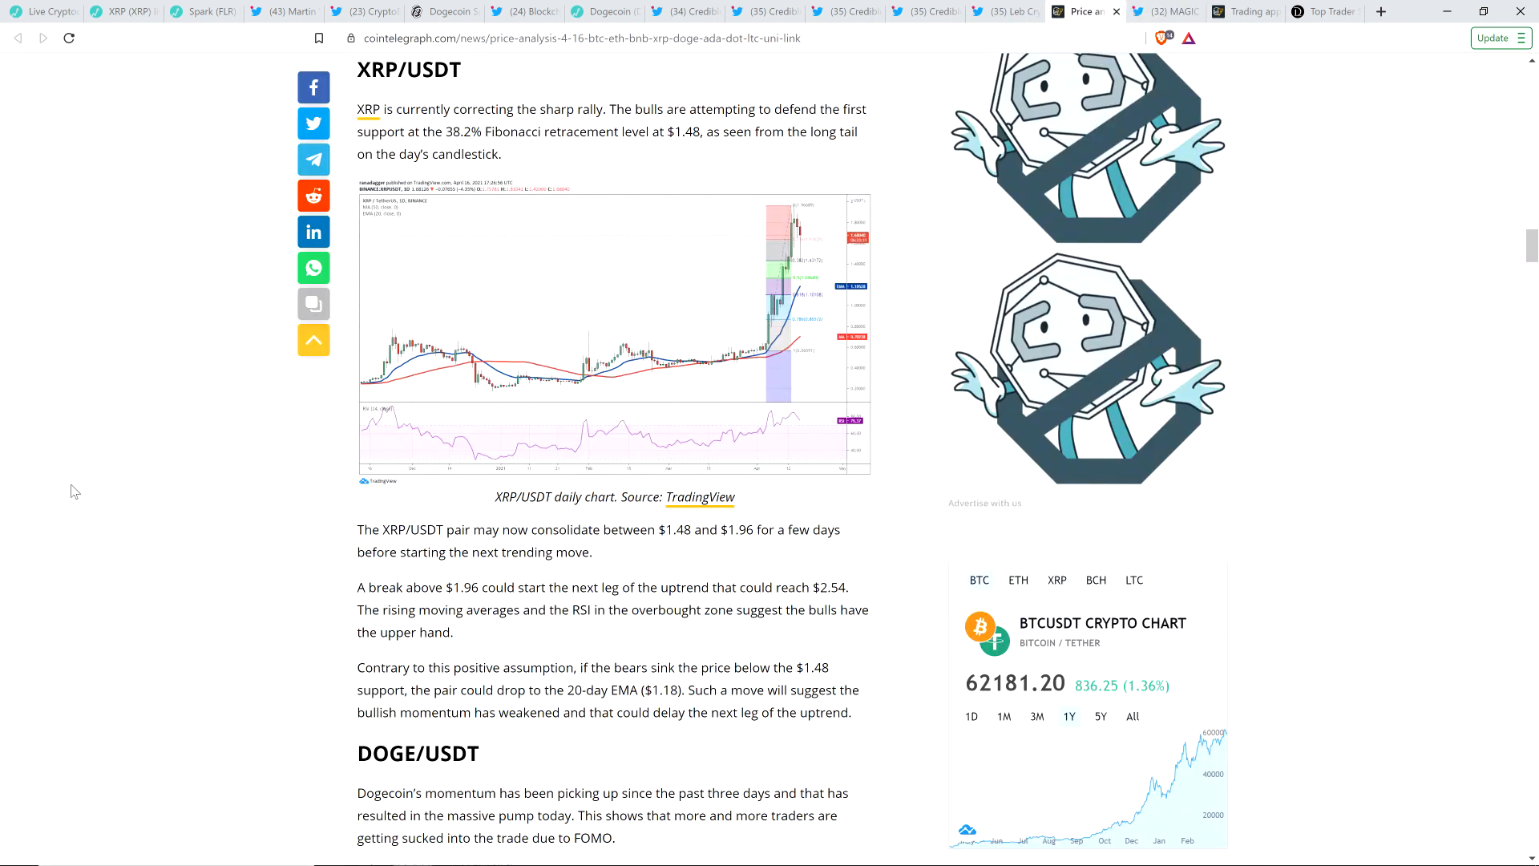
pyautogui.scroll(3)
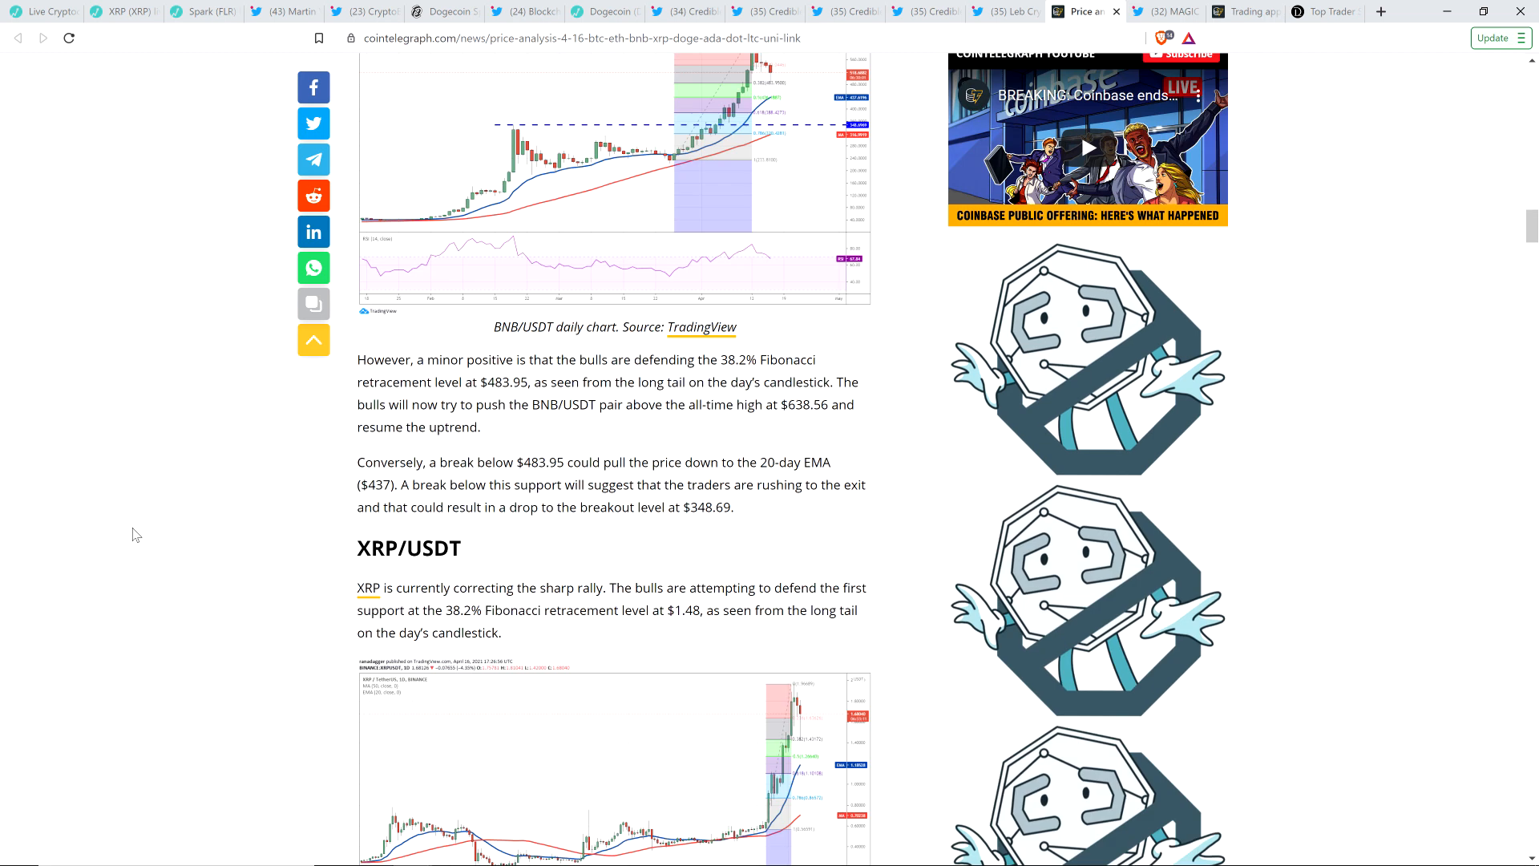
pyautogui.scroll(3)
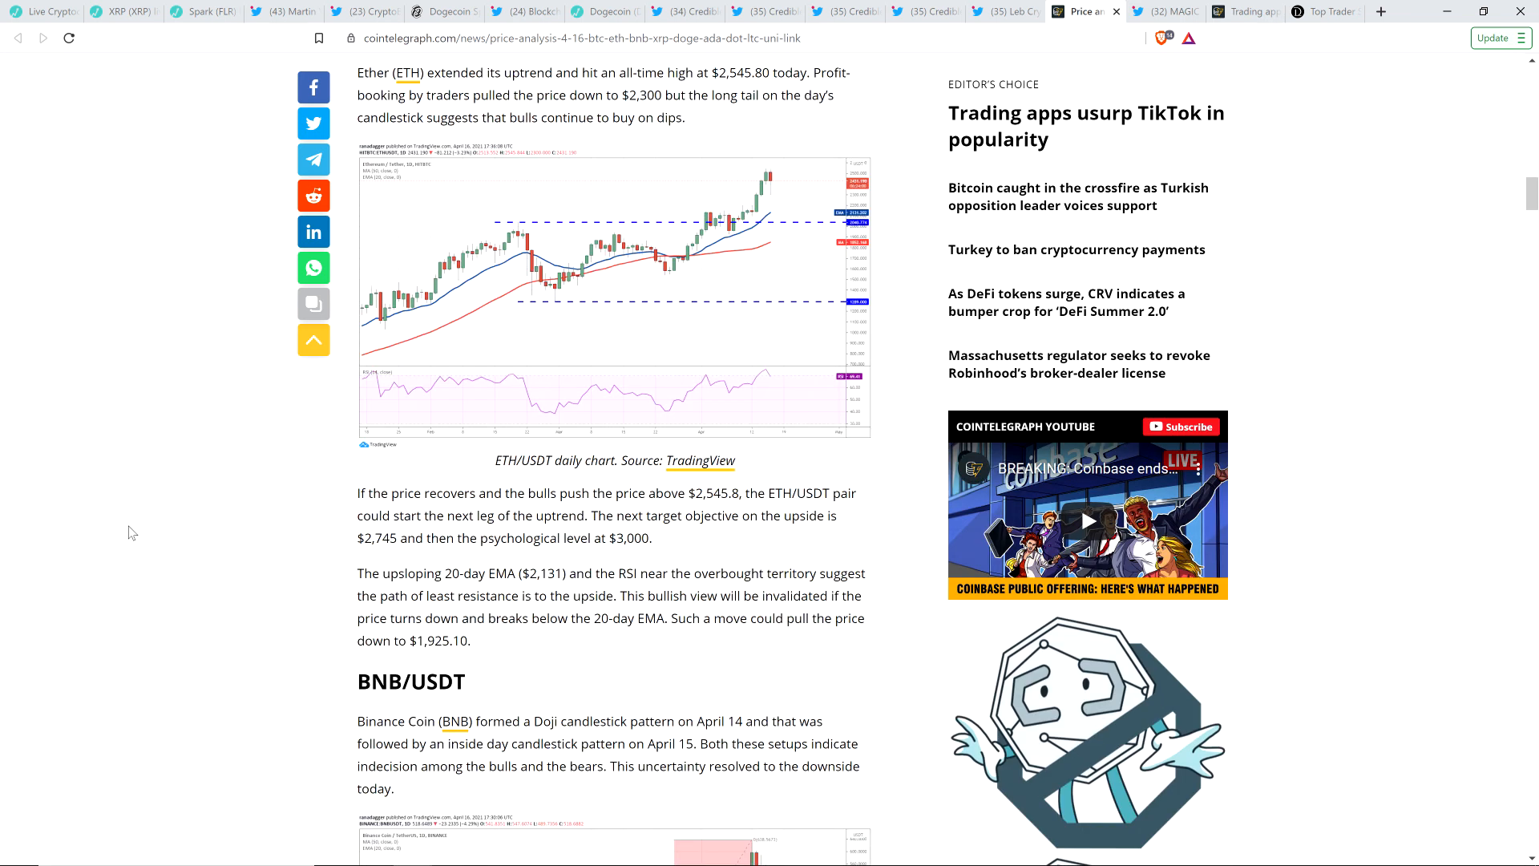
pyautogui.scroll(3)
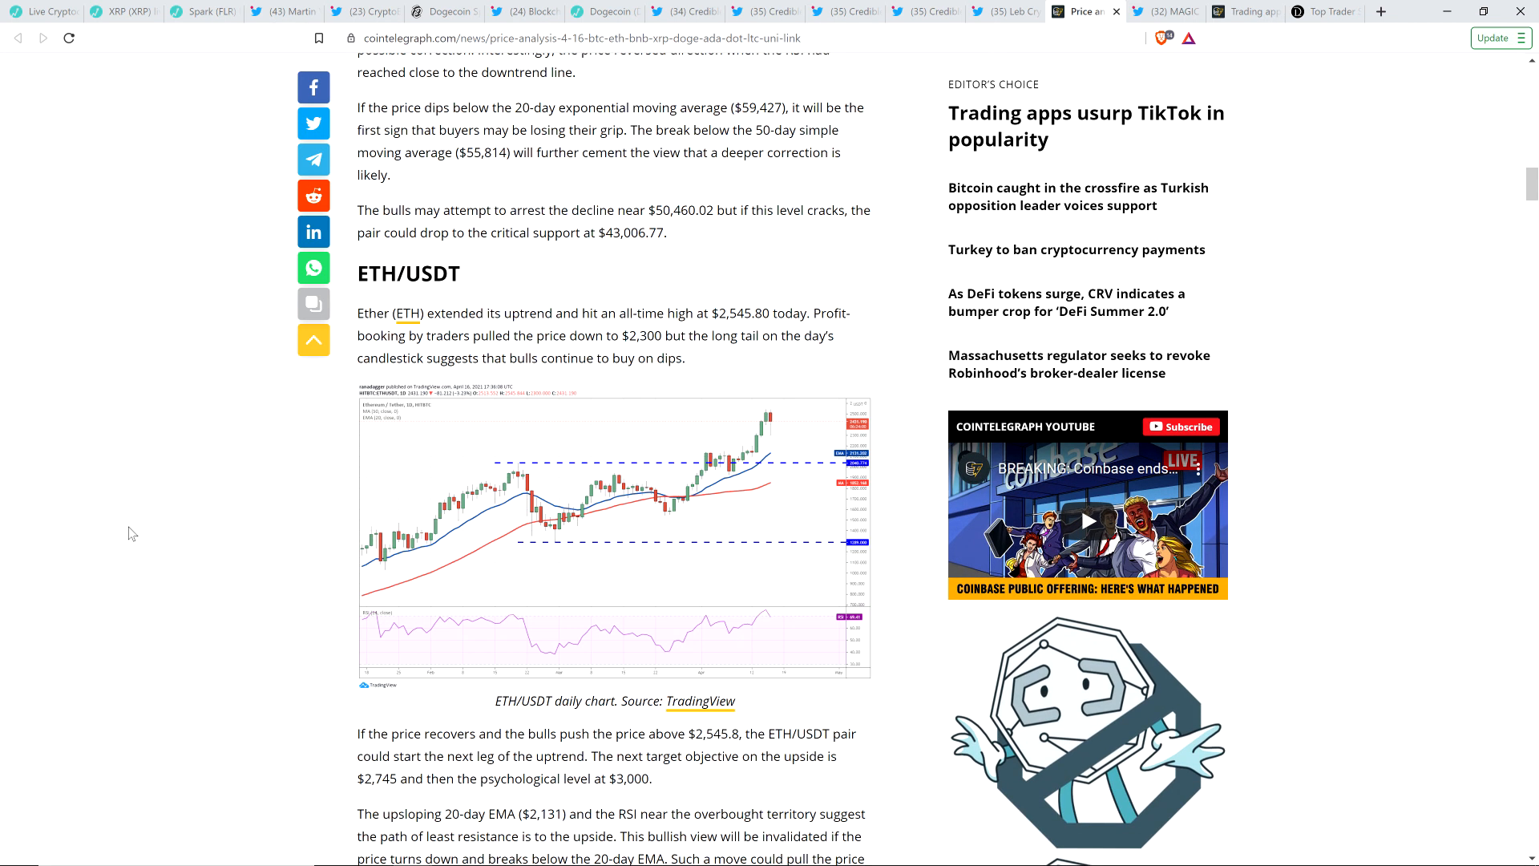
pyautogui.scroll(-3)
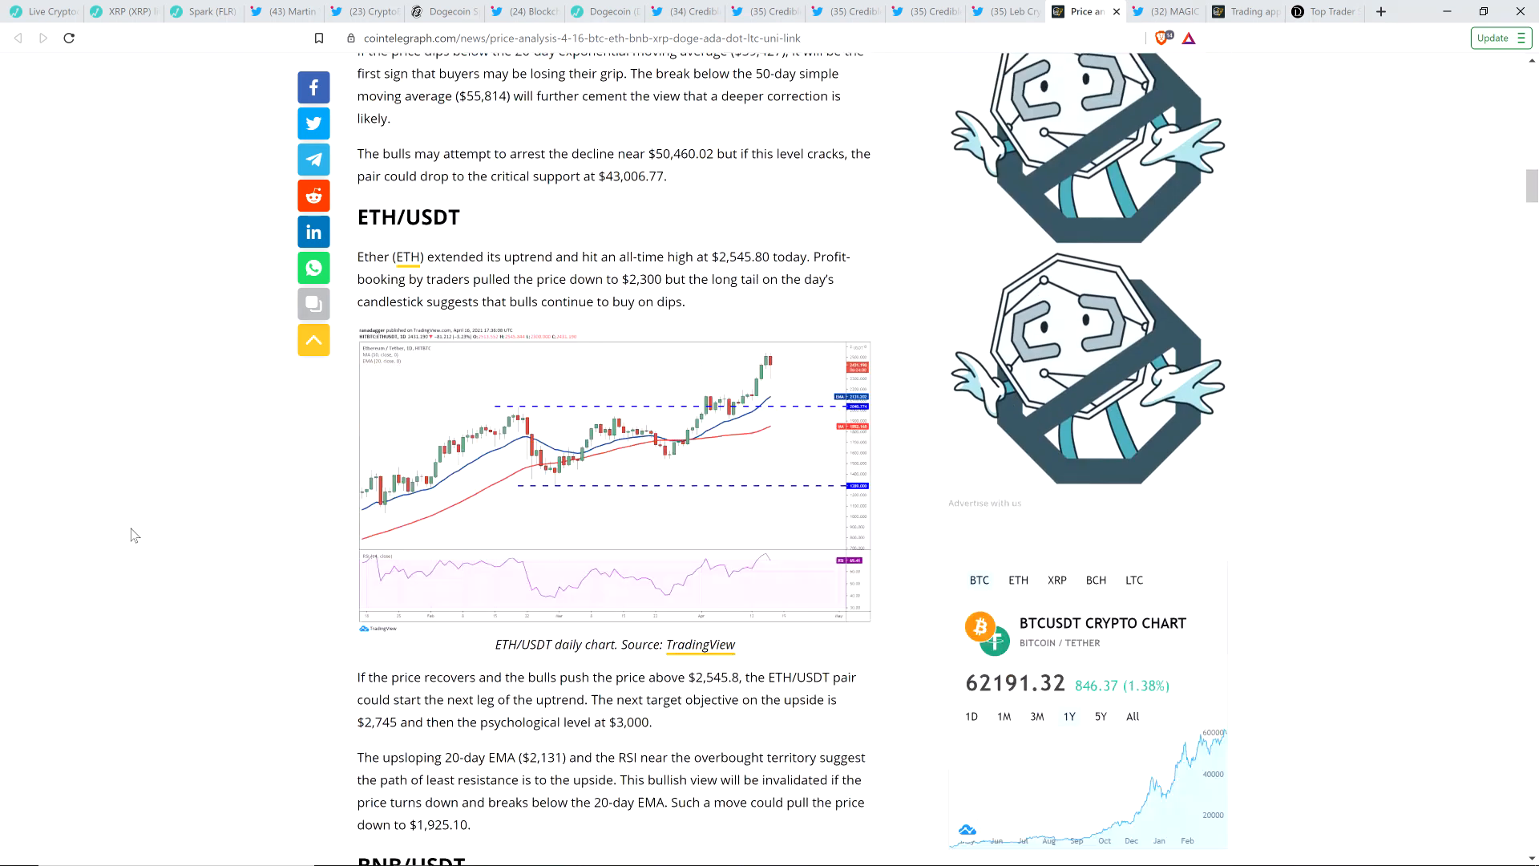
pyautogui.scroll(-3)
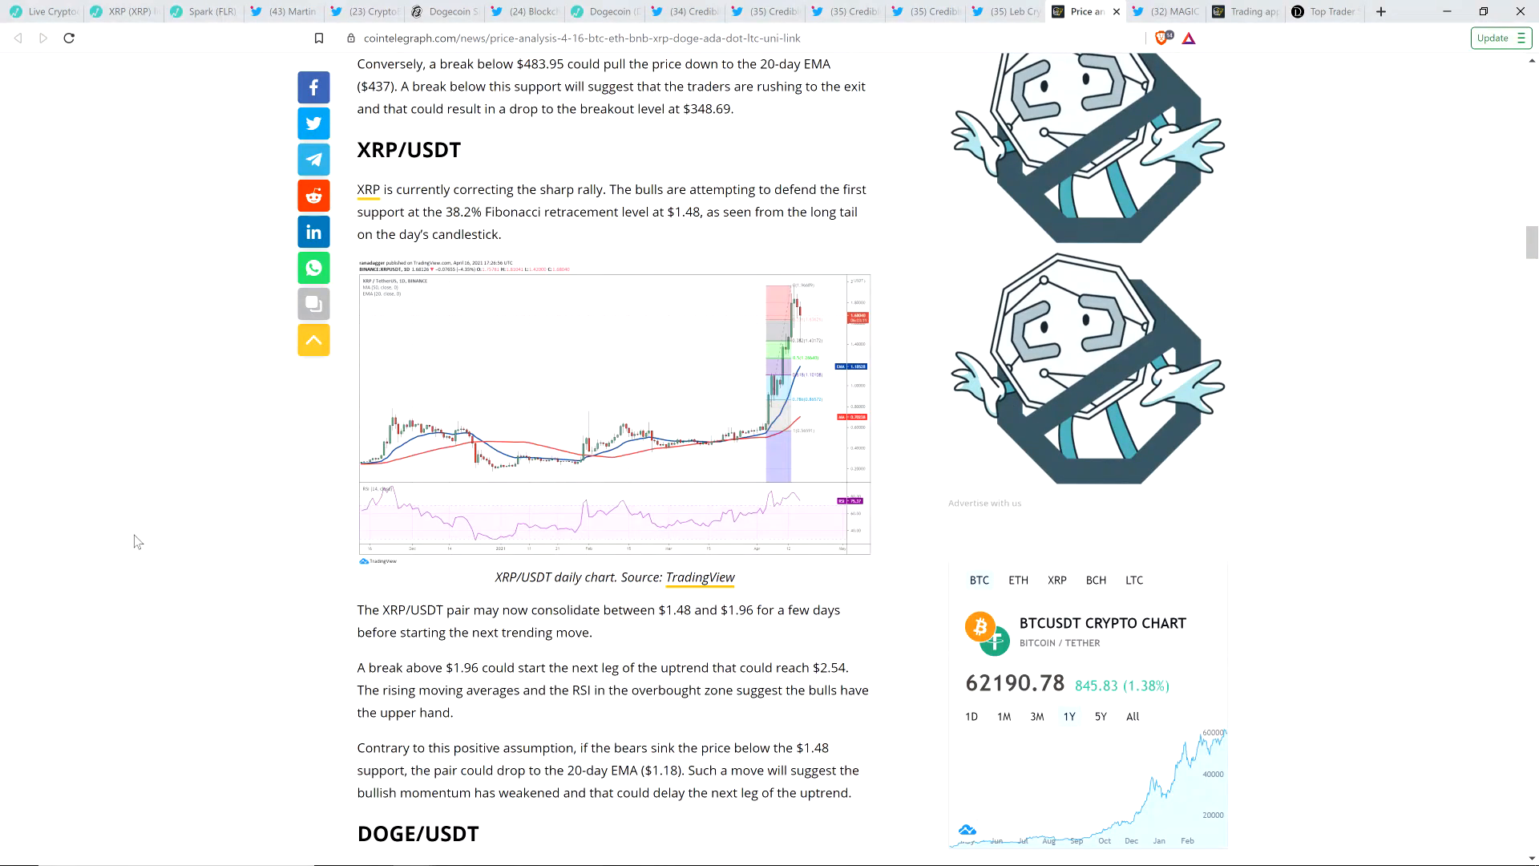
pyautogui.scroll(-3)
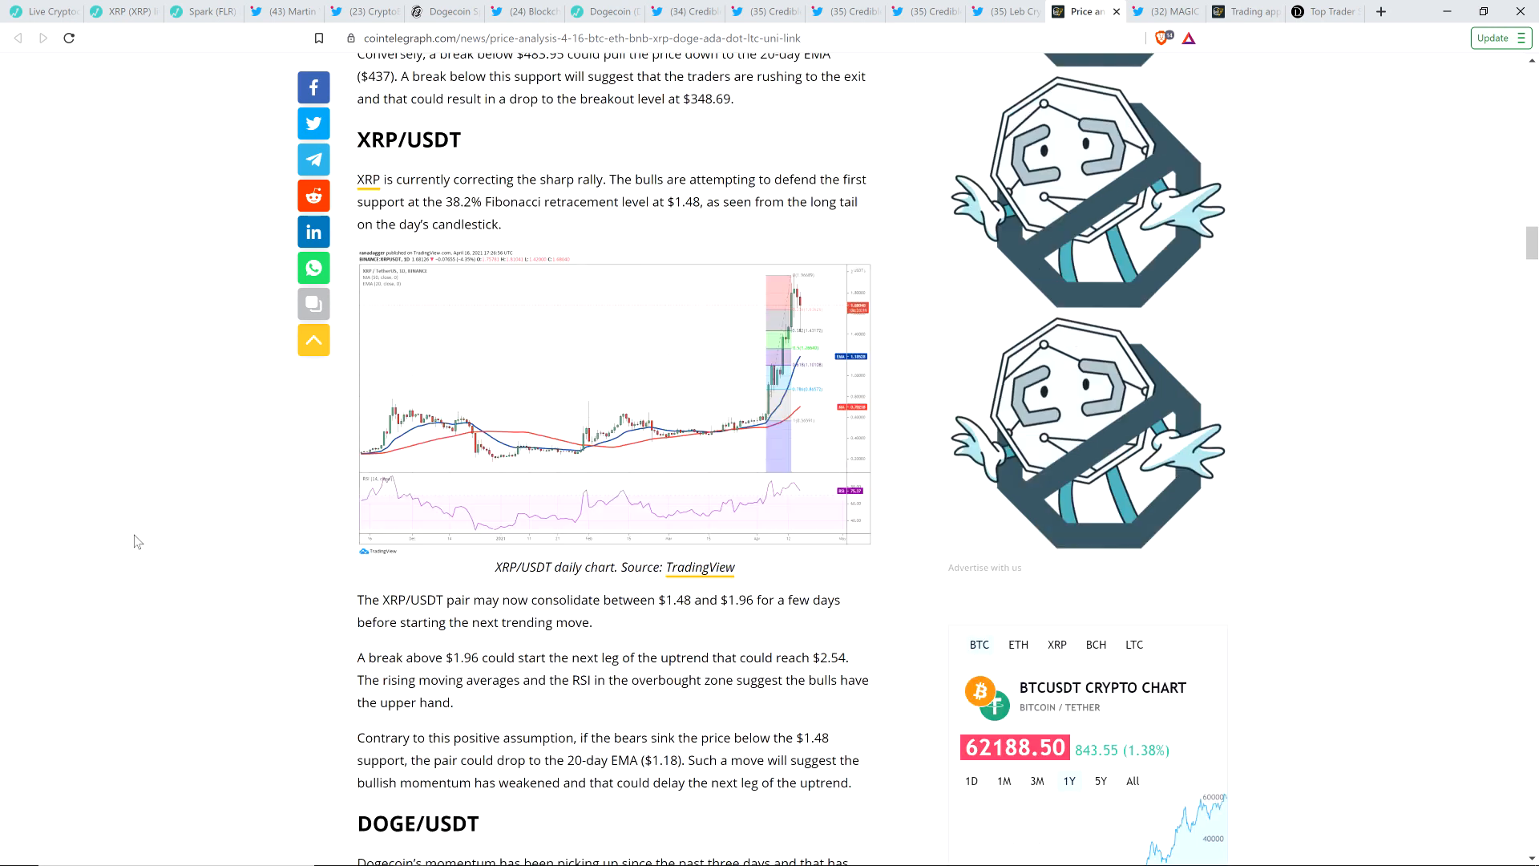
pyautogui.scroll(3)
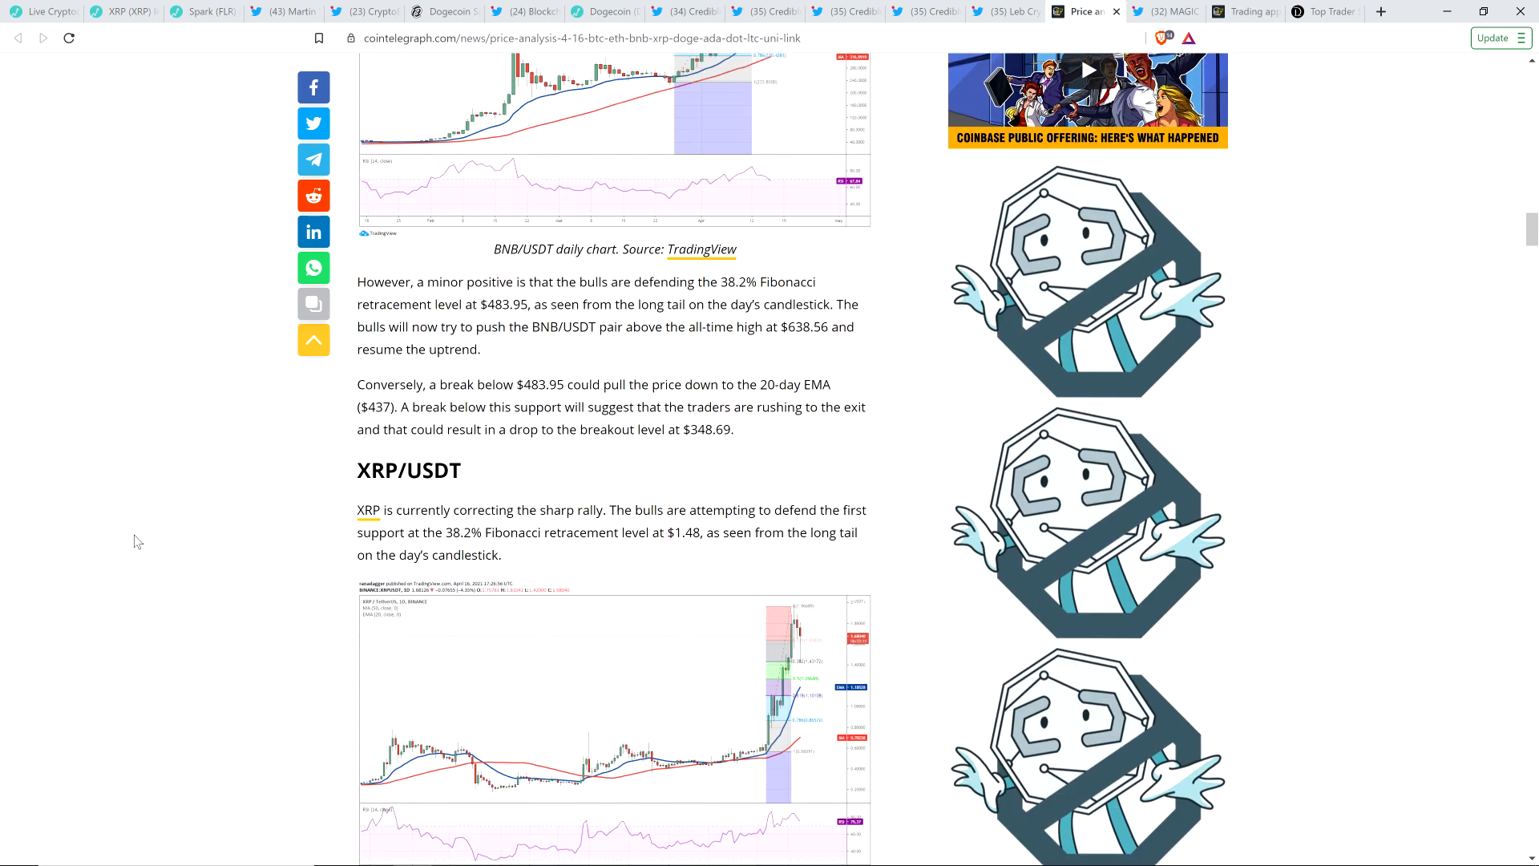
pyautogui.scroll(-3)
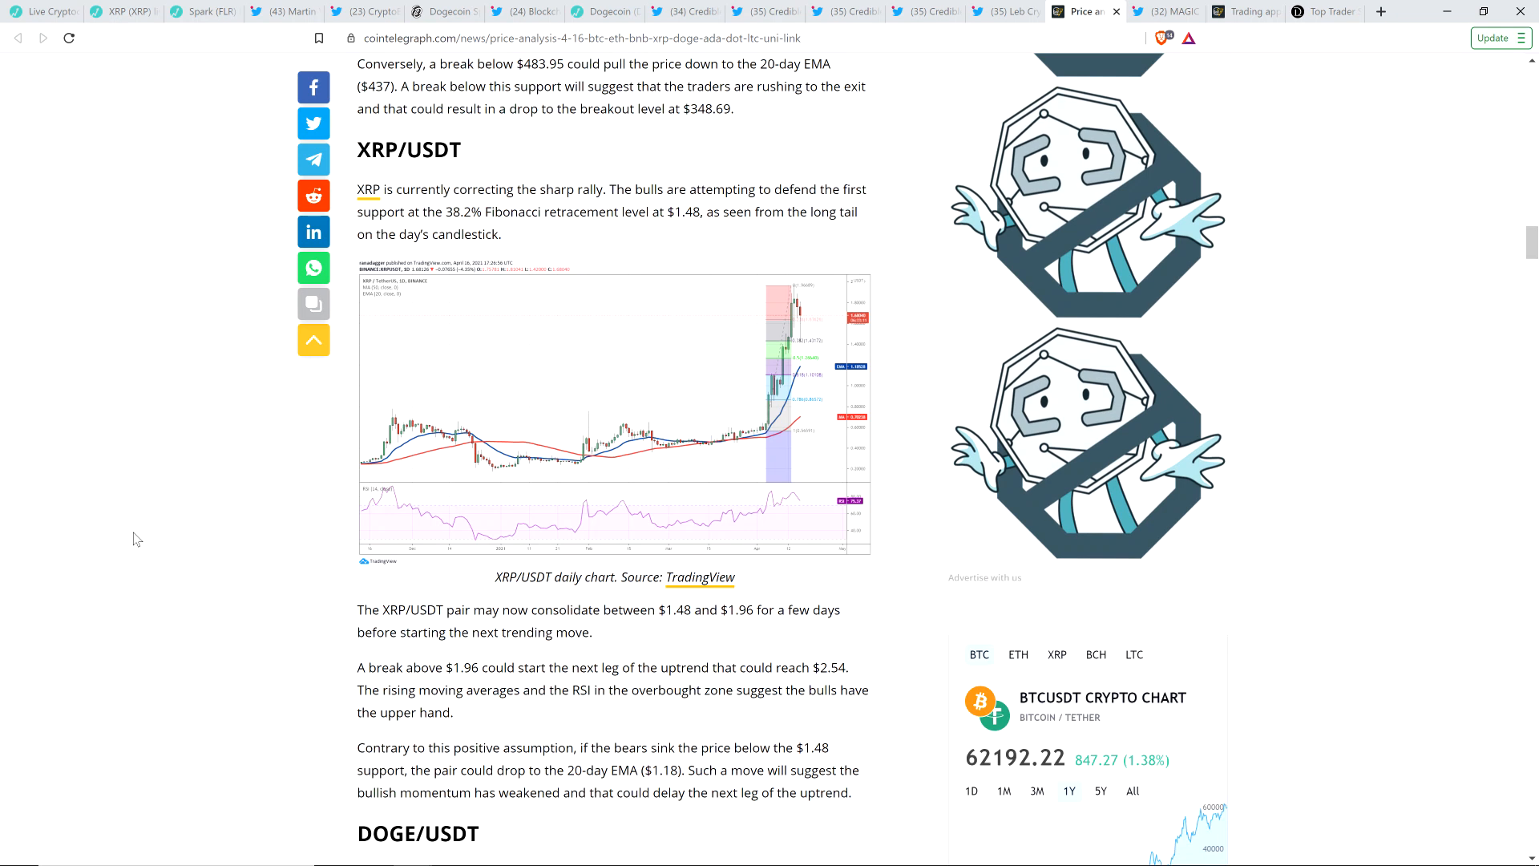
pyautogui.scroll(3)
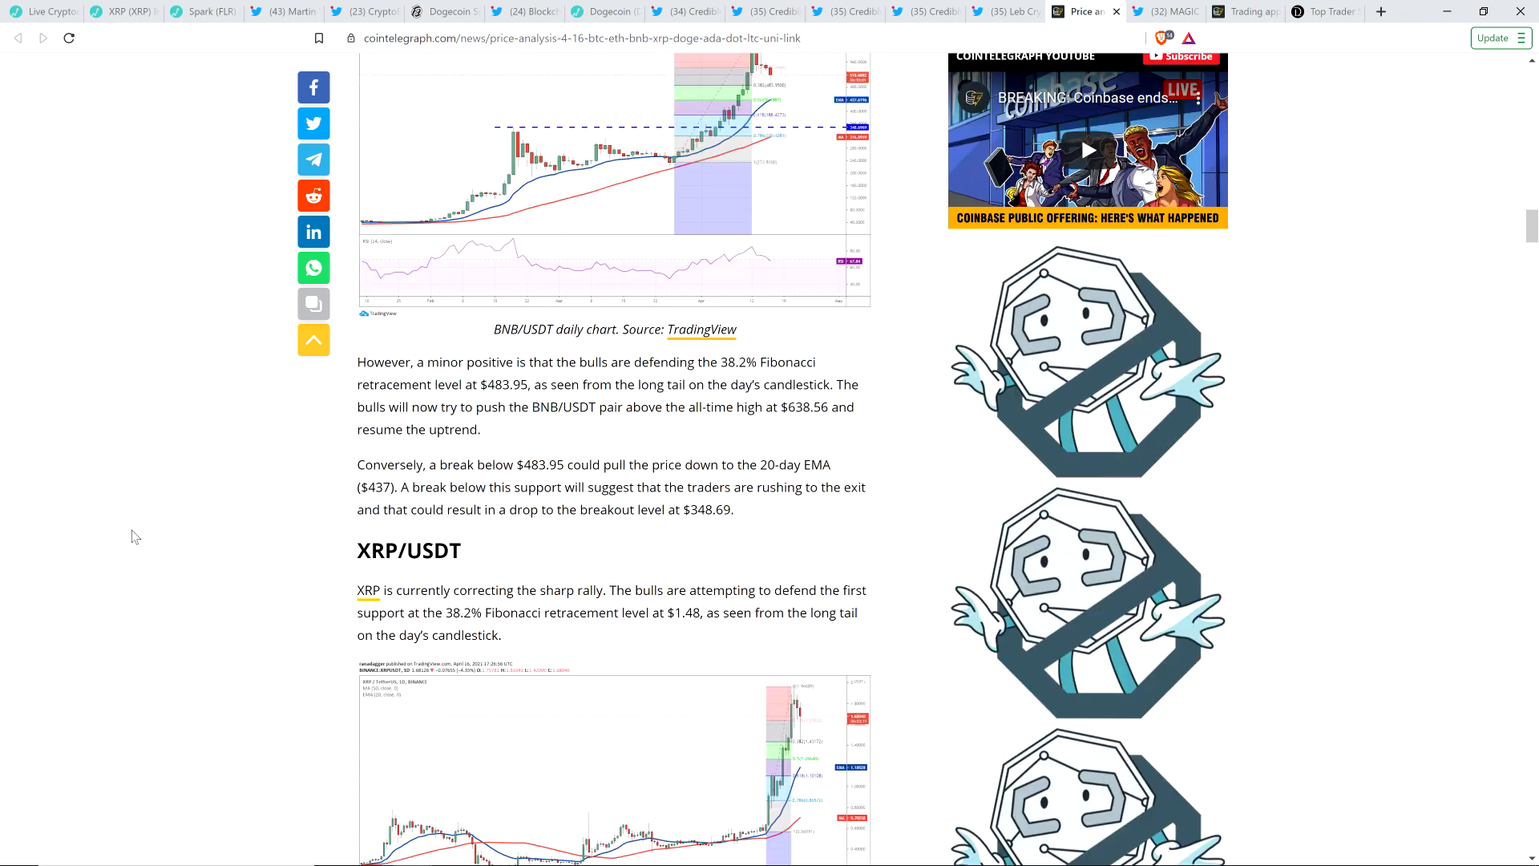
pyautogui.scroll(3)
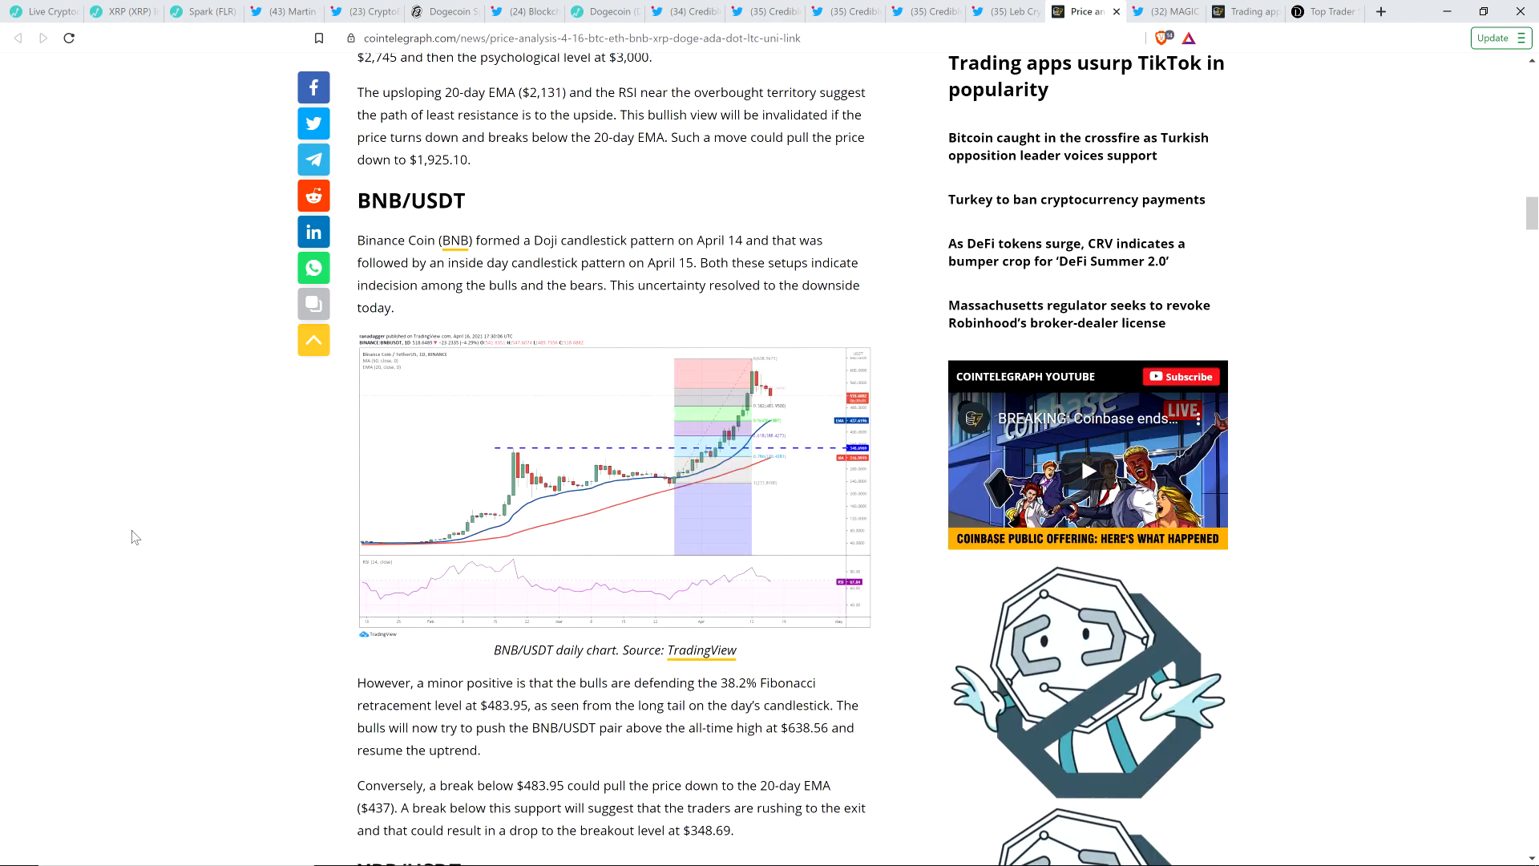
pyautogui.scroll(3)
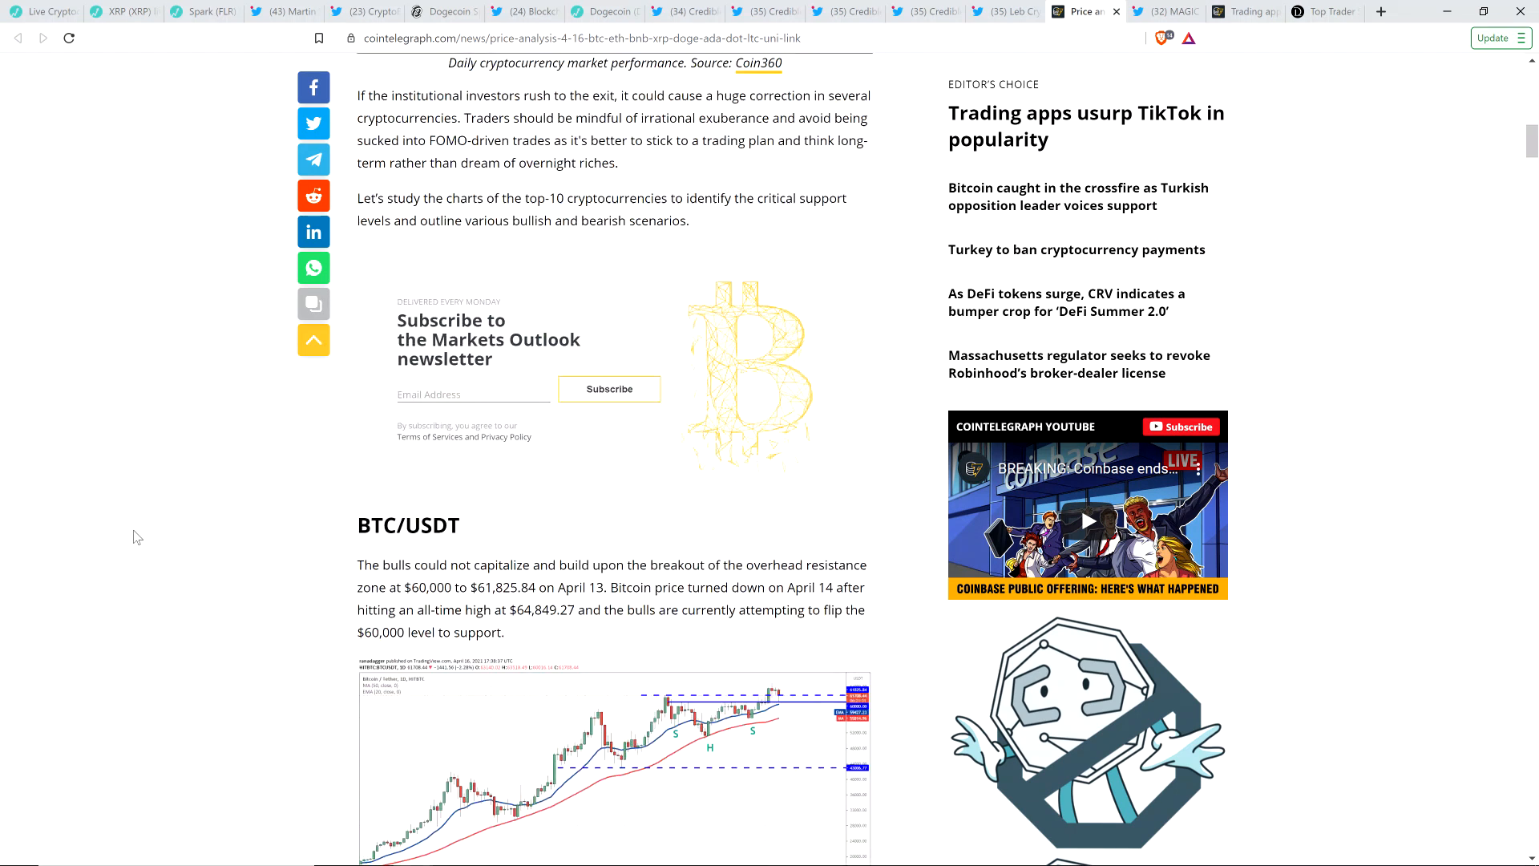
pyautogui.scroll(3)
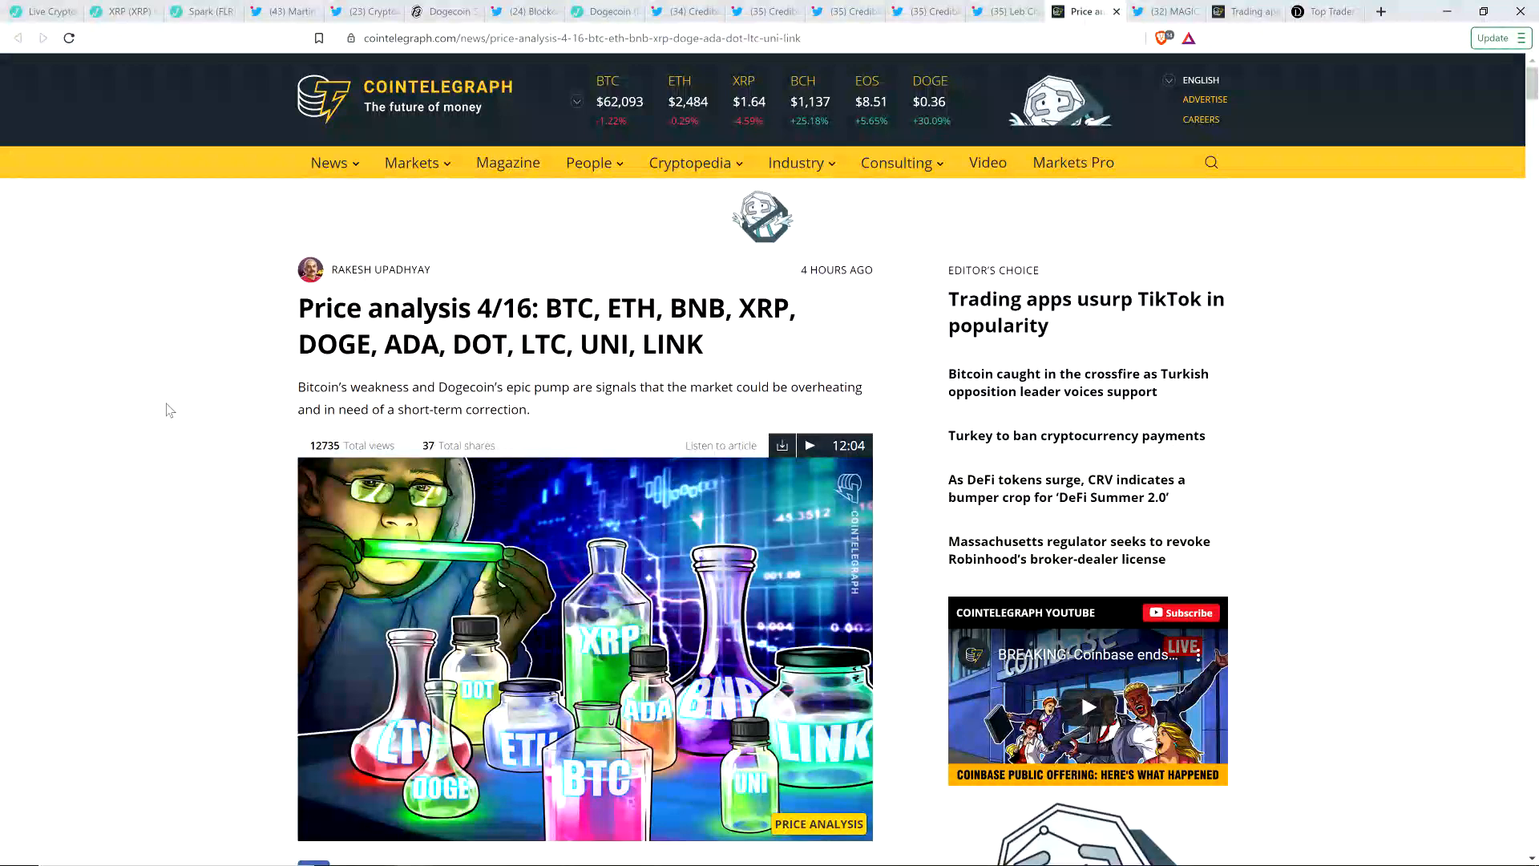
pyautogui.moveTo(115, 274)
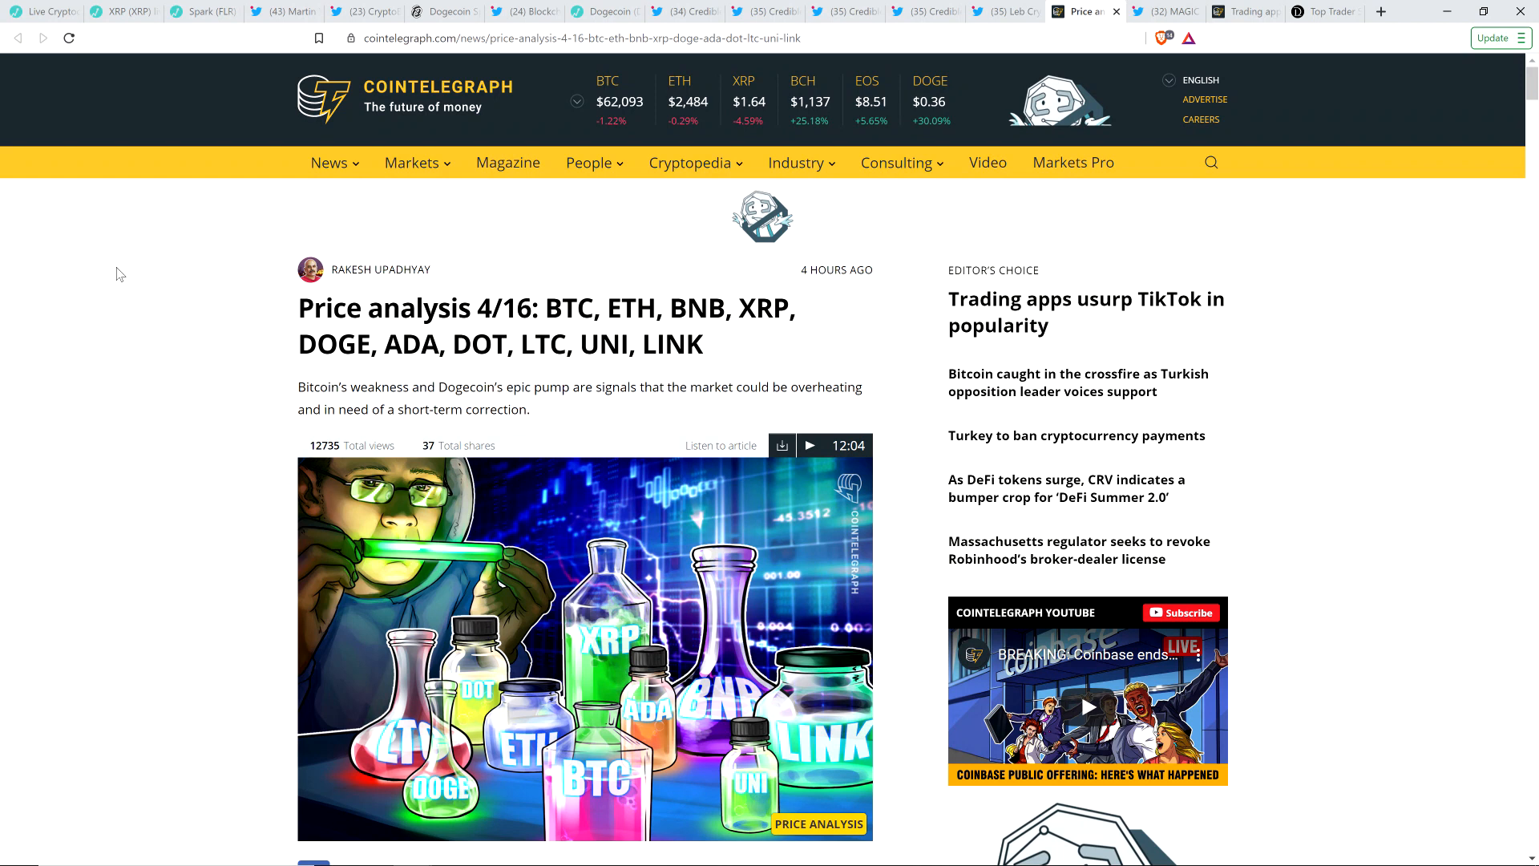
pyautogui.moveTo(93, 265)
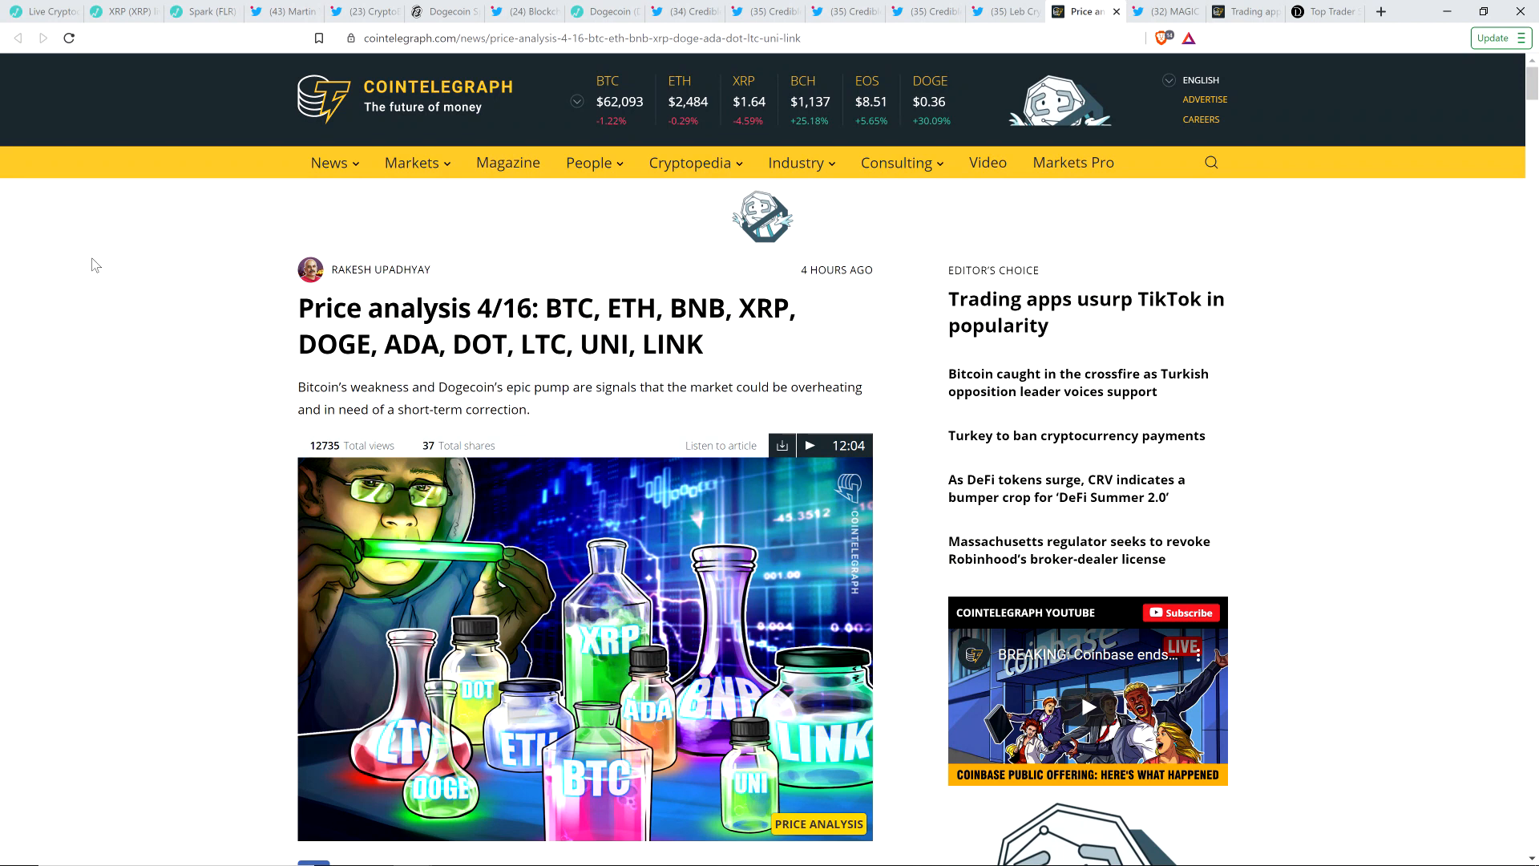